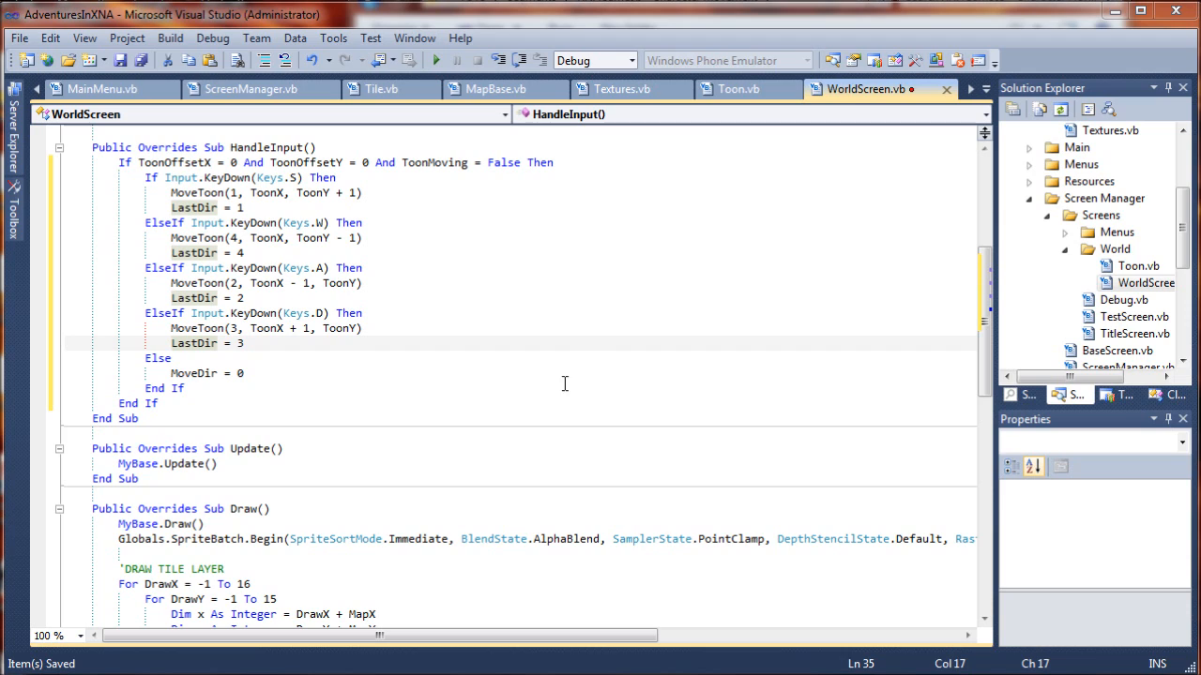
{"action": "mouse_move", "coordinate": [451, 345]}
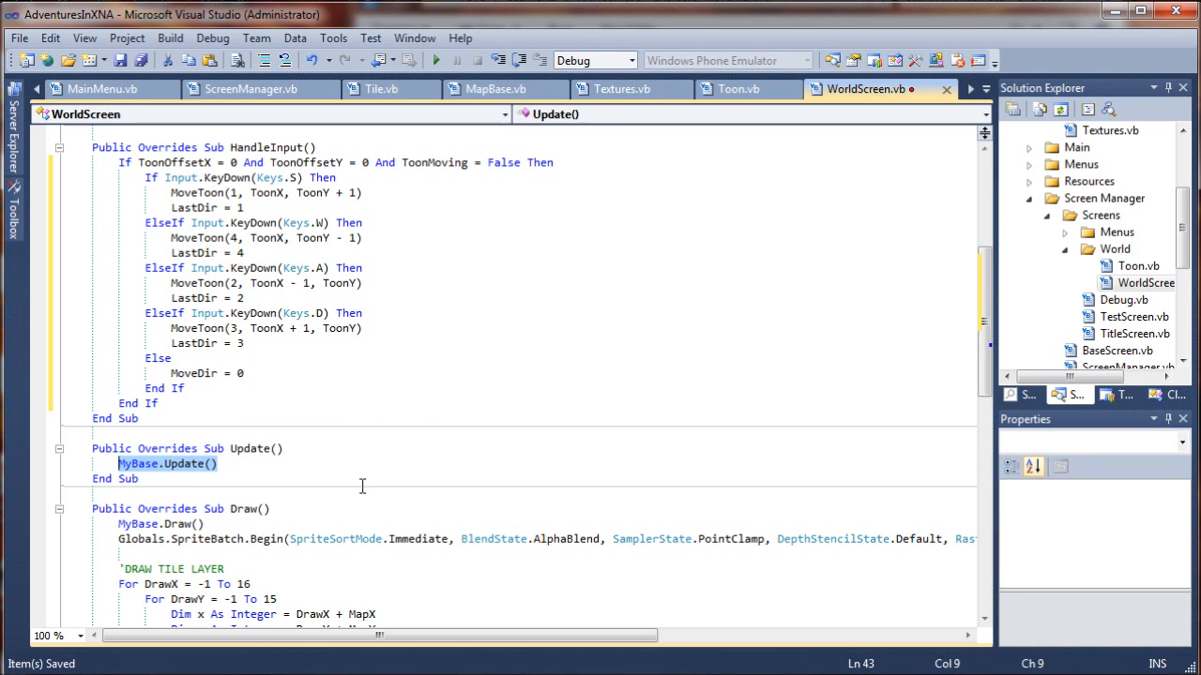
- Delete MyBase.Update() and write the comment ' **** CHARACTER MOVEMENT UPDATES **** in its place
{"action": "key", "text": "Delete"}
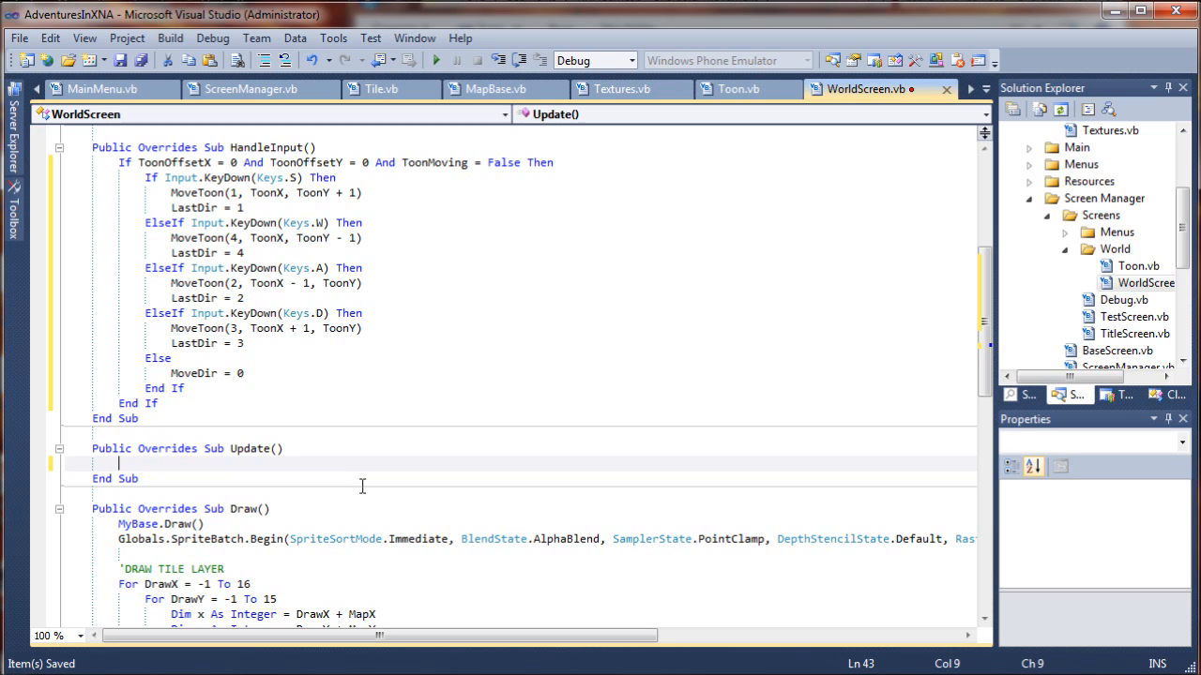
{"action": "type", "text": "'"}
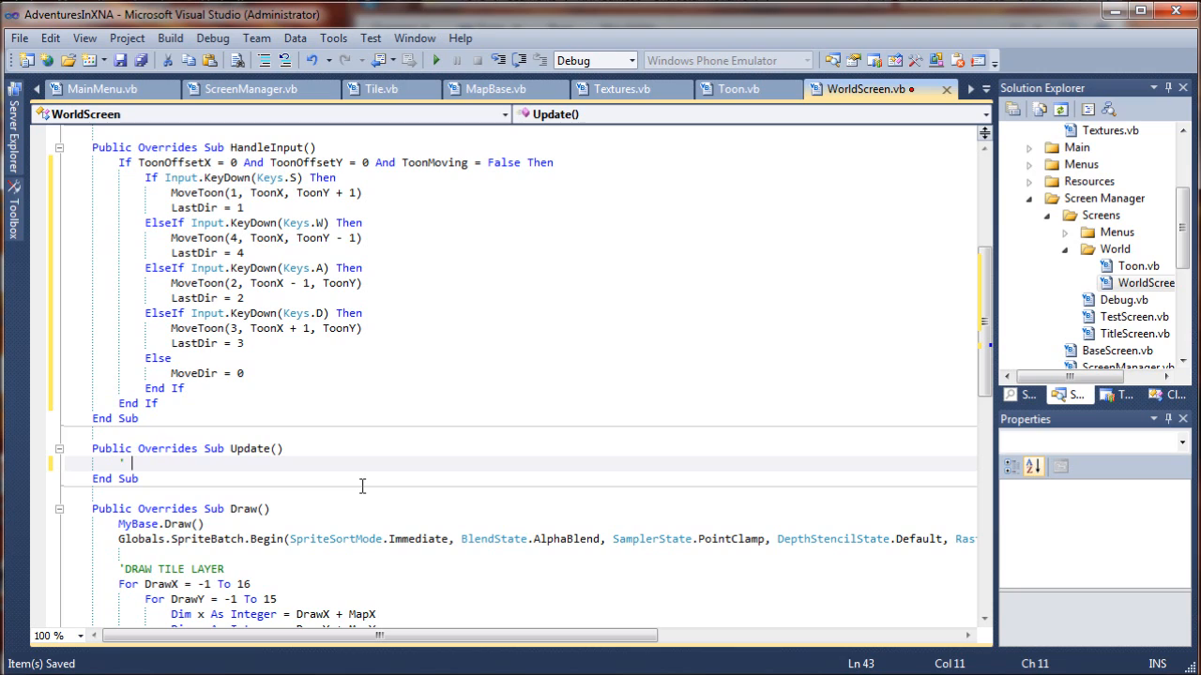
{"action": "type", "text": "**** CHAR"}
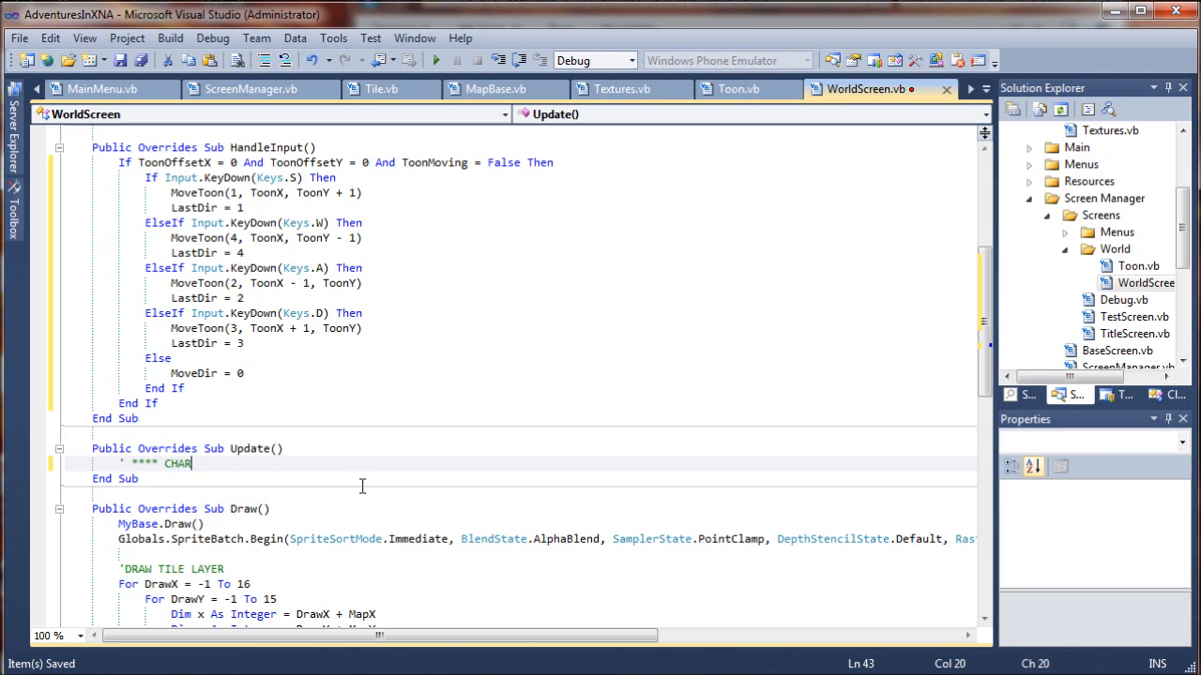
{"action": "type", "text": "ACTER MOVEMEN"}
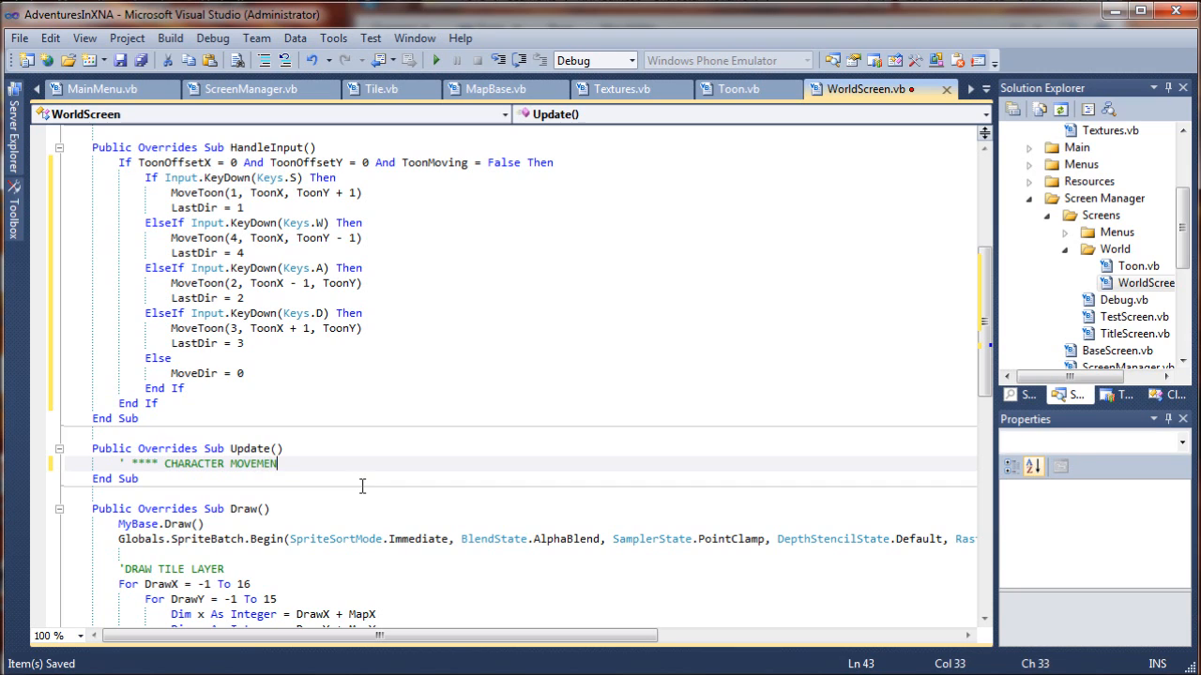
{"action": "type", "text": "UPDATES"}
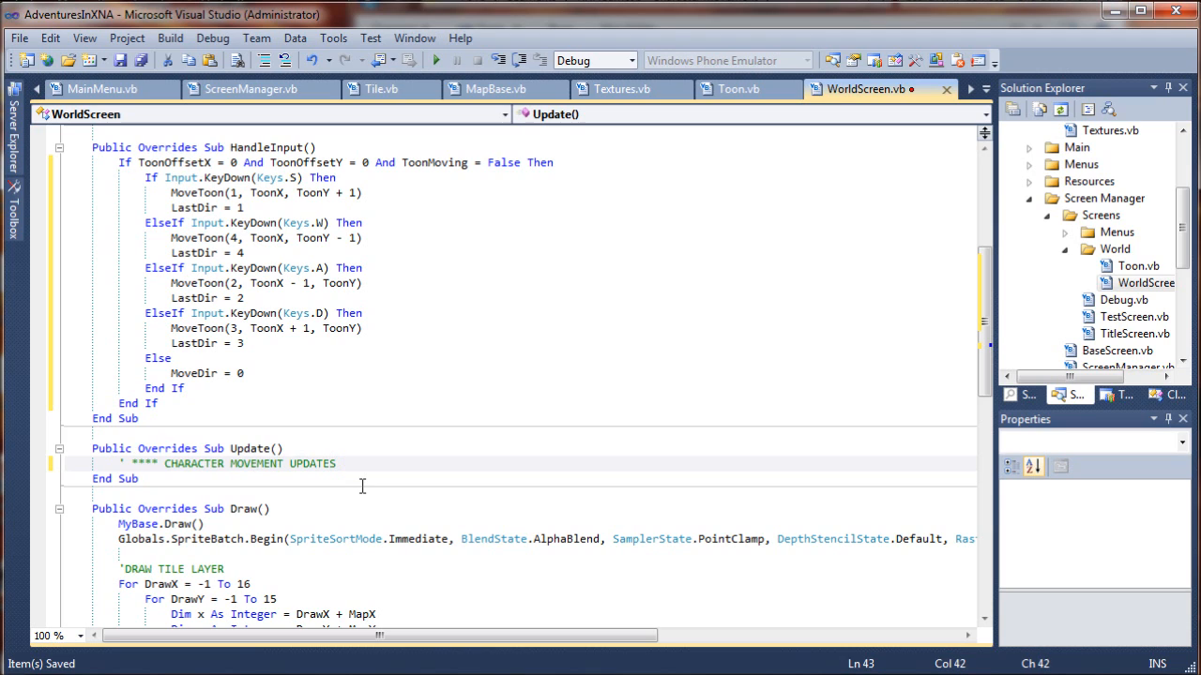
{"action": "type", "text": "*"}
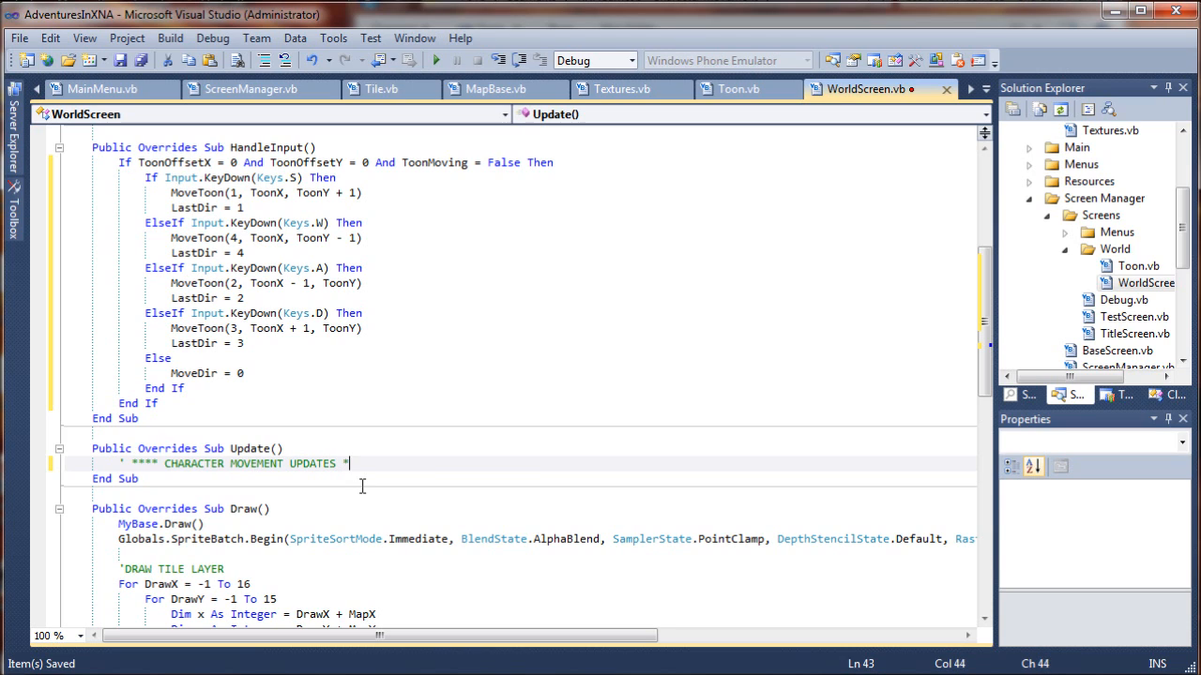
{"action": "type", "text": "***"}
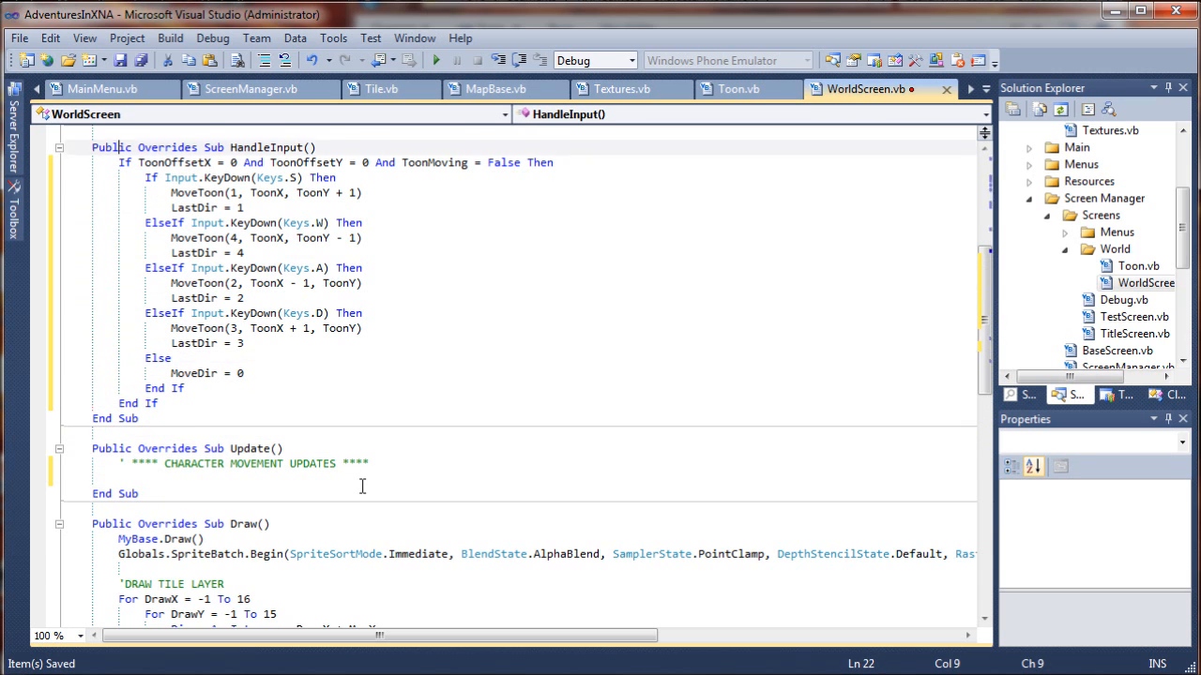
{"action": "scroll", "scroll_direction": "up", "scroll_amount": 3}
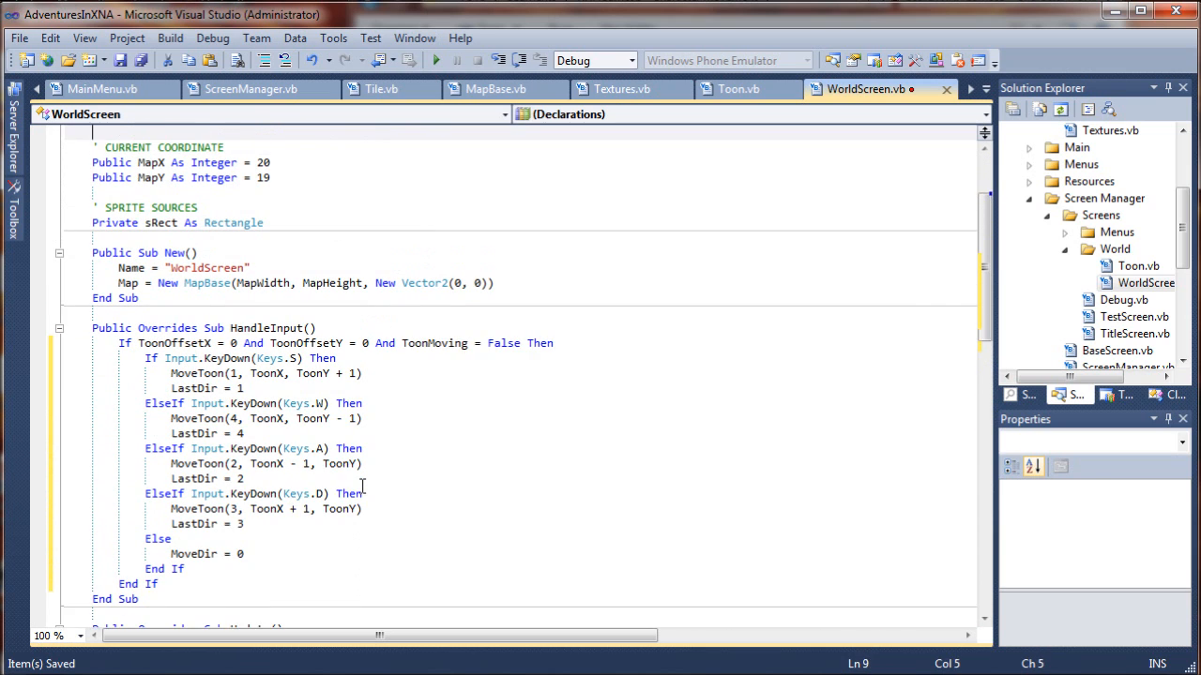
{"action": "scroll", "scroll_direction": "up", "scroll_amount": 3}
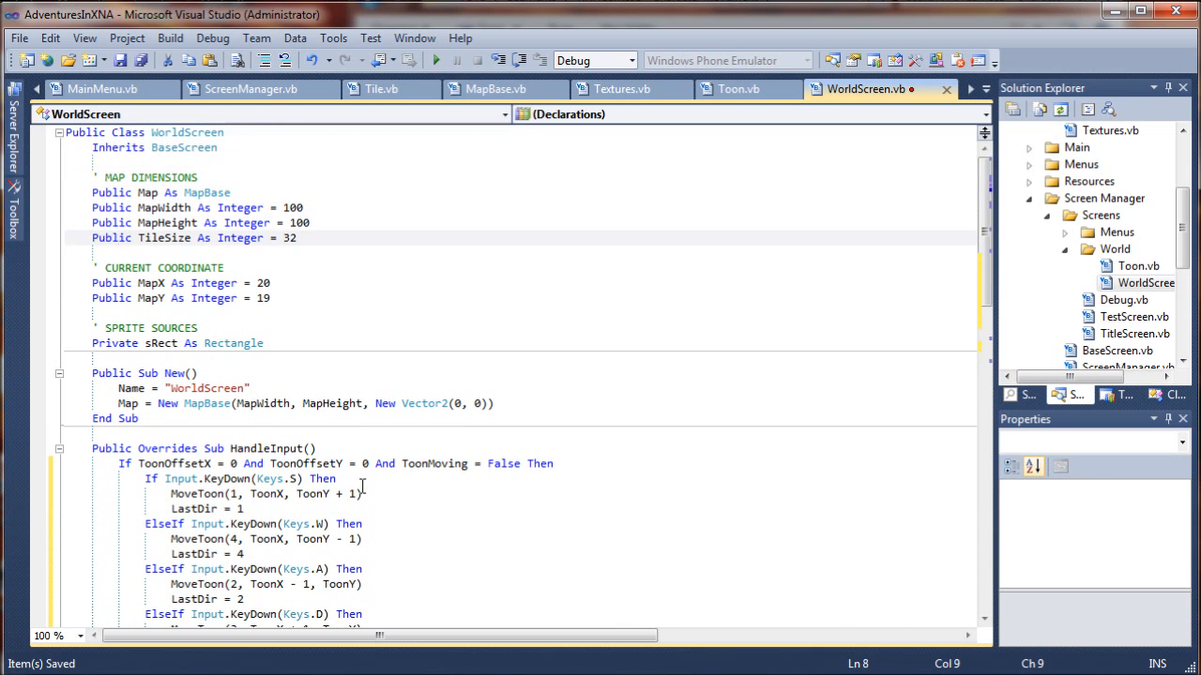
{"action": "left_click", "coordinate": [116, 281]}
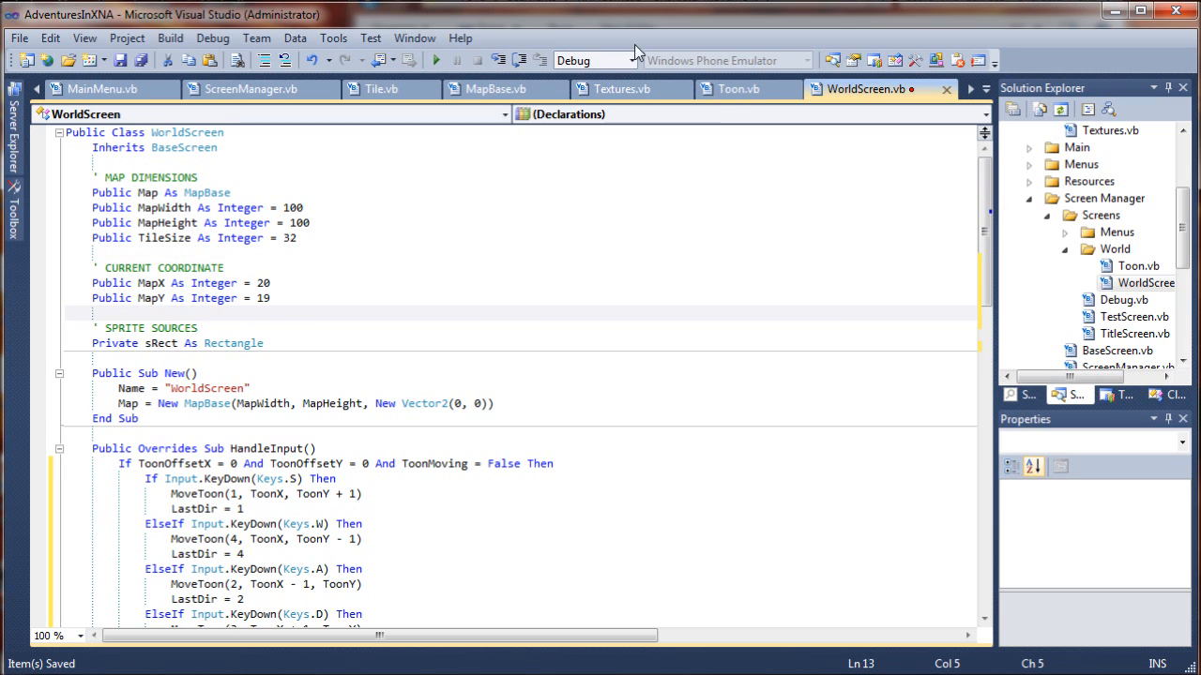
{"action": "left_click", "coordinate": [737, 88]}
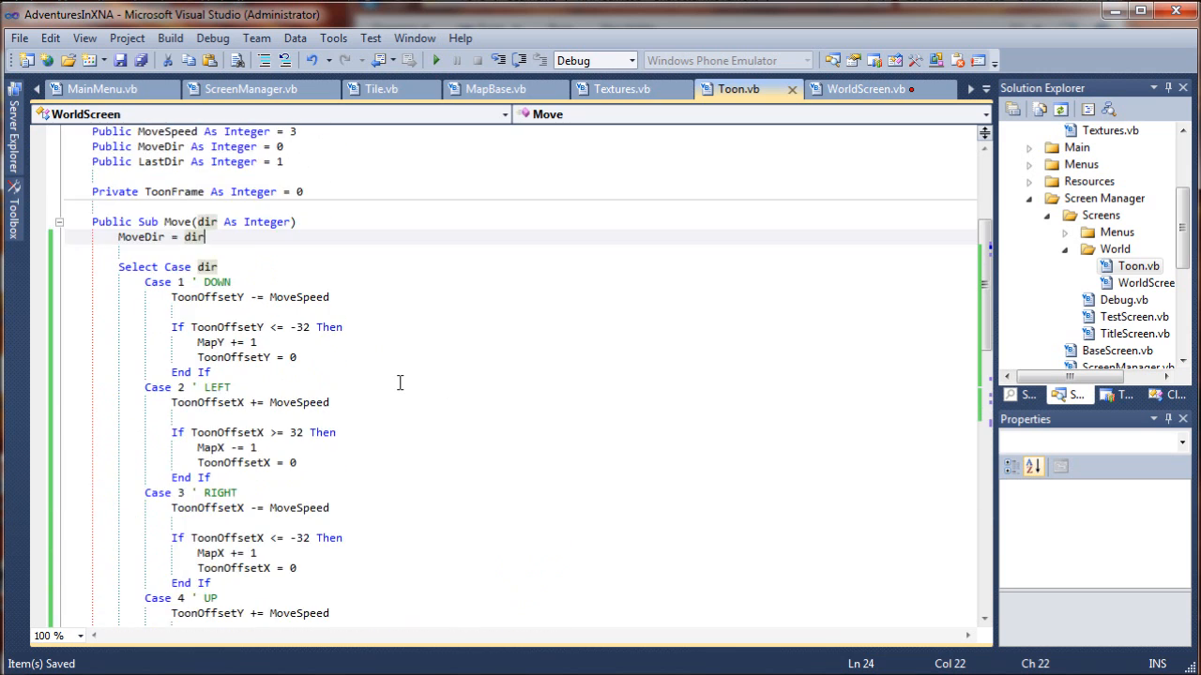
{"action": "scroll", "scroll_direction": "down", "scroll_amount": 3}
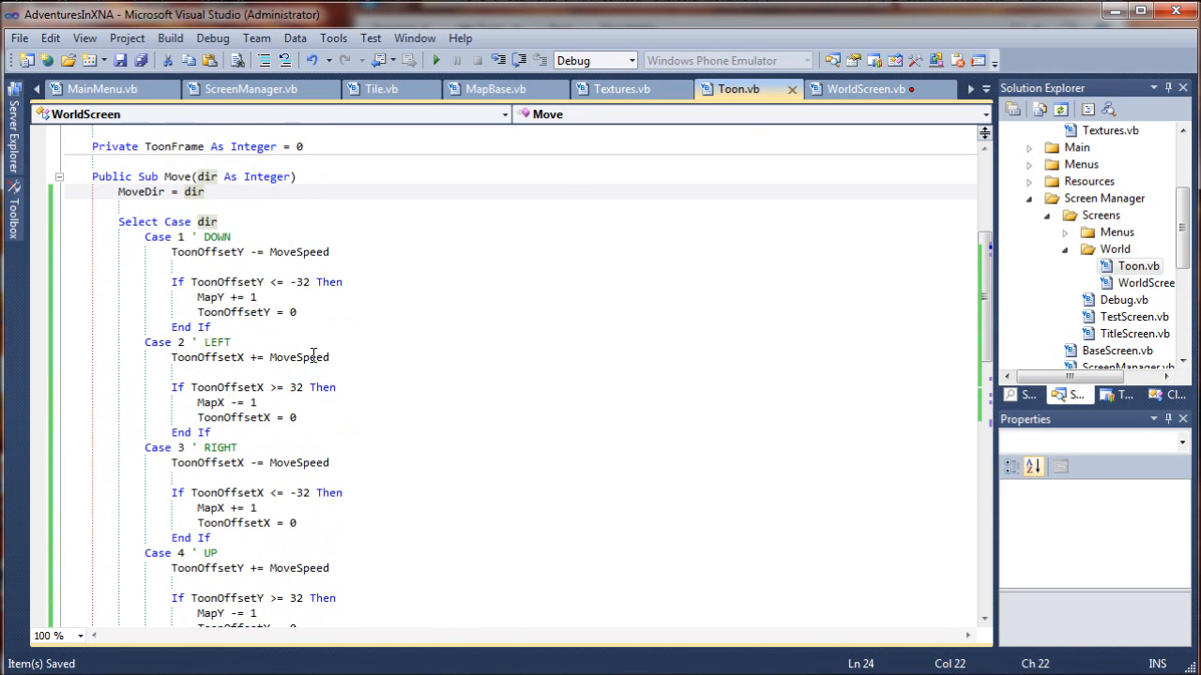
{"action": "mouse_move", "coordinate": [863, 88]}
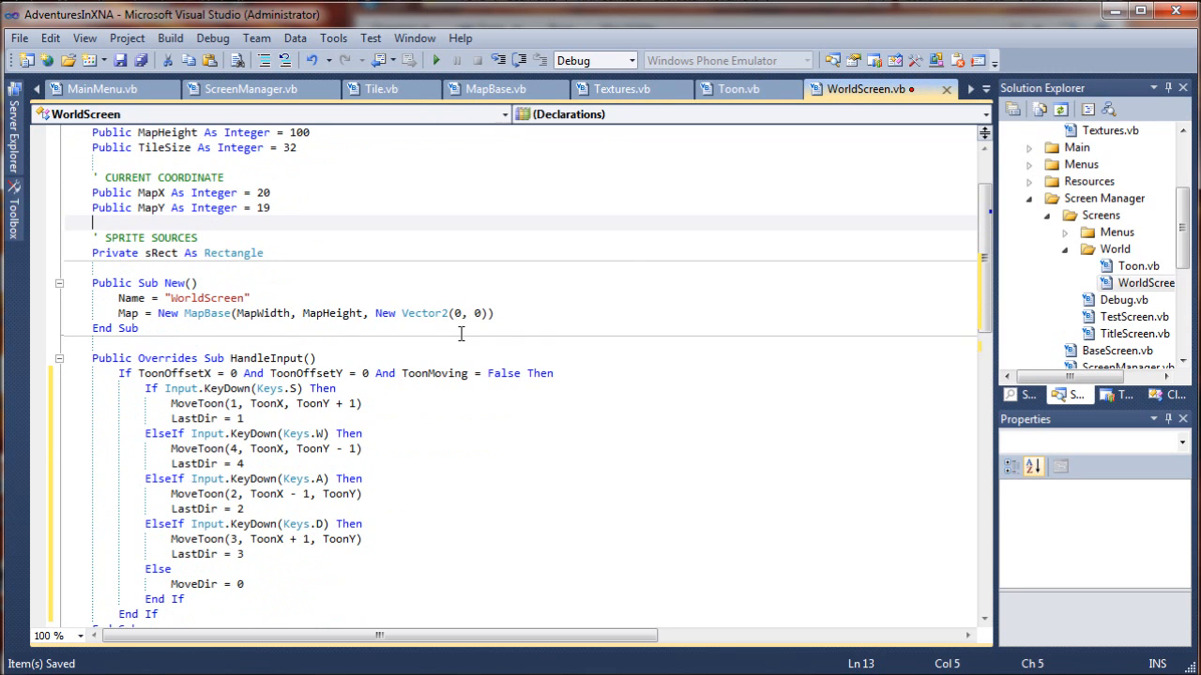
{"action": "scroll", "scroll_direction": "down", "scroll_amount": 3}
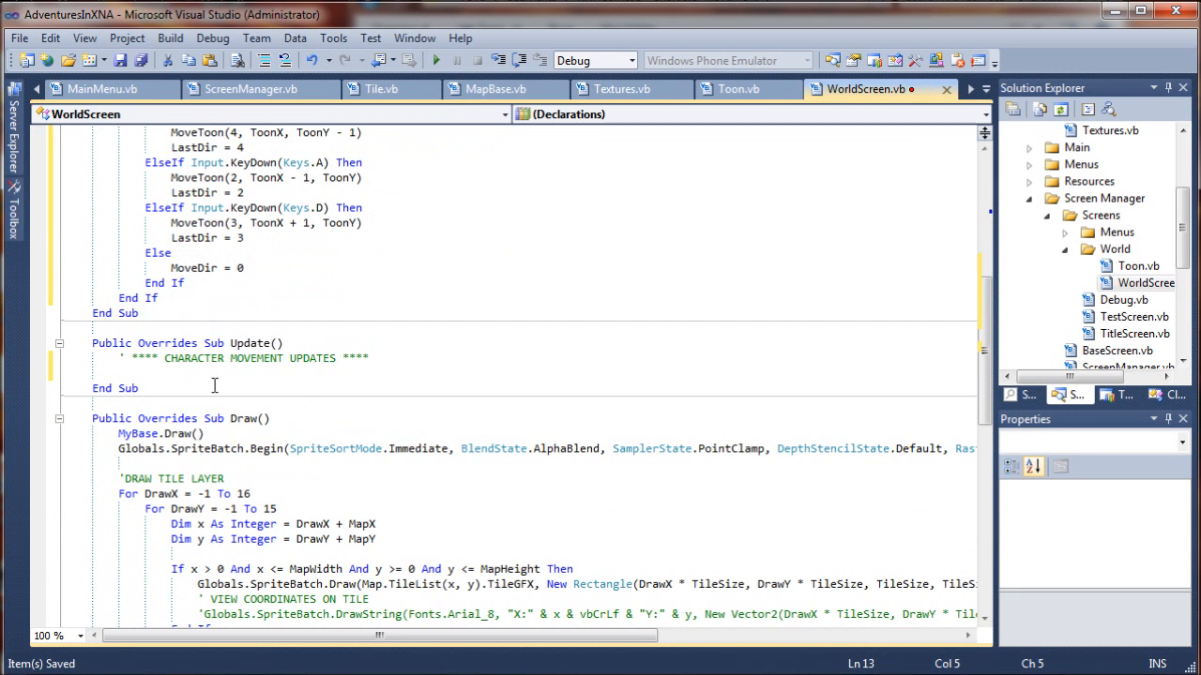
- Add MoveTime += Globals.GameTime.ElapsedGameTime.TotalMilliseconds under the comment and begin an If
{"action": "left_click", "coordinate": [216, 372]}
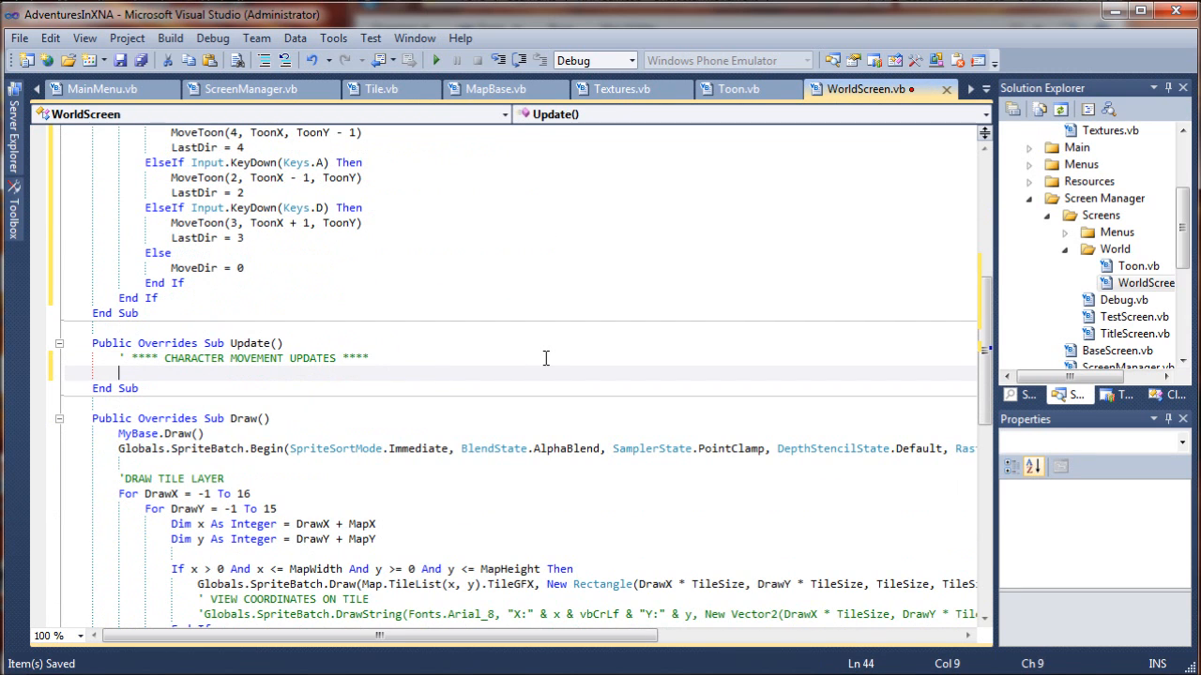
{"action": "type", "text": "MoveTime += G"}
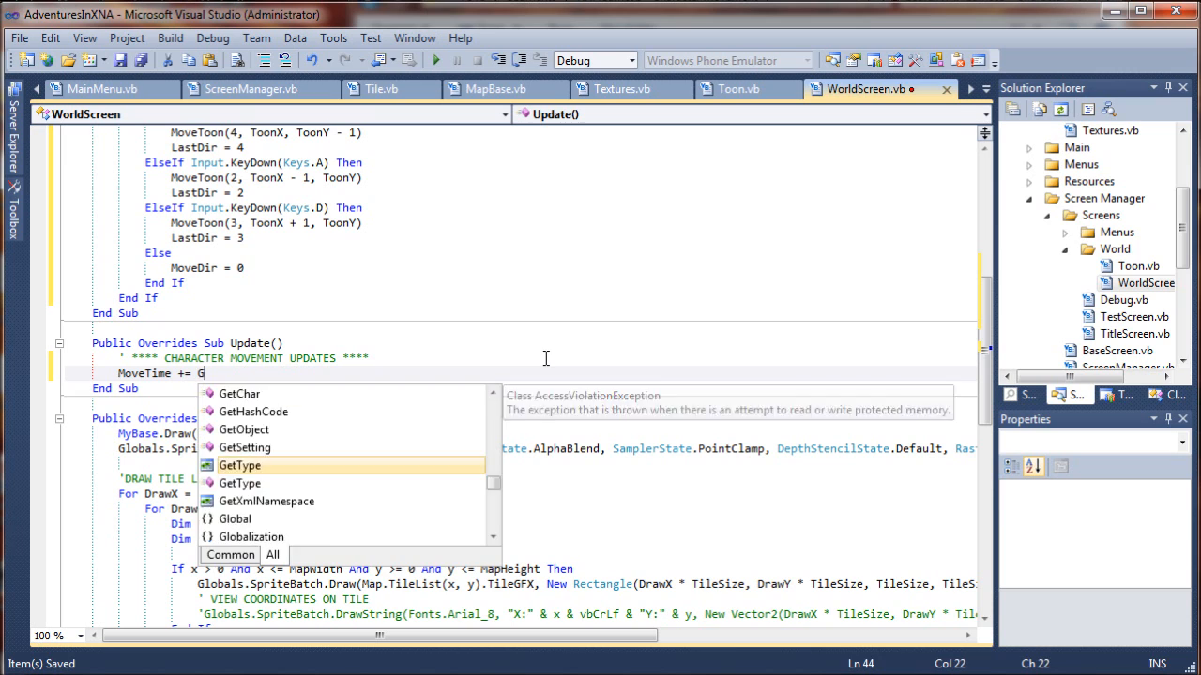
{"action": "type", "text": "lobals"}
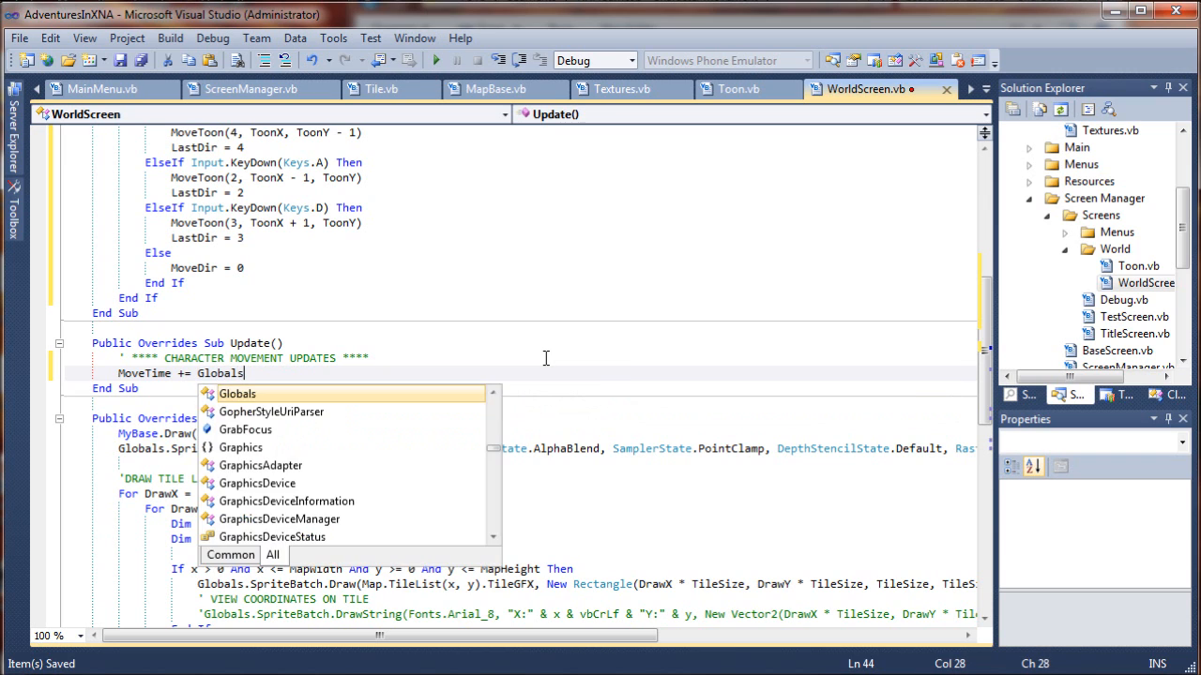
{"action": "type", "text": ".g"}
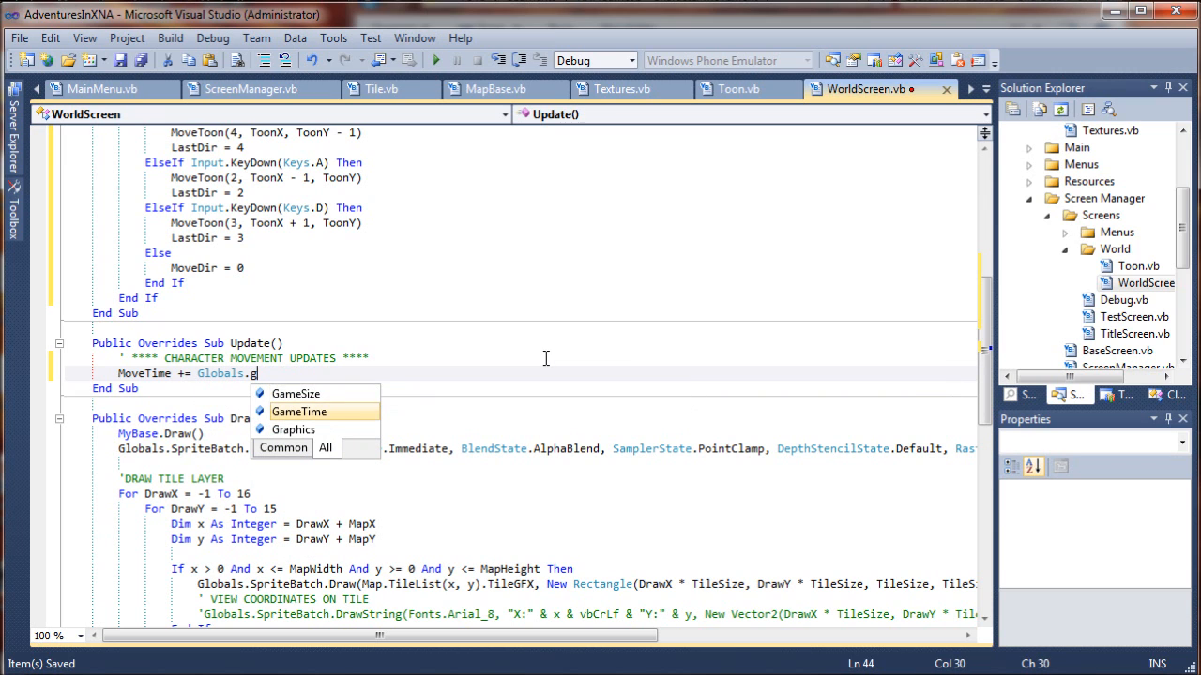
{"action": "type", "text": "ameTime.ElapsedGameTime."}
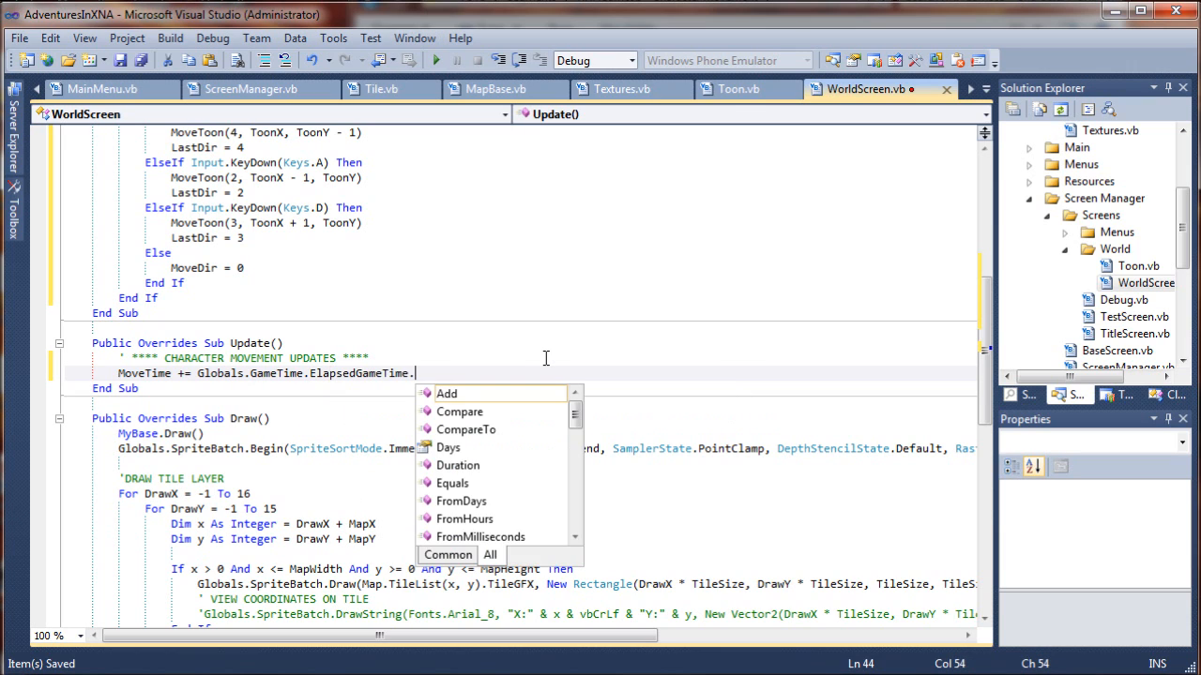
{"action": "type", "text": "TotalMilliseconds"}
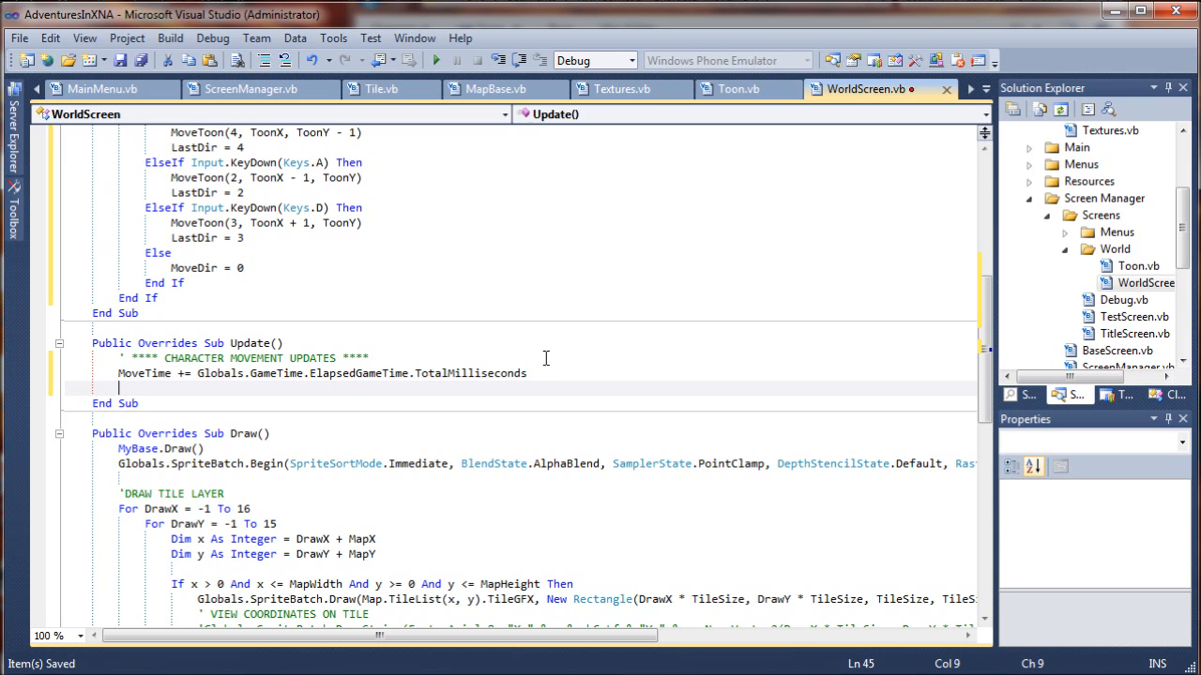
{"action": "type", "text": "If"}
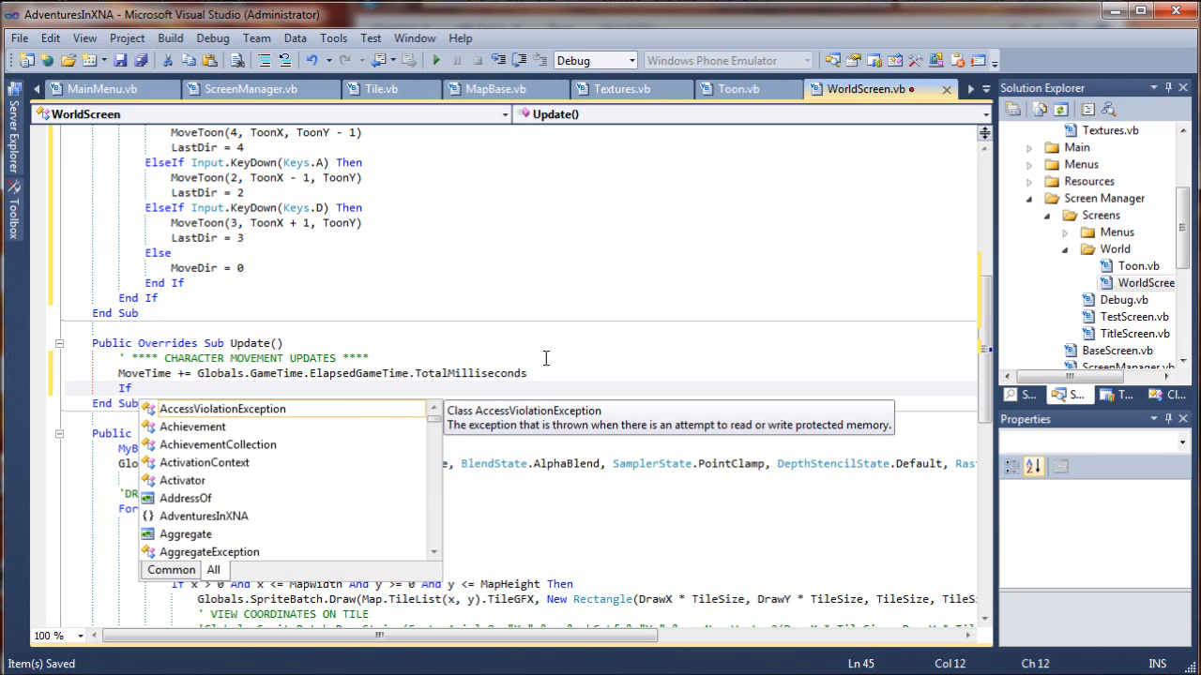
- Write If MoveTime > 25 And ToonMoving = True Then and enter its body
{"action": "type", "text": "Move"}
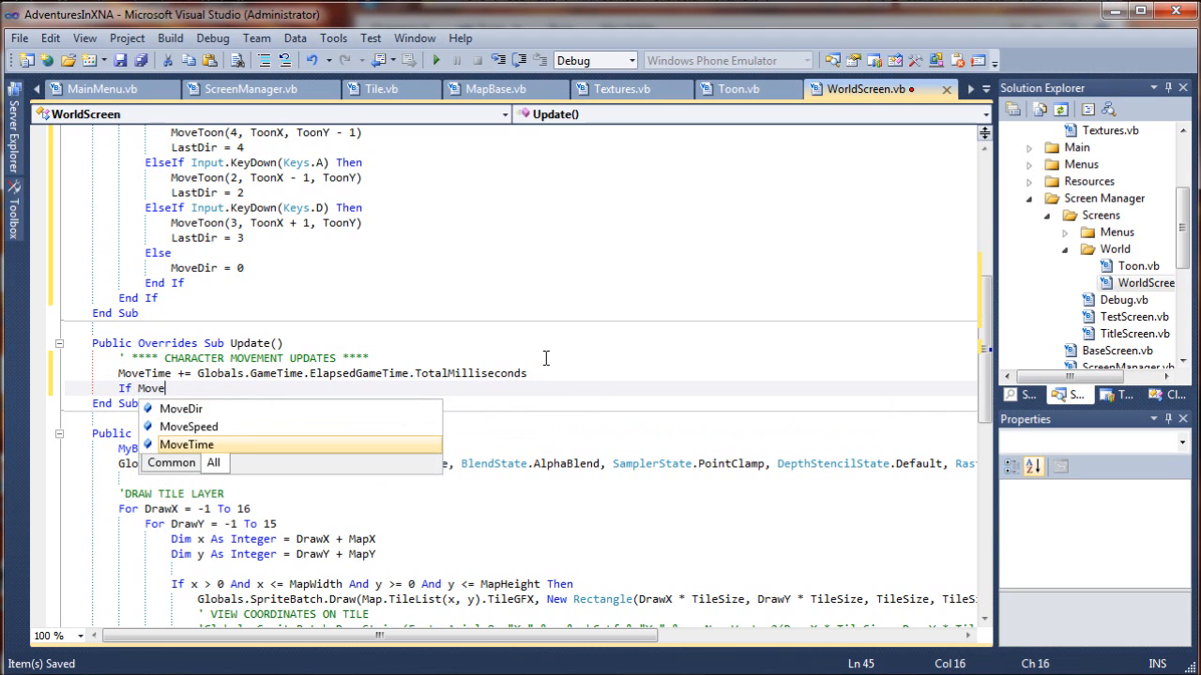
{"action": "type", "text": "Time >"}
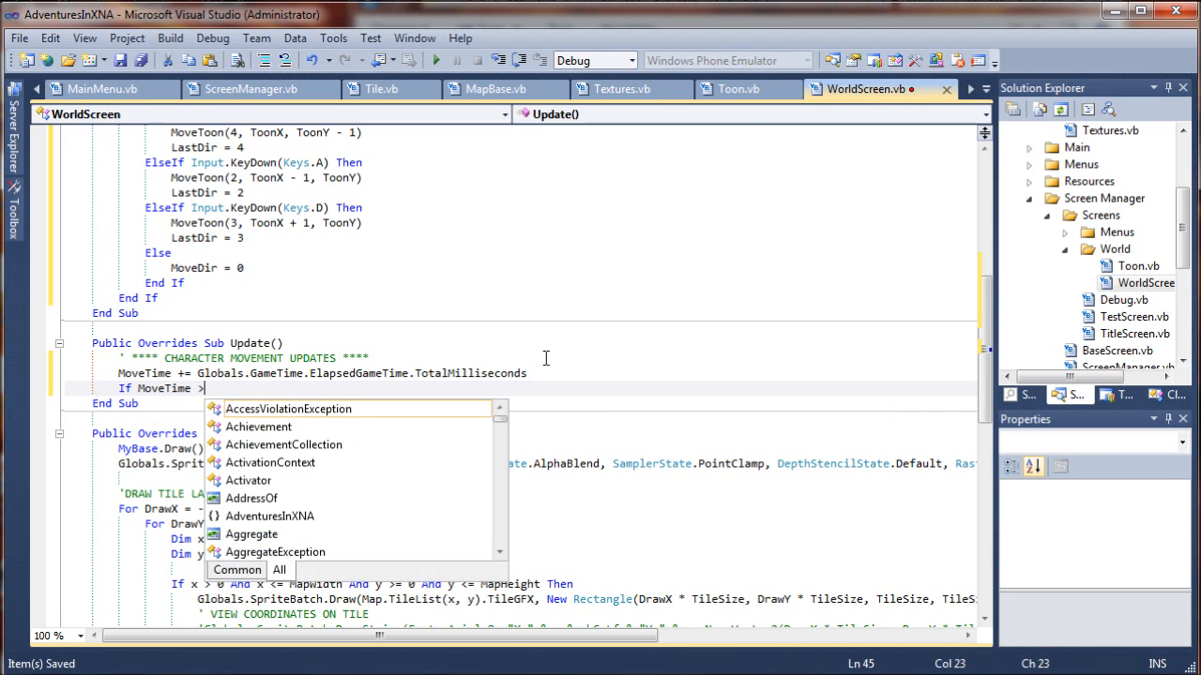
{"action": "type", "text": "25"}
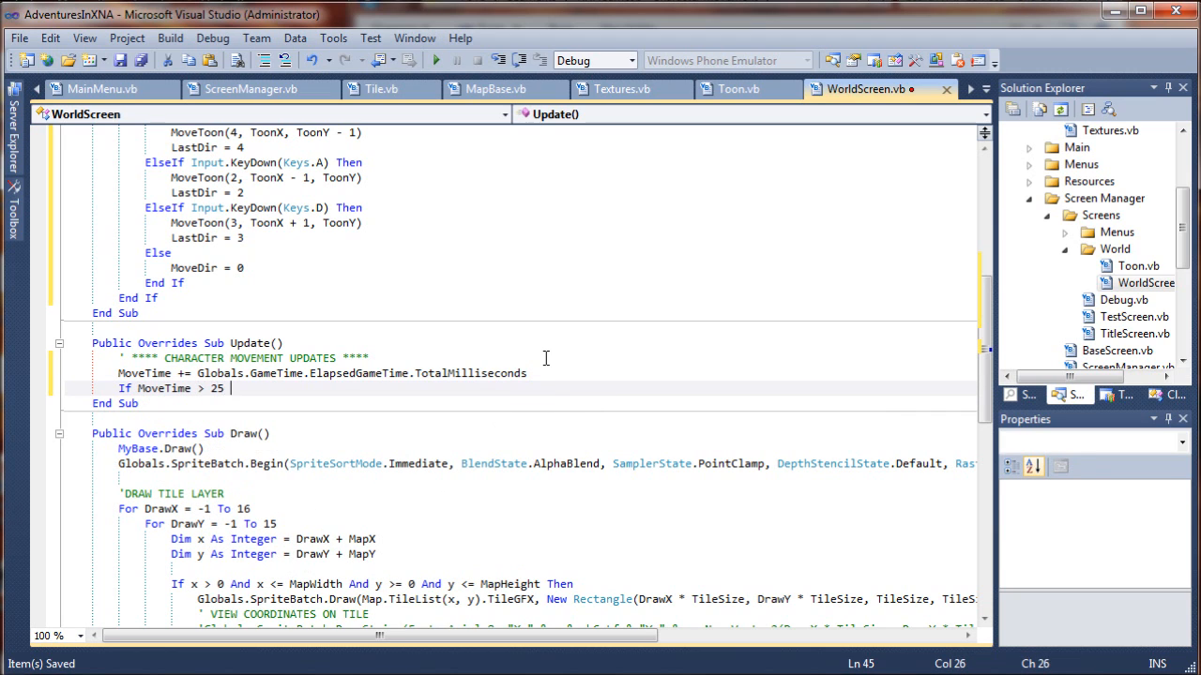
{"action": "type", "text": "And"}
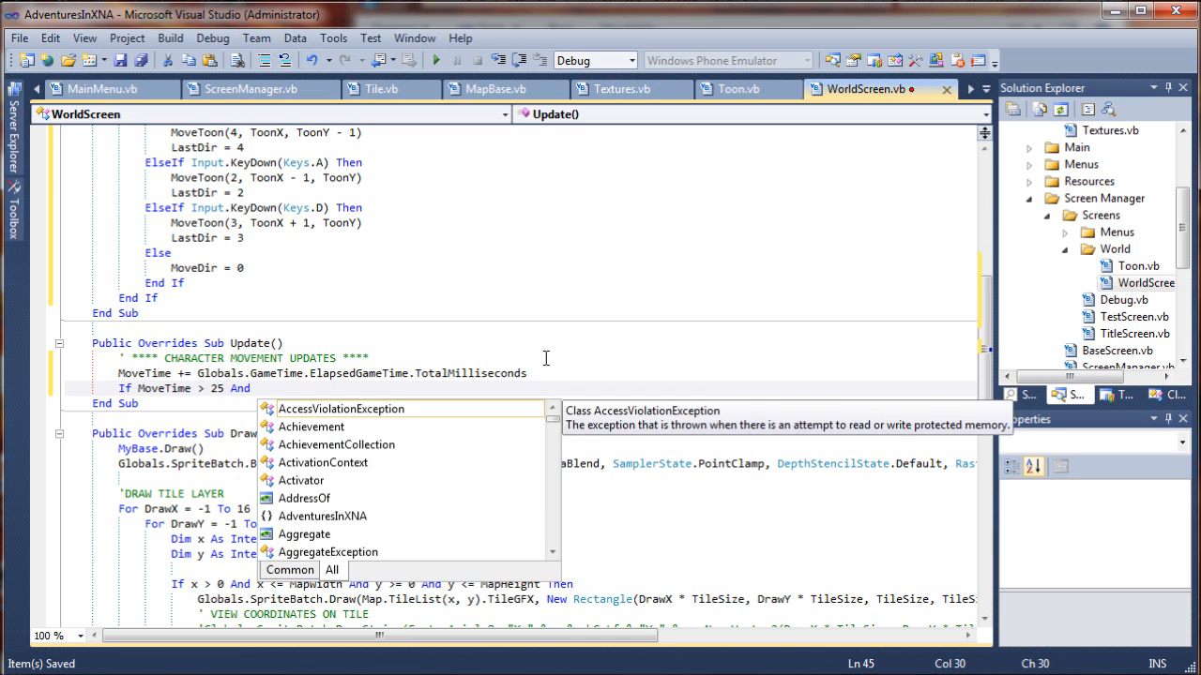
{"action": "type", "text": "ToonMoving ="}
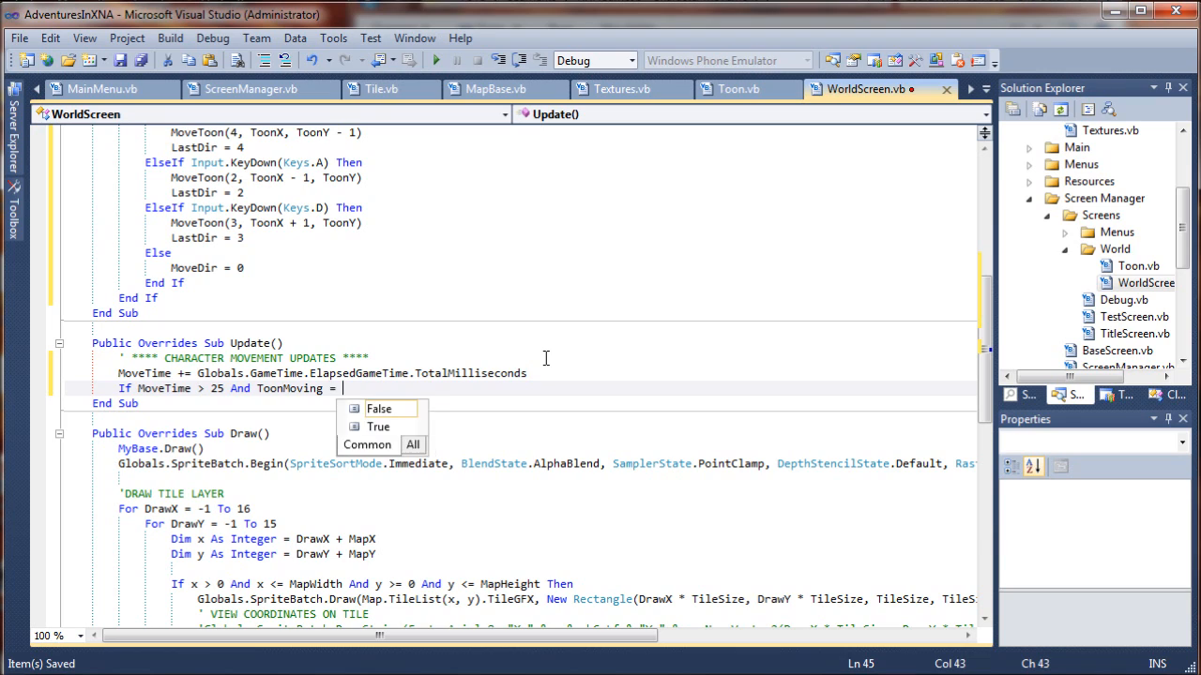
{"action": "double_click", "coordinate": [379, 428]}
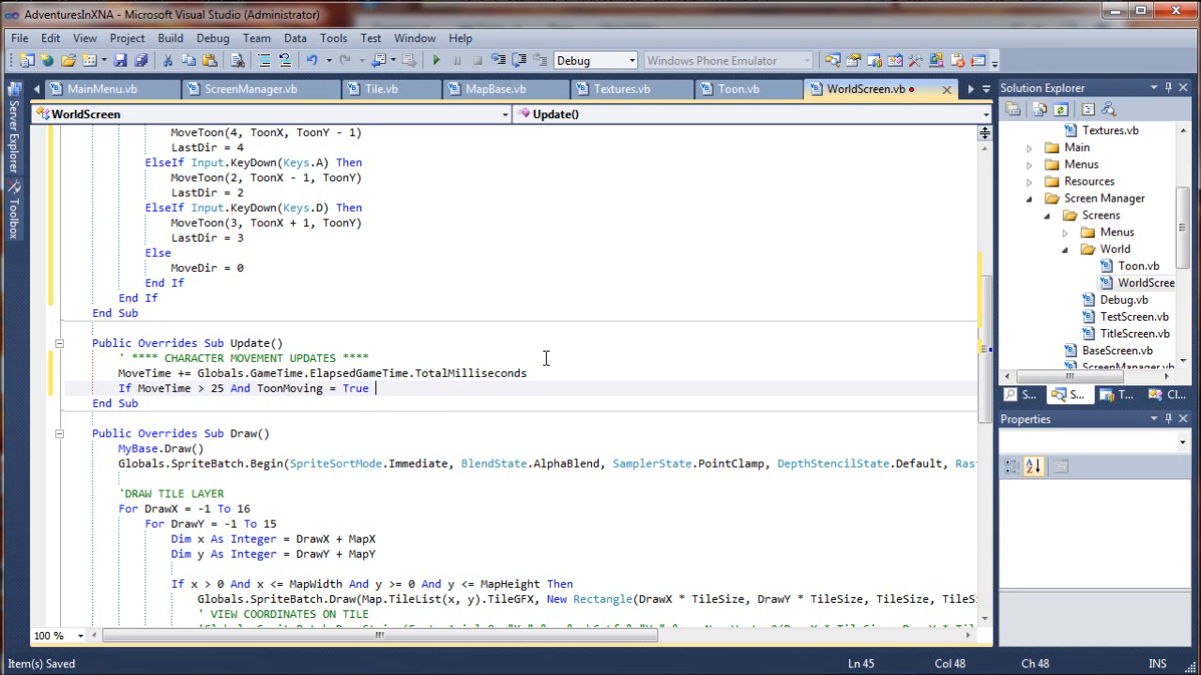
{"action": "type", "text": "Then"}
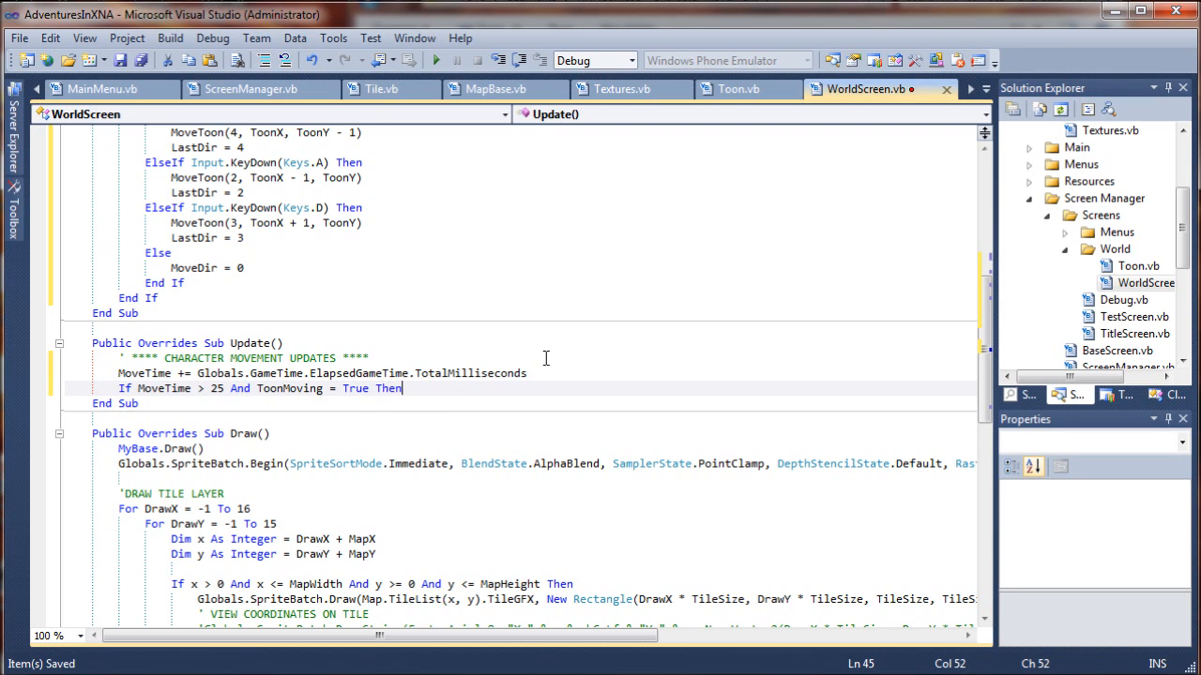
{"action": "key", "text": "enter"}
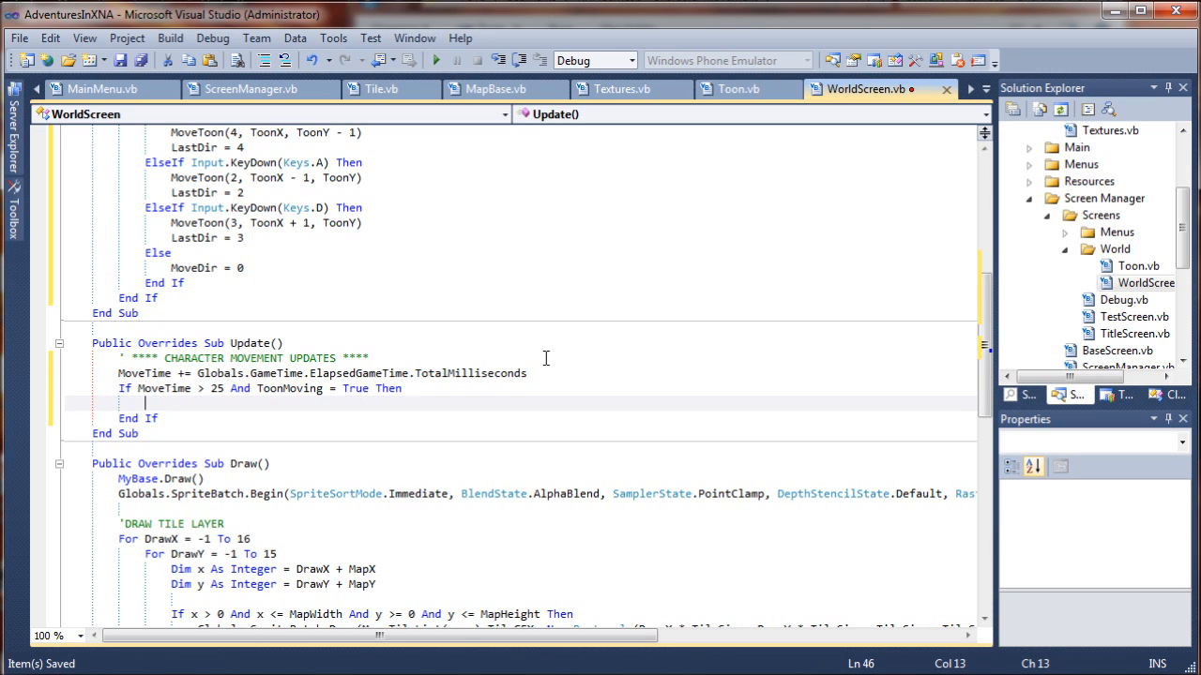
- Write the nested If MoveDir = 0 And (ToonOffsetX <> 0 Or ToonOffsetY <> 0) Then check
{"action": "type", "text": "If"}
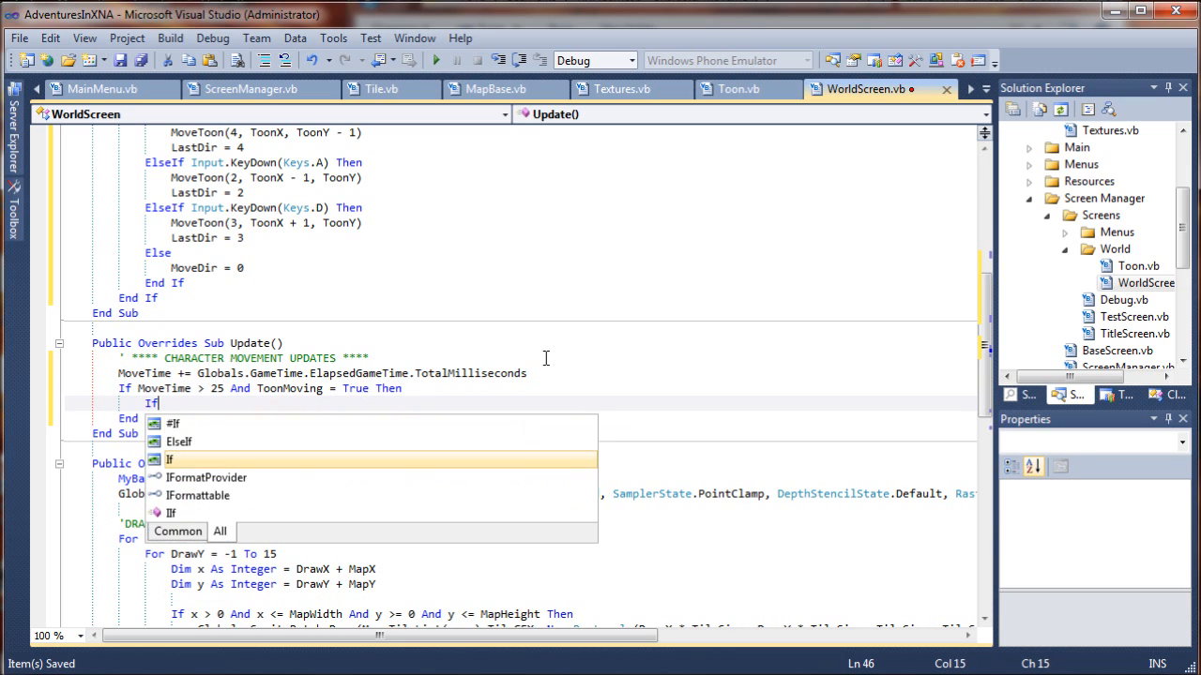
{"action": "type", "text": "MoveDir = 0"}
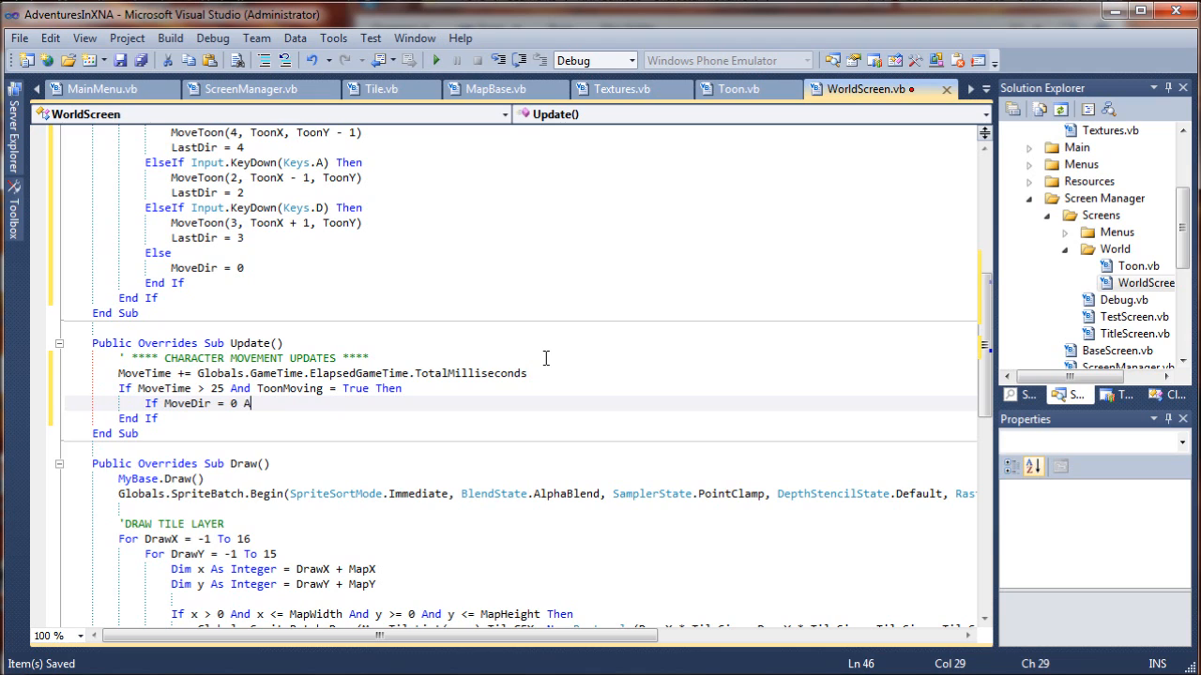
{"action": "type", "text": "And"}
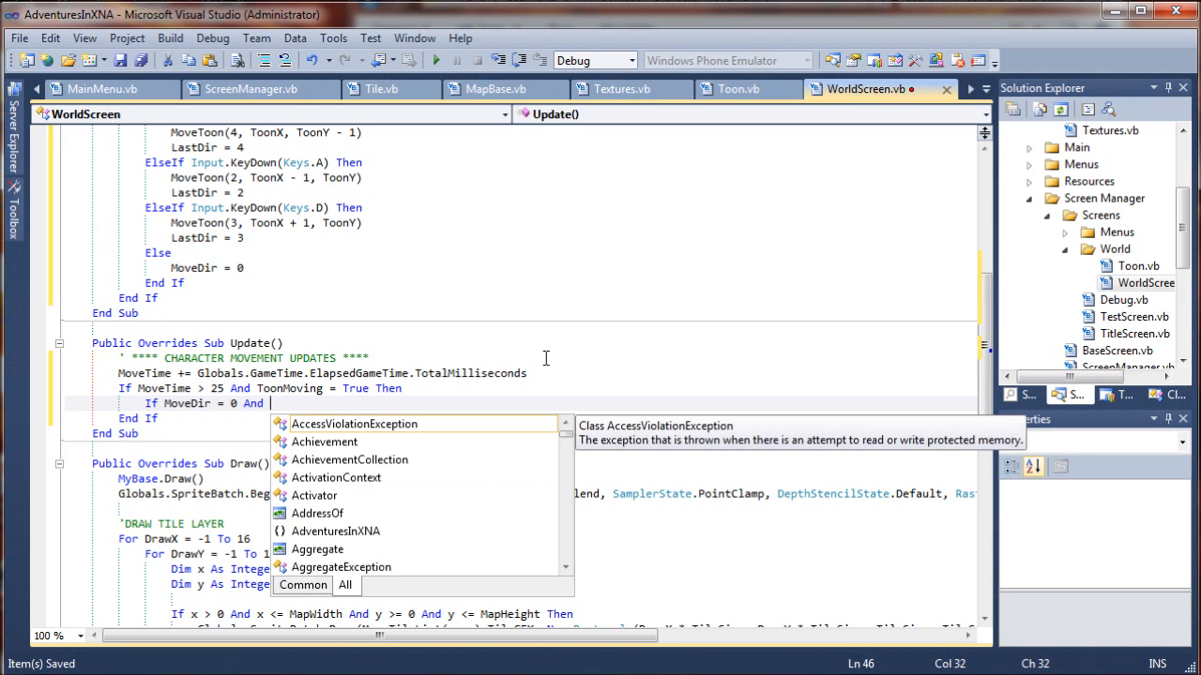
{"action": "type", "text": "("}
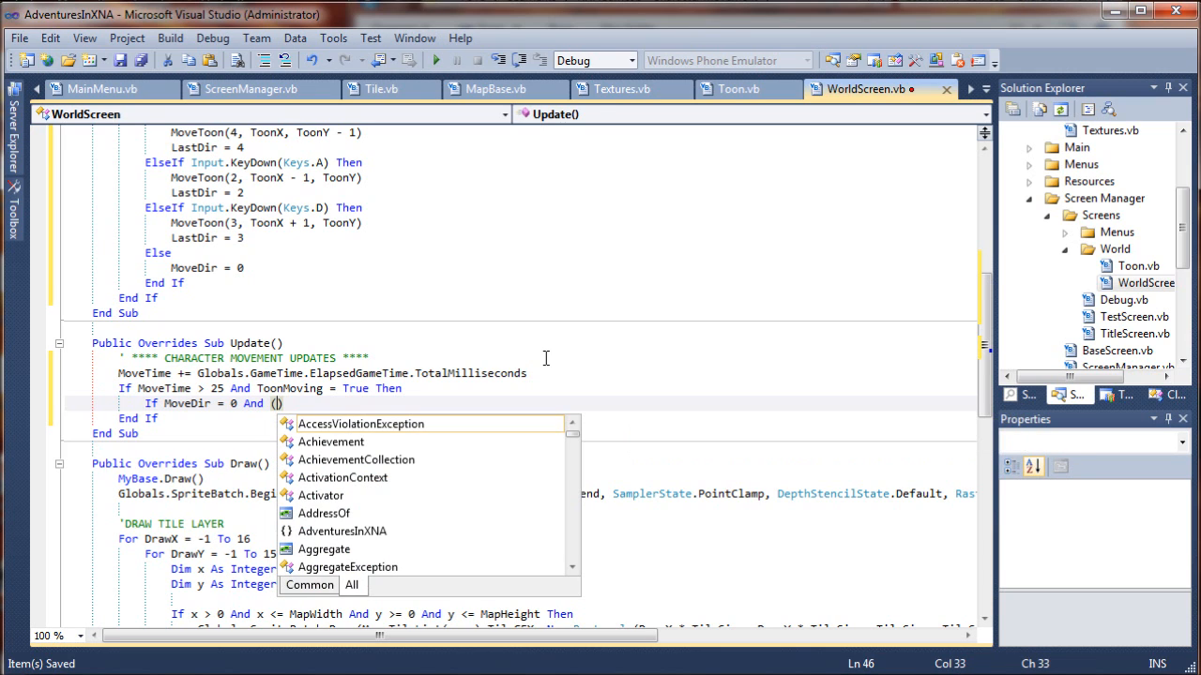
{"action": "type", "text": "Toon"}
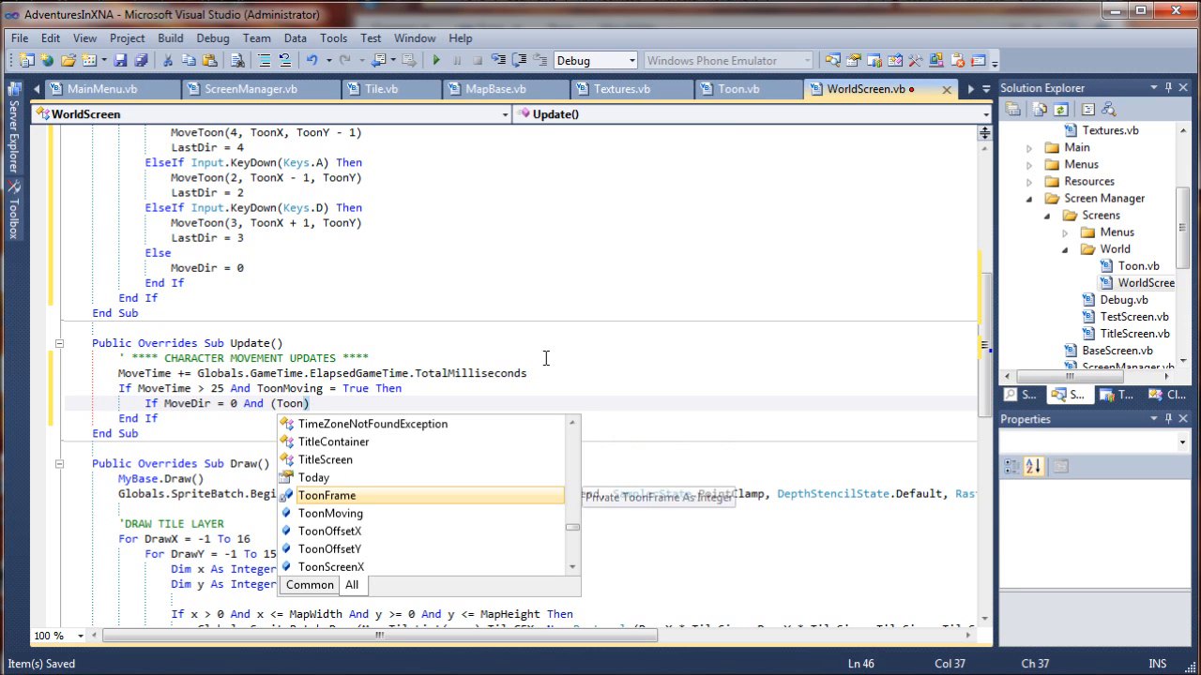
{"action": "type", "text": "o"}
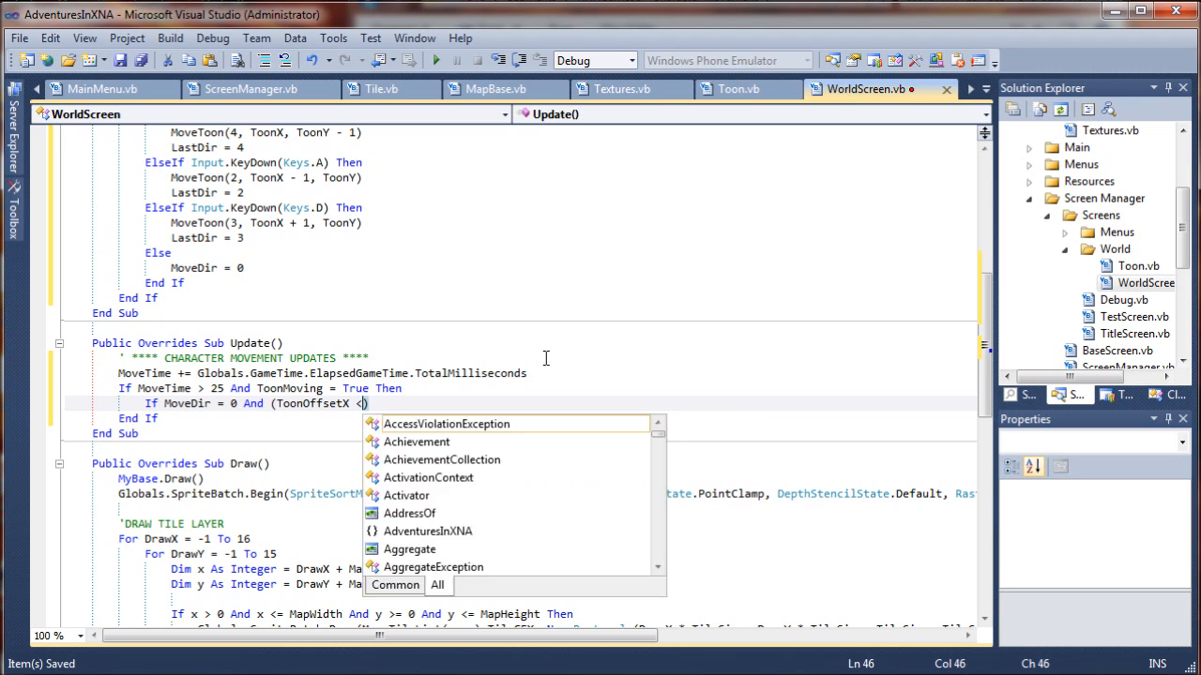
{"action": "type", "text": ">"}
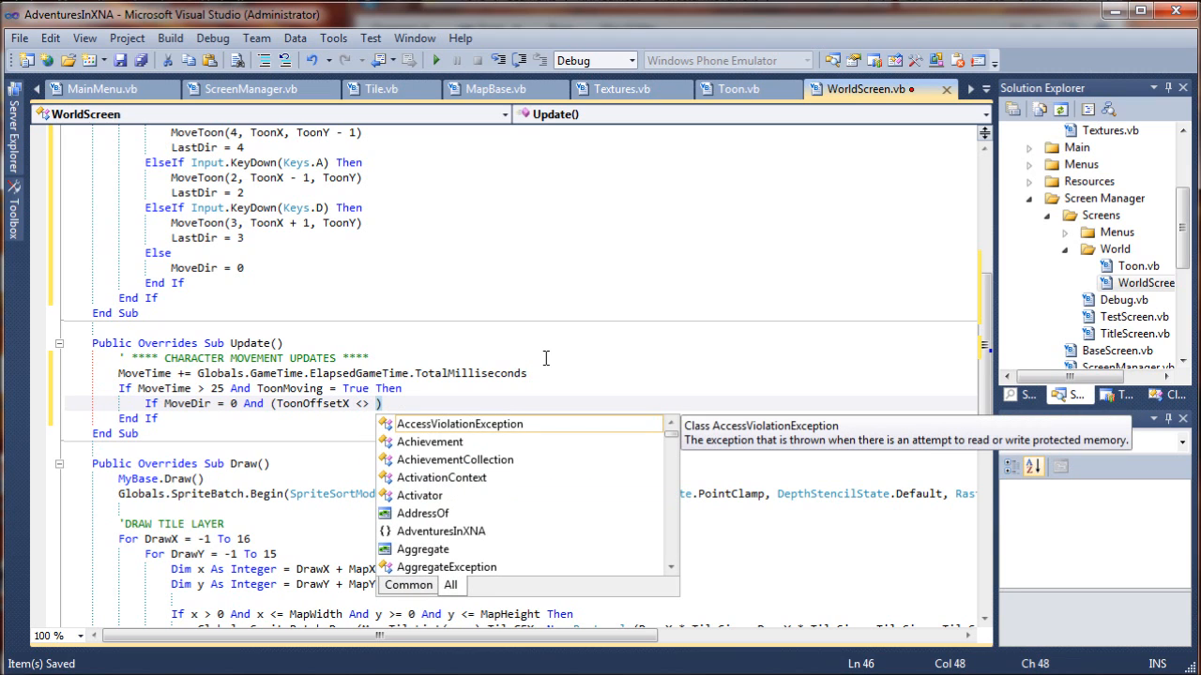
{"action": "type", "text": "0 OR"}
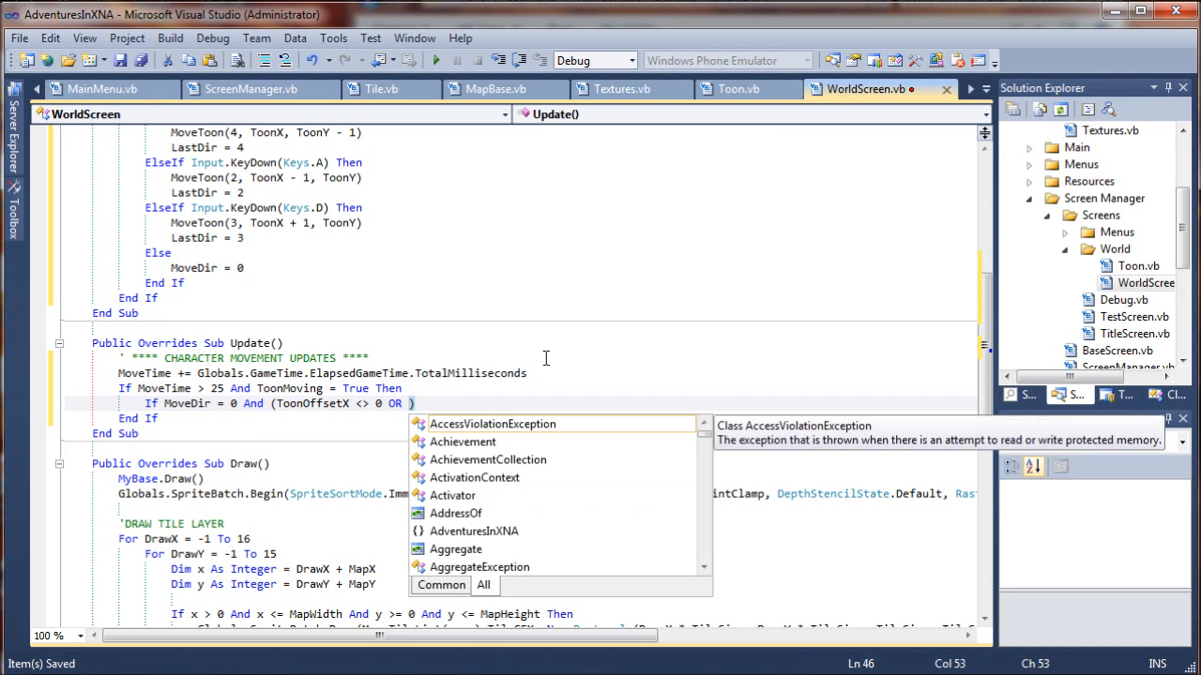
{"action": "type", "text": "ToonOffsetY <> 0"}
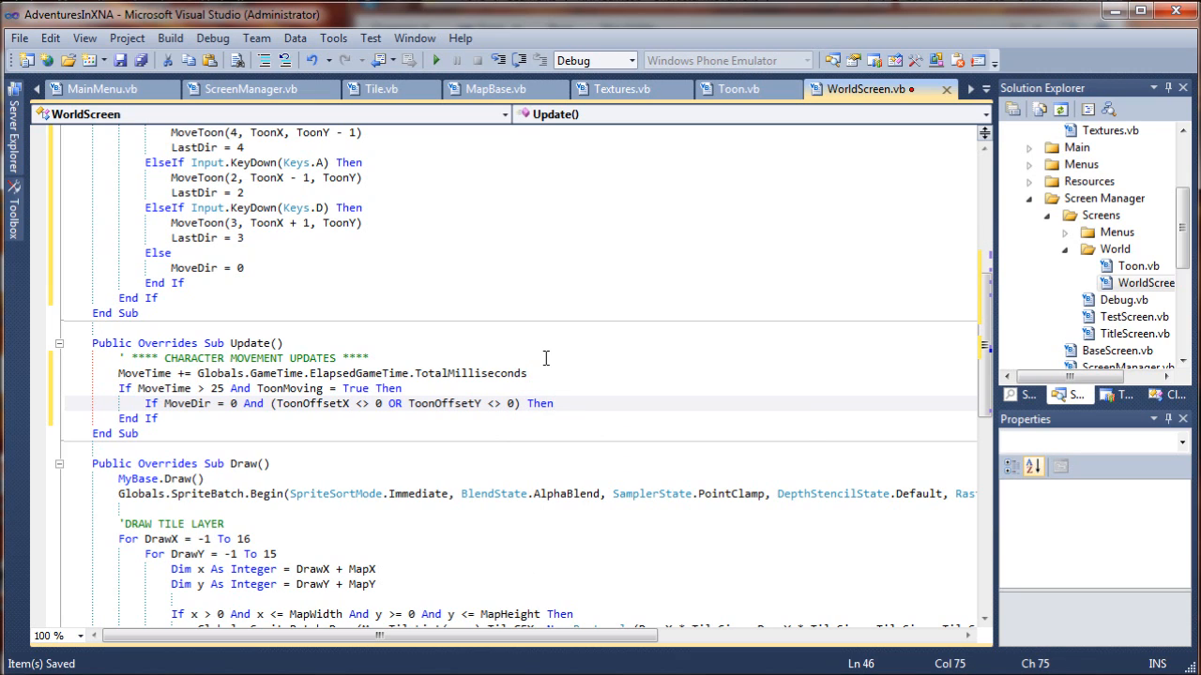
{"action": "key", "text": "enter"}
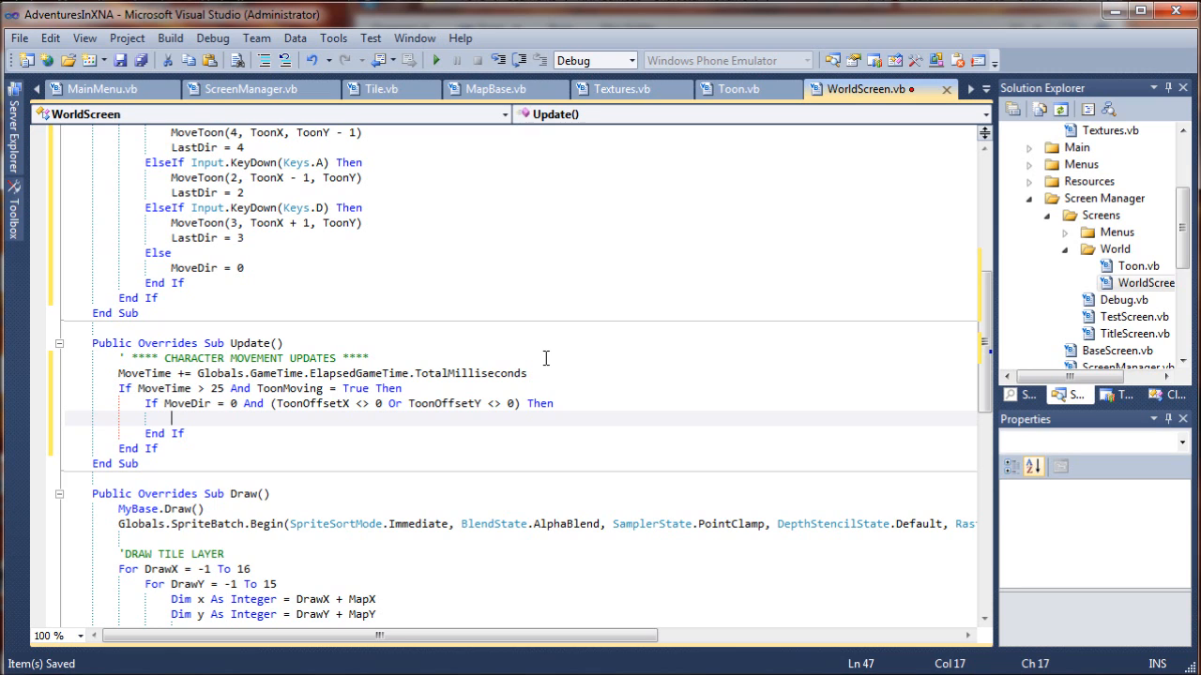
- Call Move(LastDir) inside it with a comment about finishing the move BEFORE ACCEPTING NEW INPUTS
{"action": "type", "text": "Move(LastDir"}
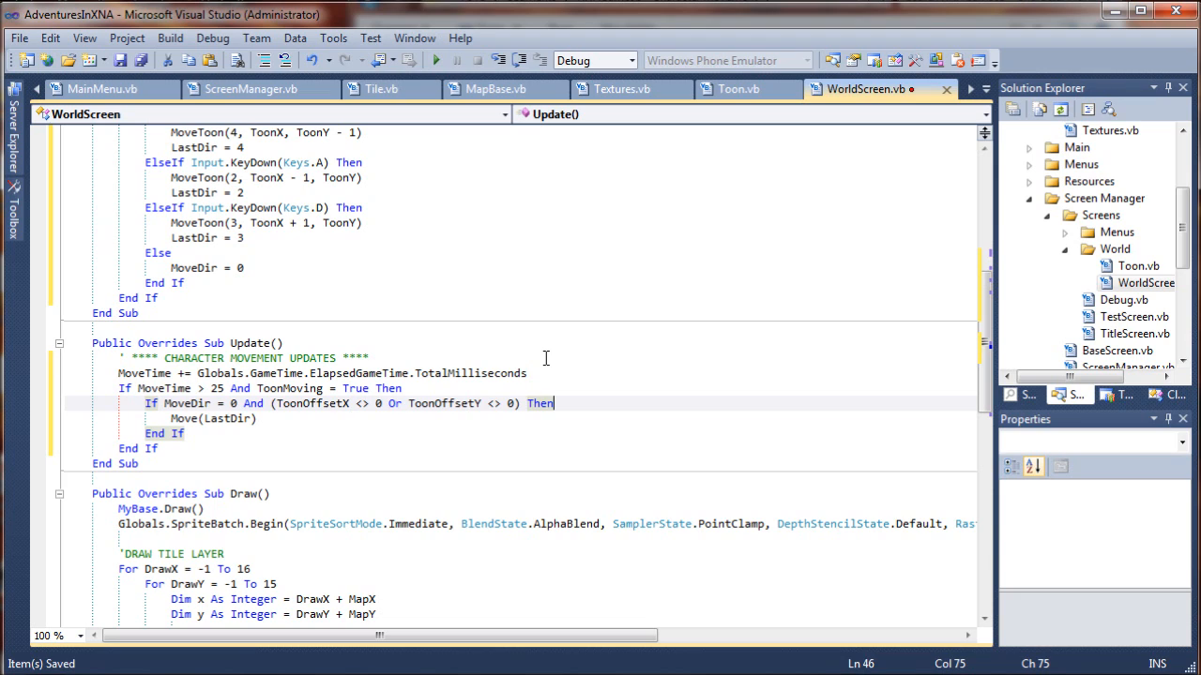
{"action": "key", "text": "enter"}
{"action": "type", "text": "' COMPLETE MOVE CYCLE"}
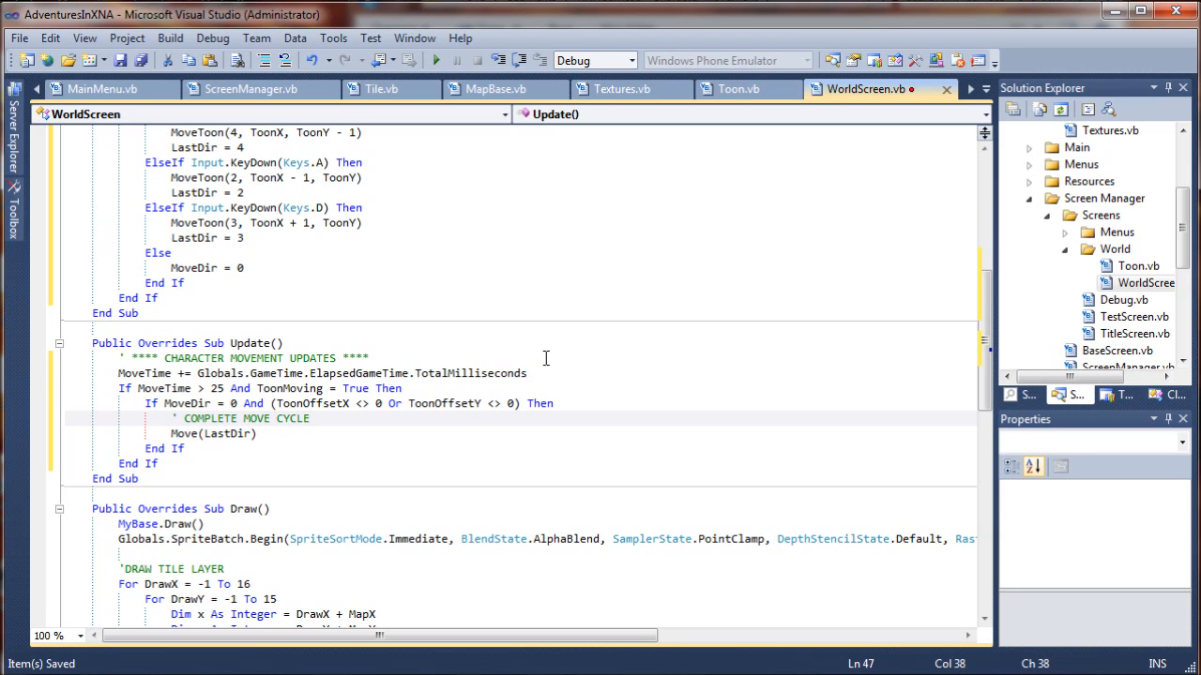
{"action": "type", "text": "BEFORE"}
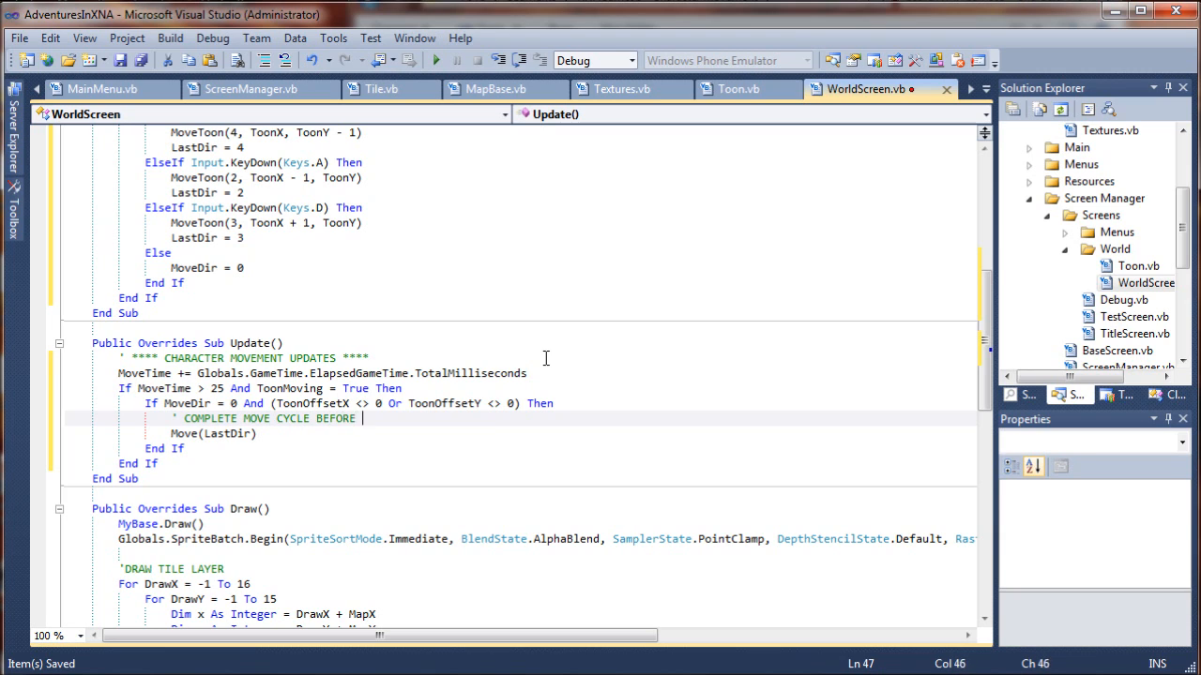
{"action": "type", "text": "ACCEPTING"}
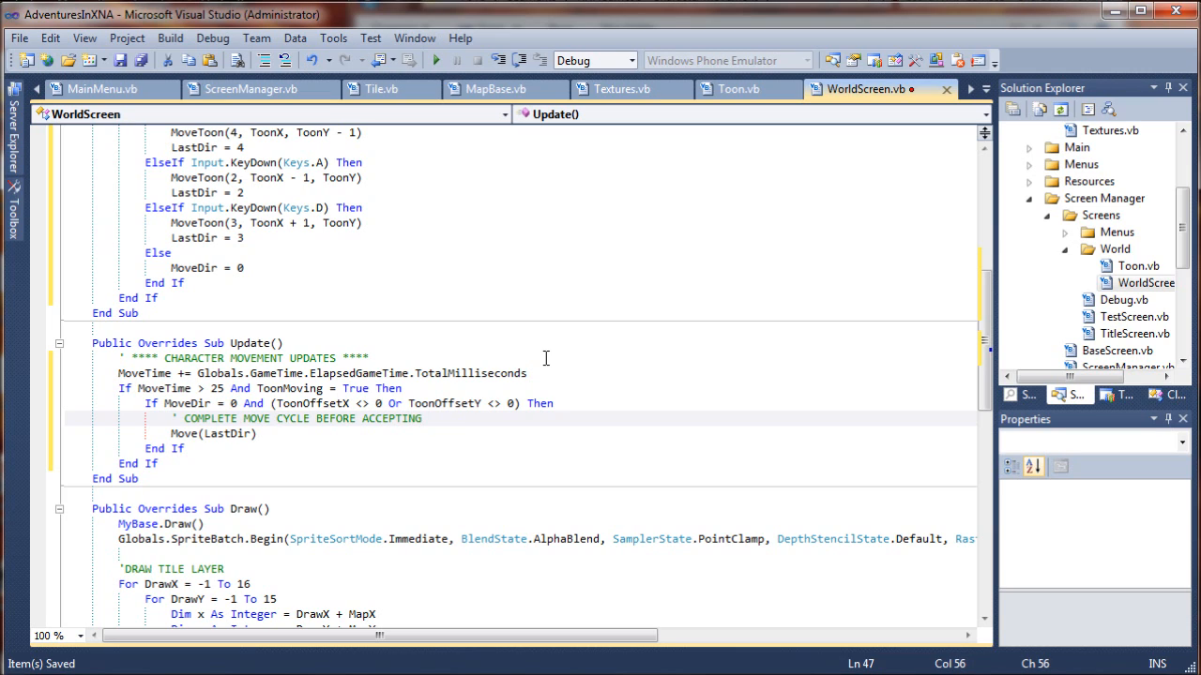
{"action": "type", "text": "NEW INPUTS"}
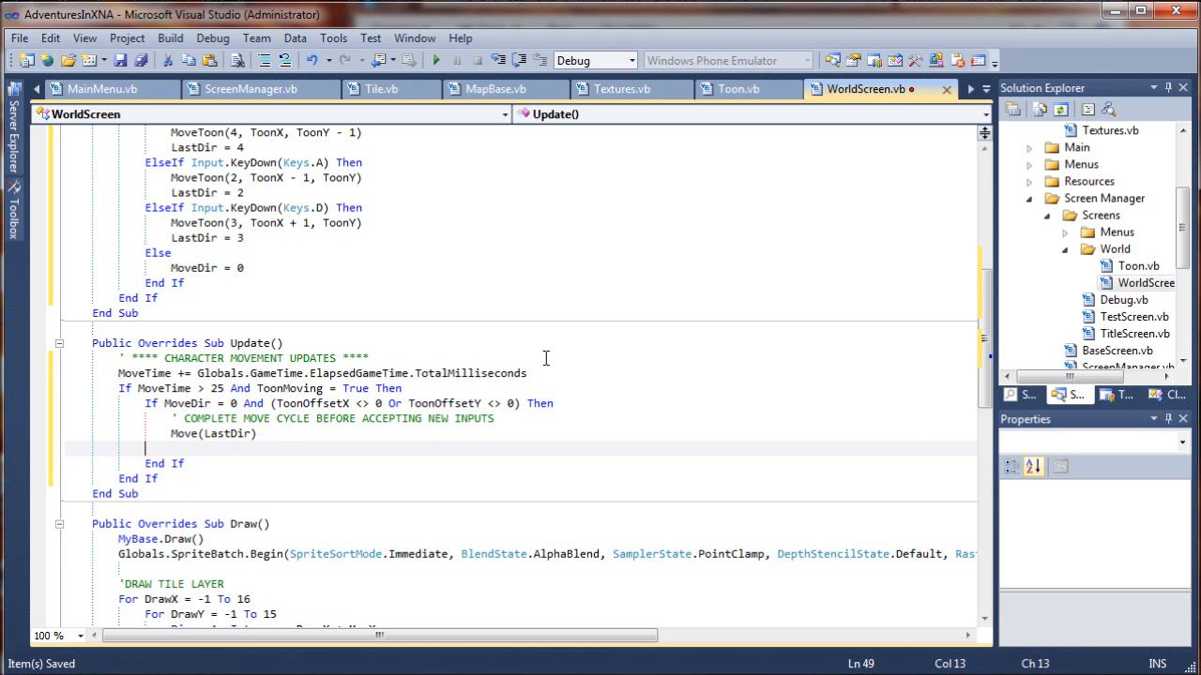
- Add an Else branch that calls Move(MoveDir)
{"action": "type", "text": "Else"}
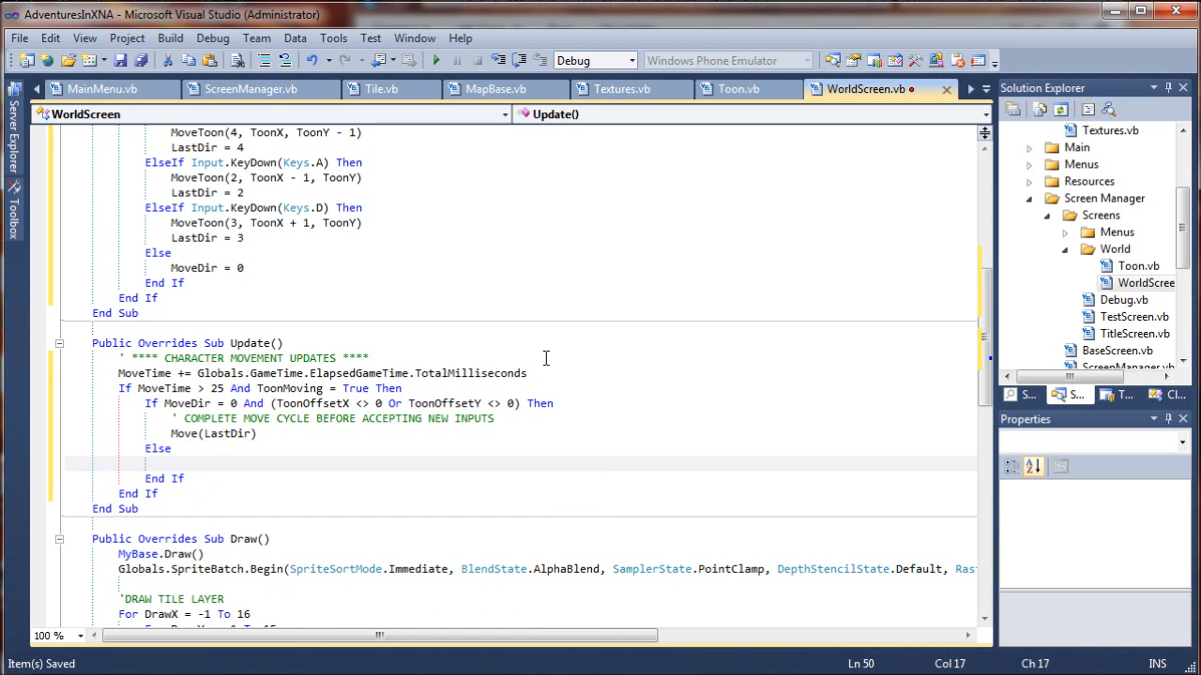
{"action": "type", "text": "Move"}
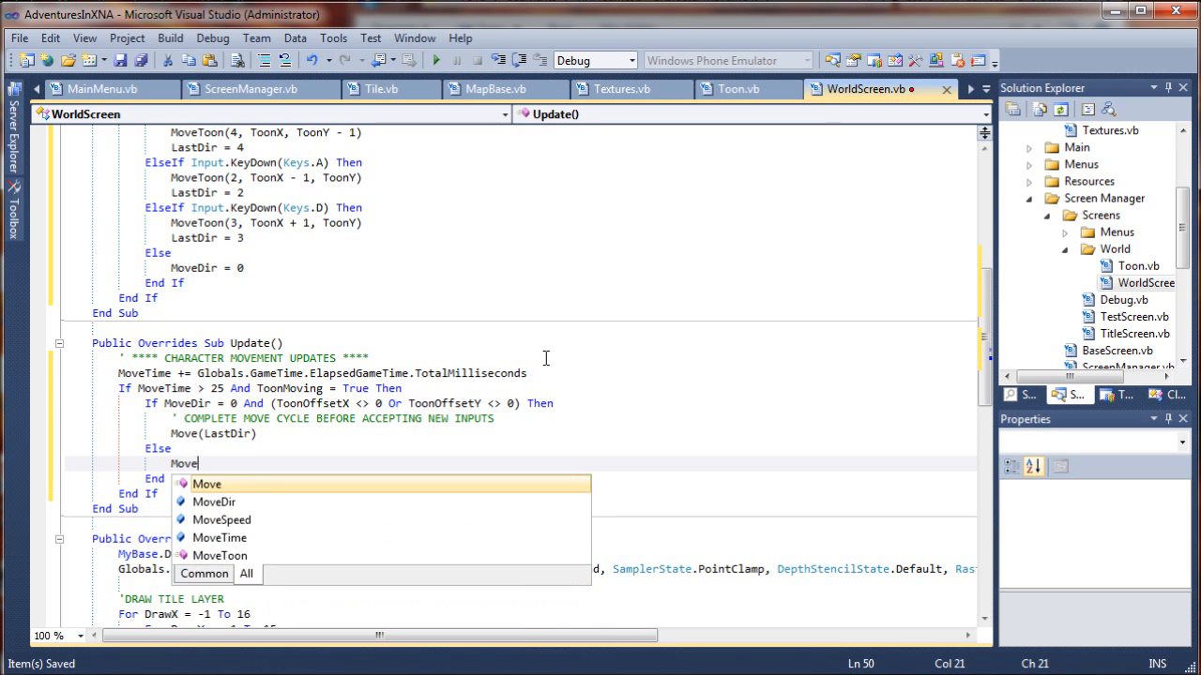
{"action": "type", "text": "M)"}
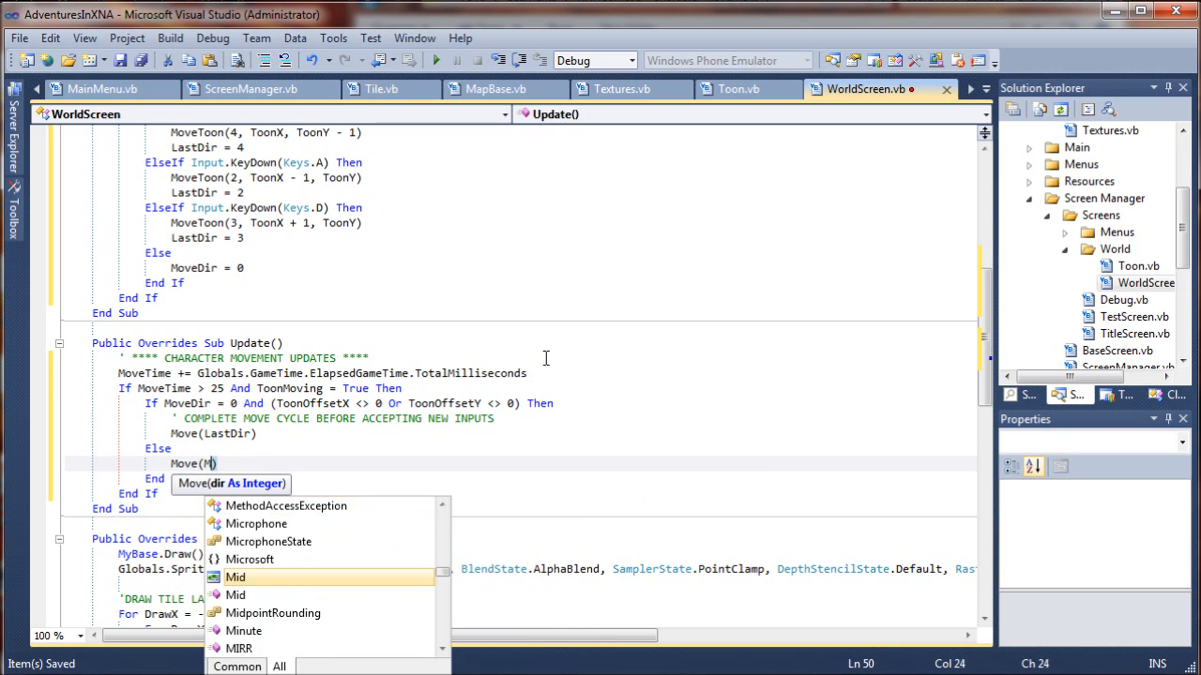
{"action": "type", "text": "ovedir"}
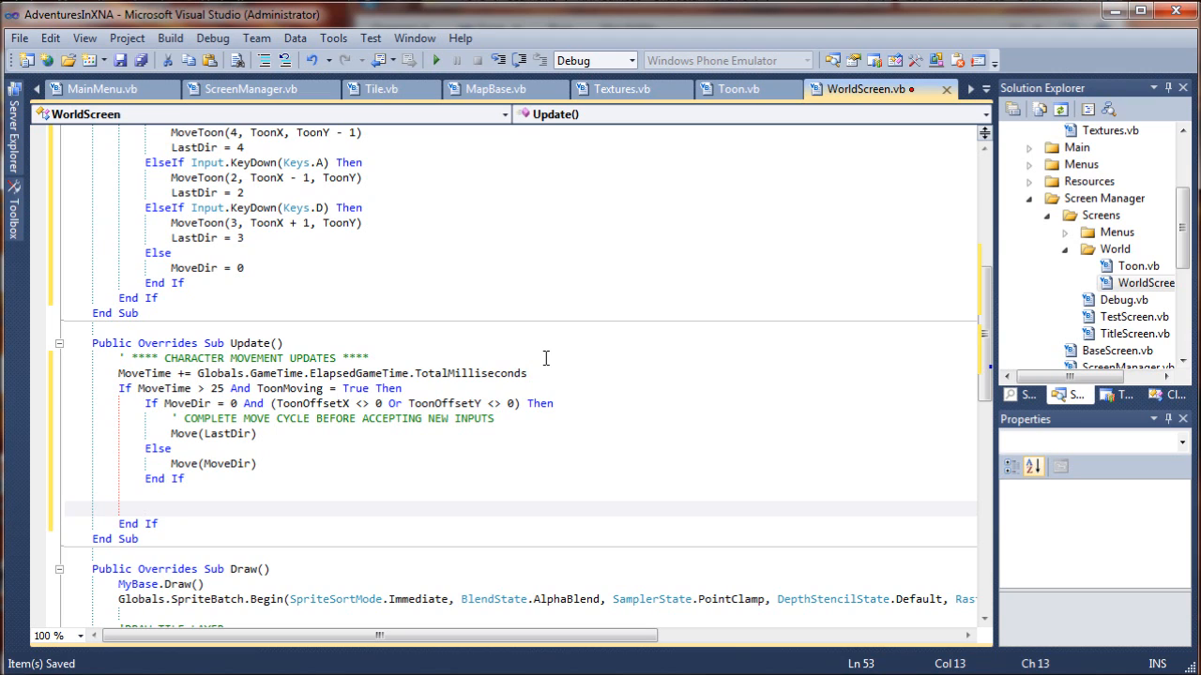
- Write If ToonOffsetX = 0 And ToonOffsetY = 0 Then ToonMoving = False End If
{"action": "type", "text": "If"}
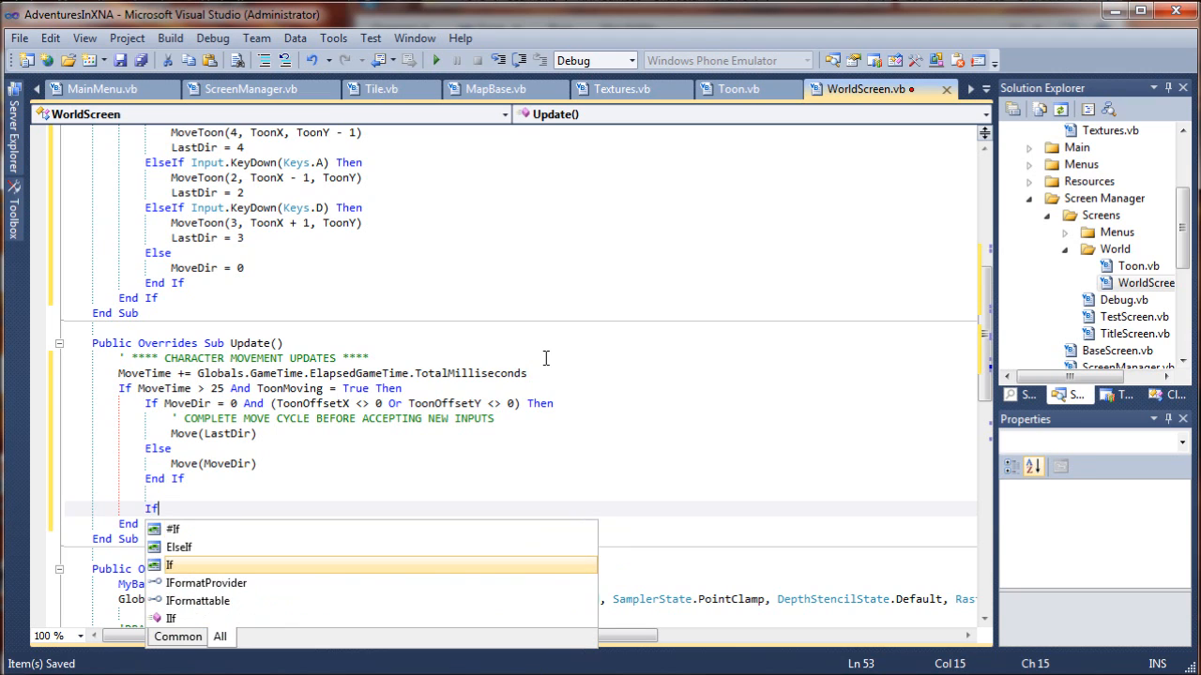
{"action": "type", "text": "Toon"}
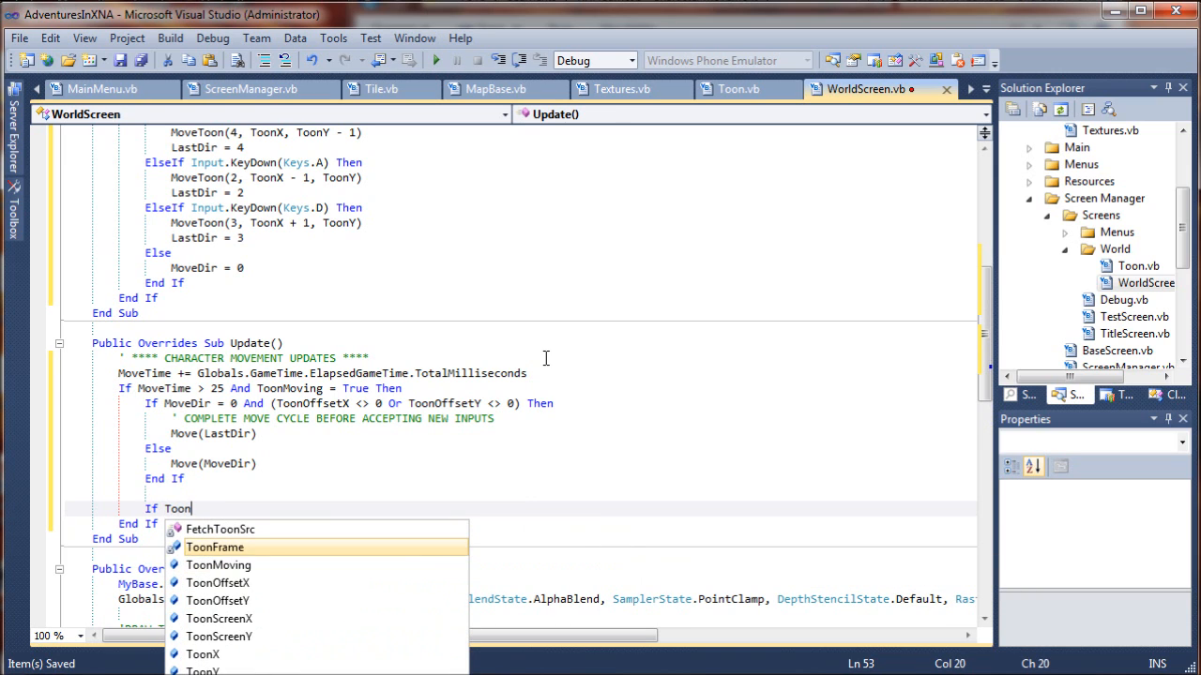
{"action": "type", "text": "OffsetX ="}
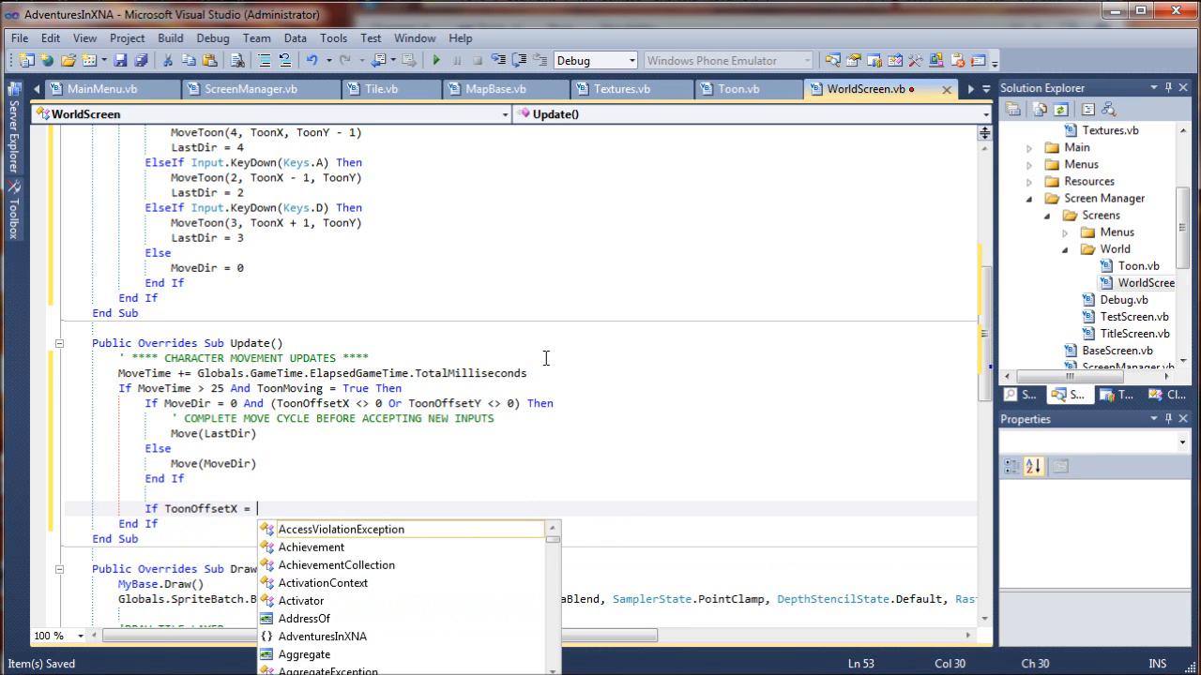
{"action": "type", "text": "0 And ToonP"}
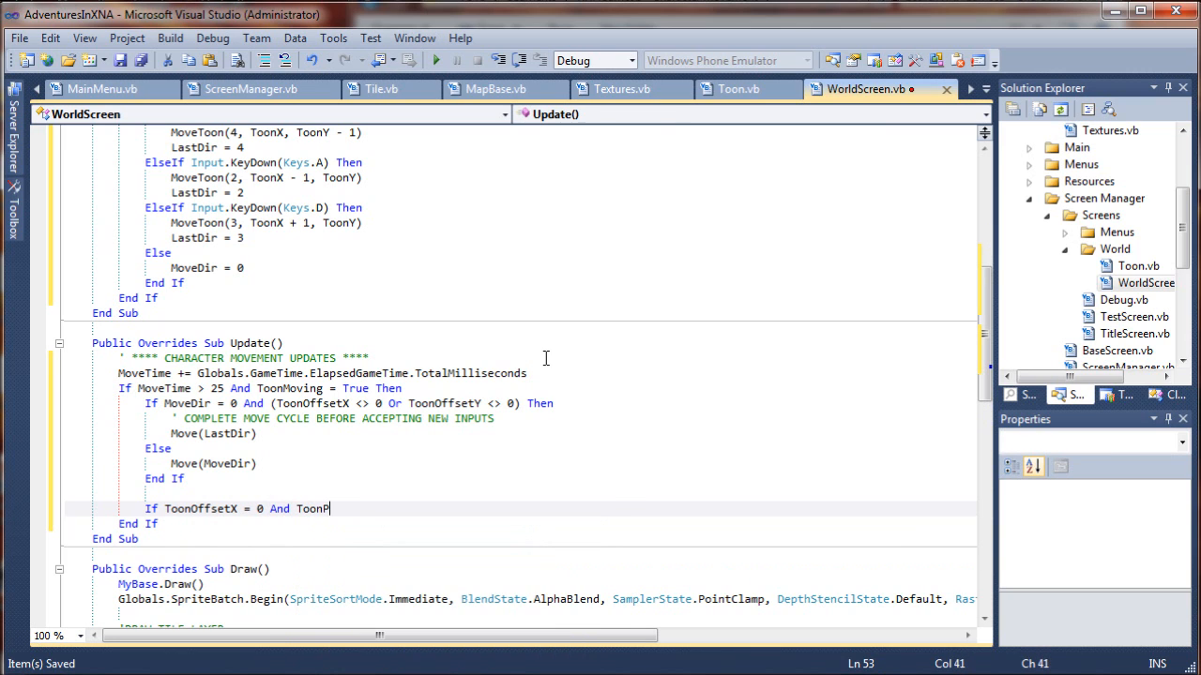
{"action": "key", "text": "Backspace"}
{"action": "type", "text": "OffsetY ="}
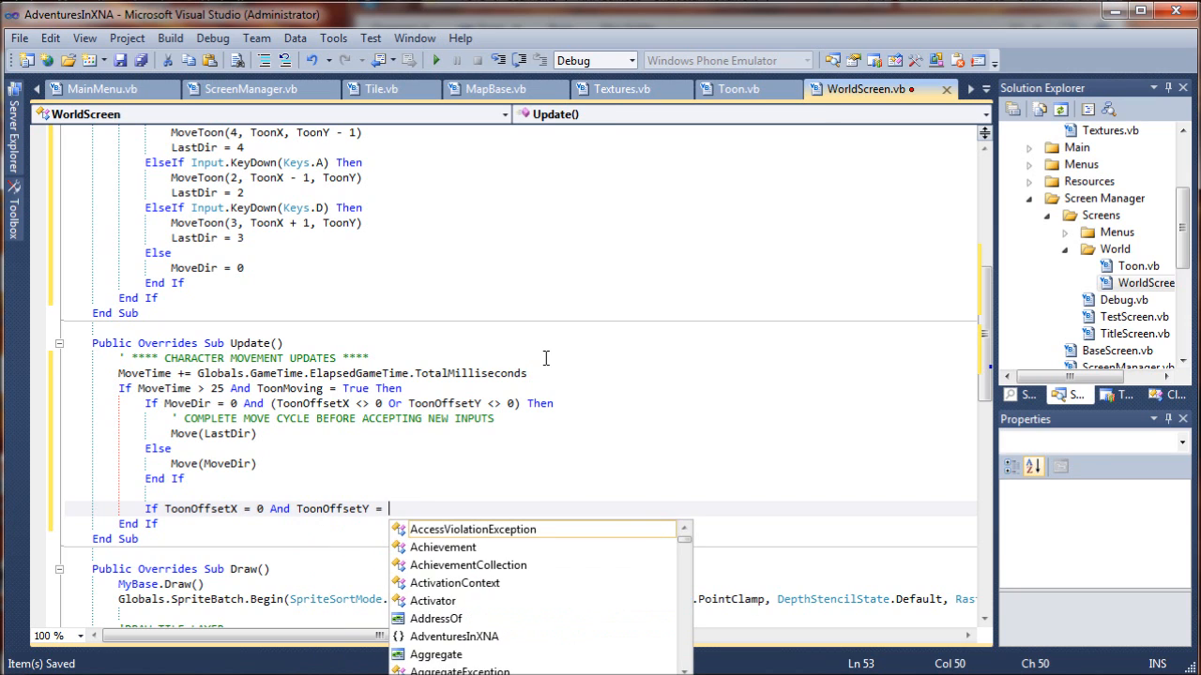
{"action": "type", "text": "Then"}
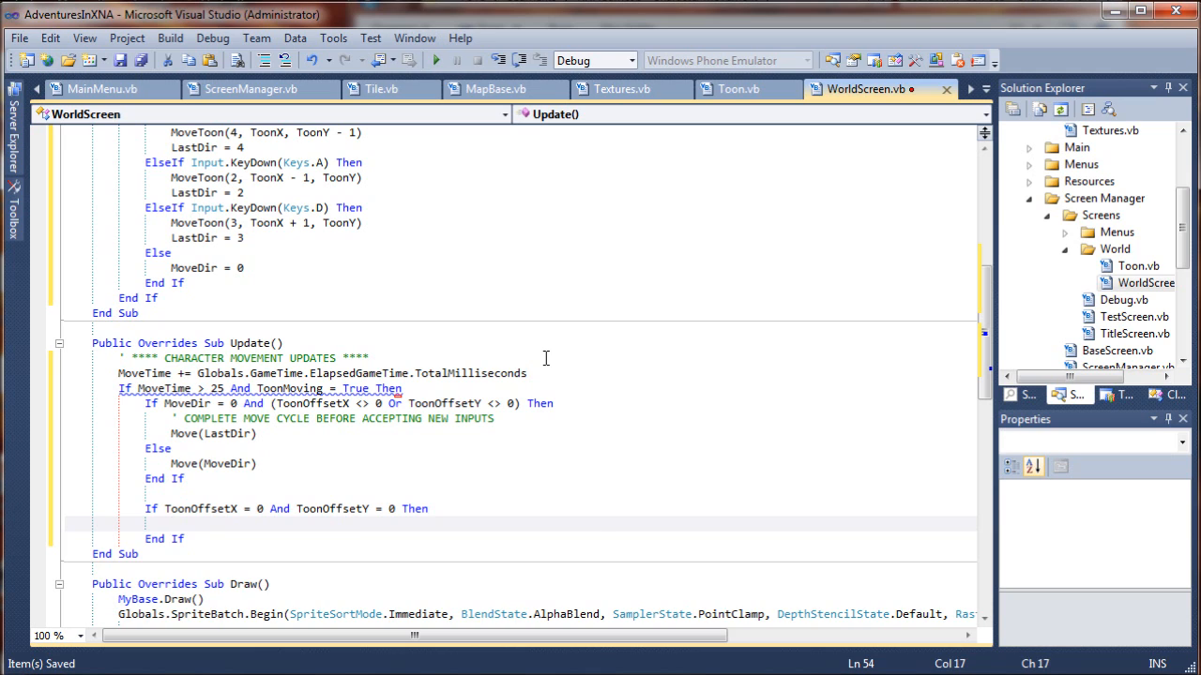
{"action": "type", "text": "ToonMoving = False"}
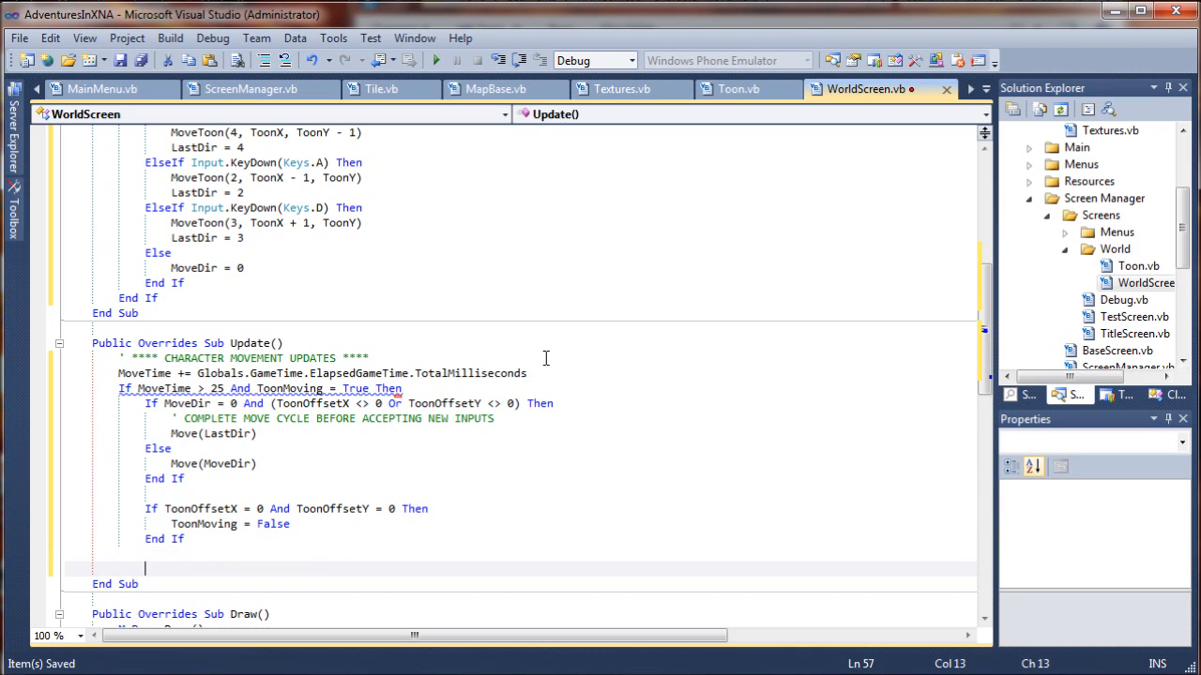
{"action": "type", "text": "End If"}
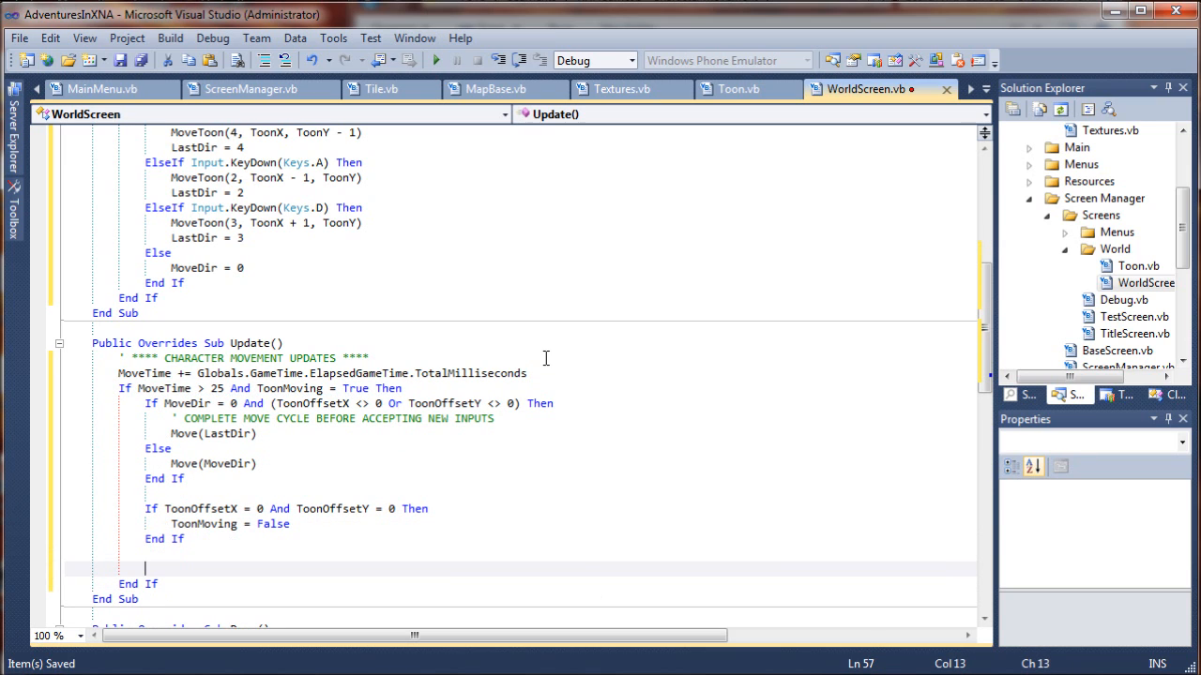
- Reset MoveTime = 0 before the closing End If
{"action": "type", "text": "MoveTime = 0"}
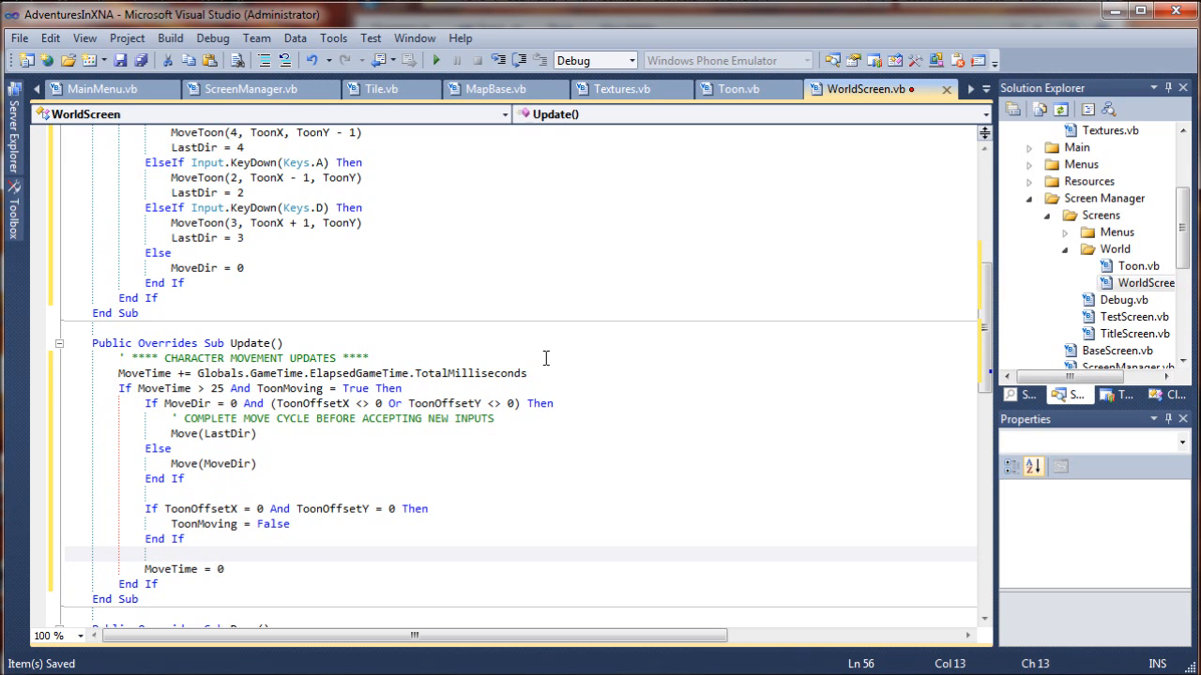
- Review the MoveTime condition and scroll below the movement block to prepare for the coordinates comment
{"action": "left_click", "coordinate": [223, 389]}
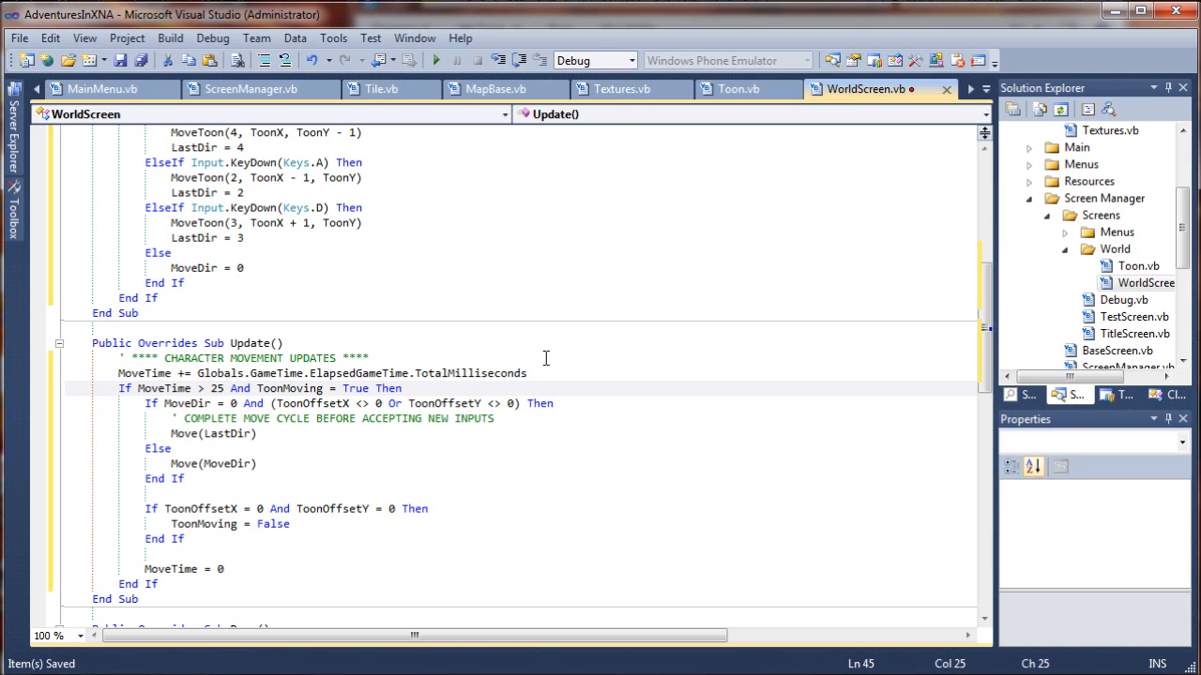
{"action": "left_click", "coordinate": [223, 403]}
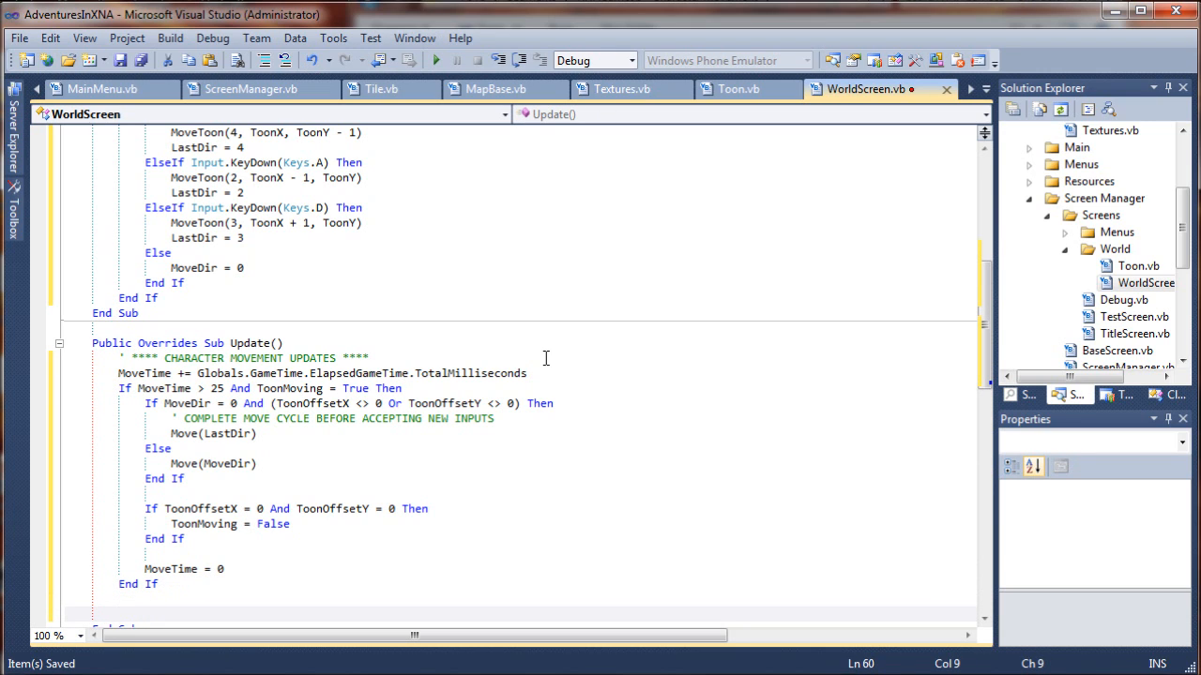
{"action": "scroll", "scroll_direction": "down", "scroll_amount": 3}
{"action": "type", "text": "' UPDATE TOON COORDINATES"}
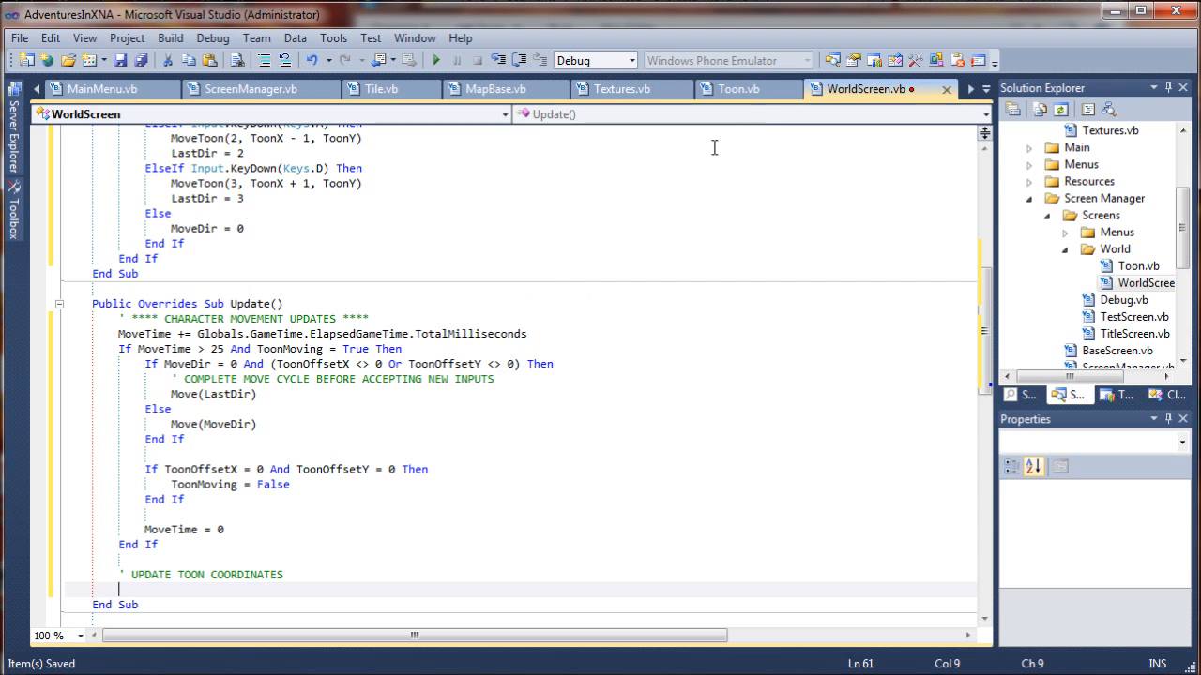
{"action": "left_click", "coordinate": [739, 88]}
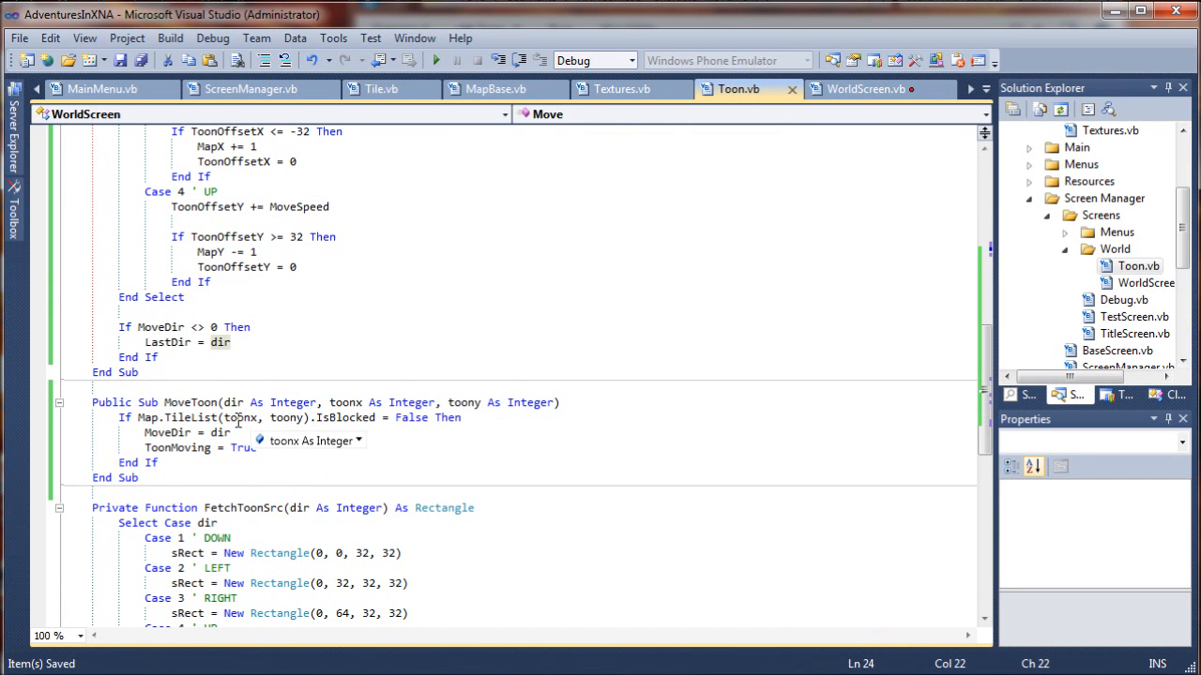
{"action": "double_click", "coordinate": [285, 416]}
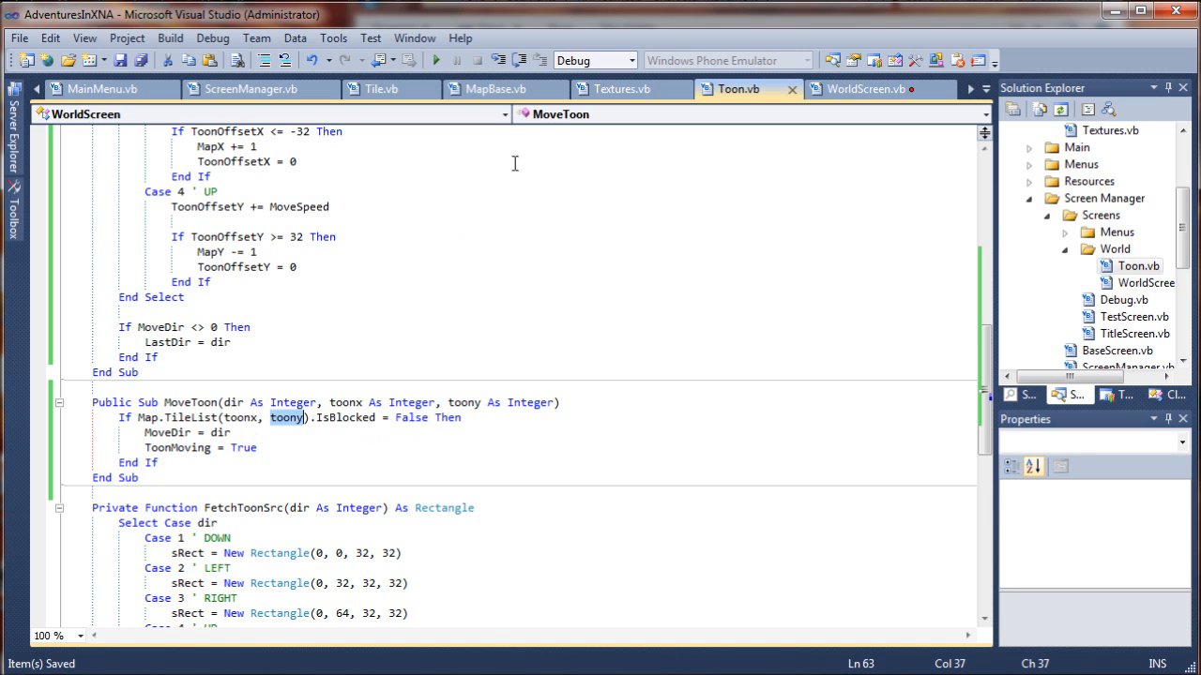
{"action": "left_click", "coordinate": [863, 88]}
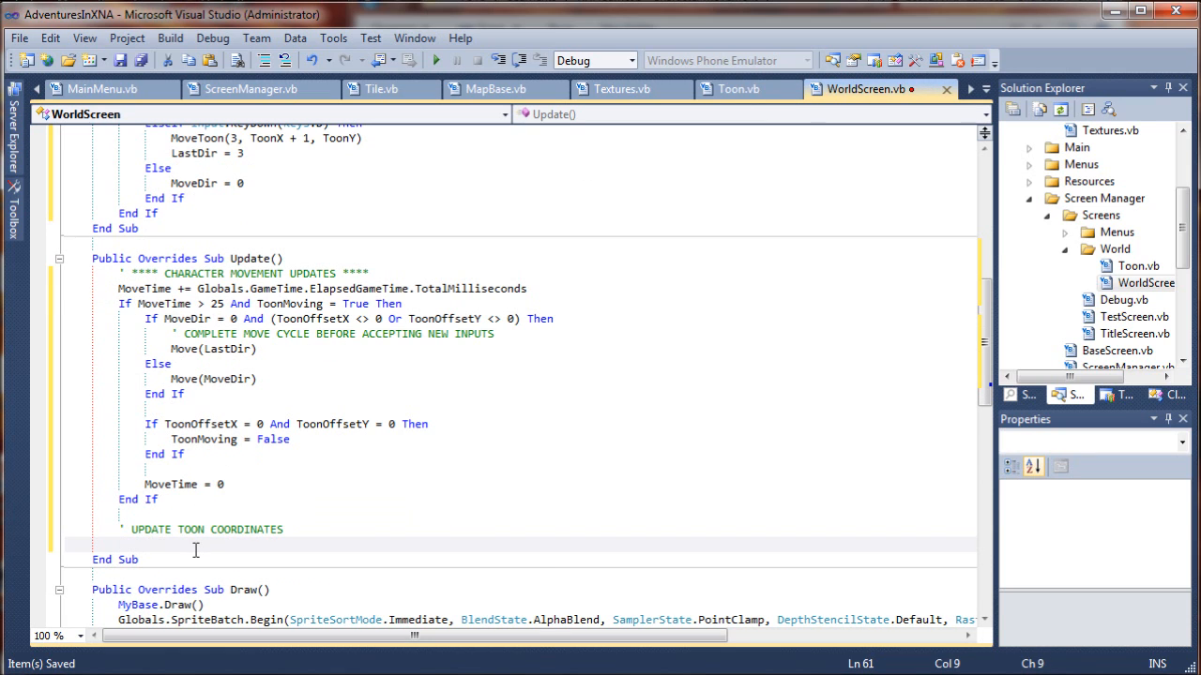
- Write ToonX = MapX + ToonScreenX under the coordinates comment and select MapX to check it
{"action": "type", "text": "ToonX"}
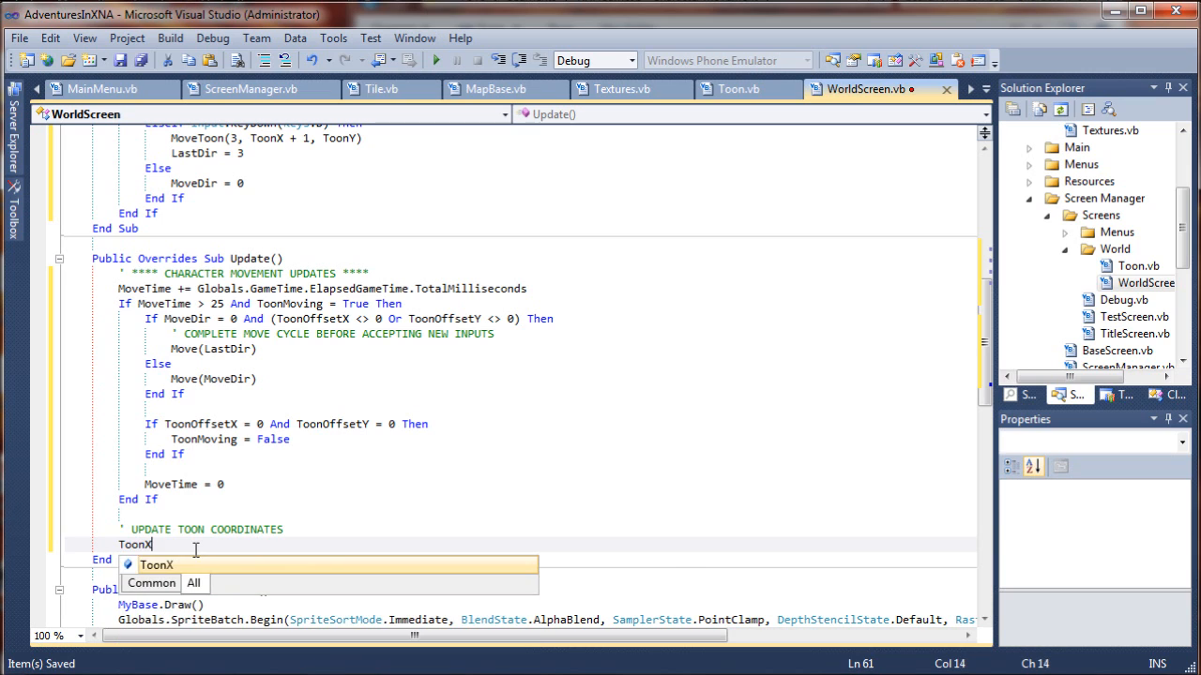
{"action": "type", "text": "= MapX + Toon"}
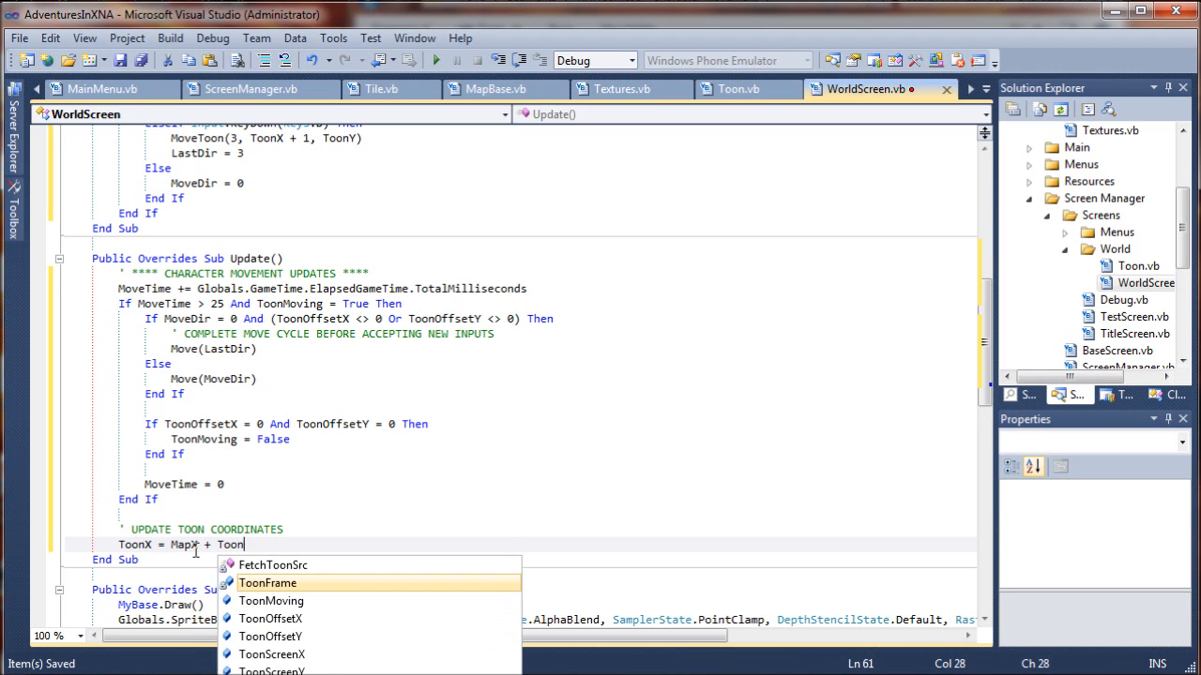
{"action": "type", "text": "ScreenX"}
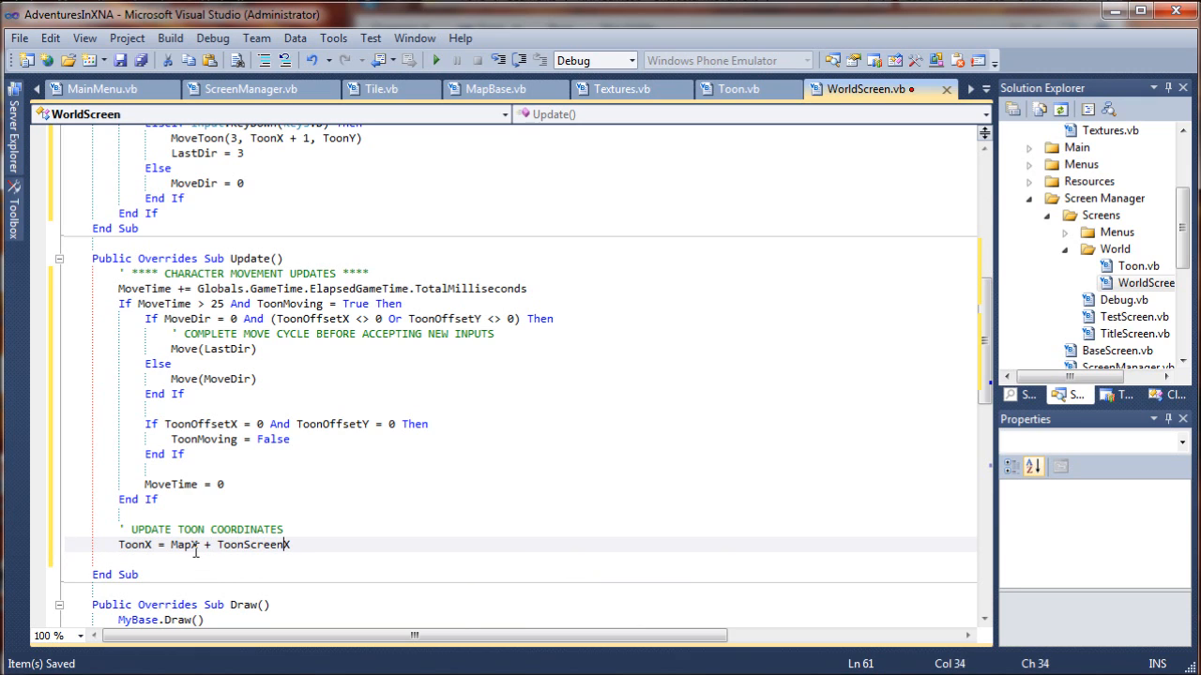
{"action": "double_click", "coordinate": [253, 544]}
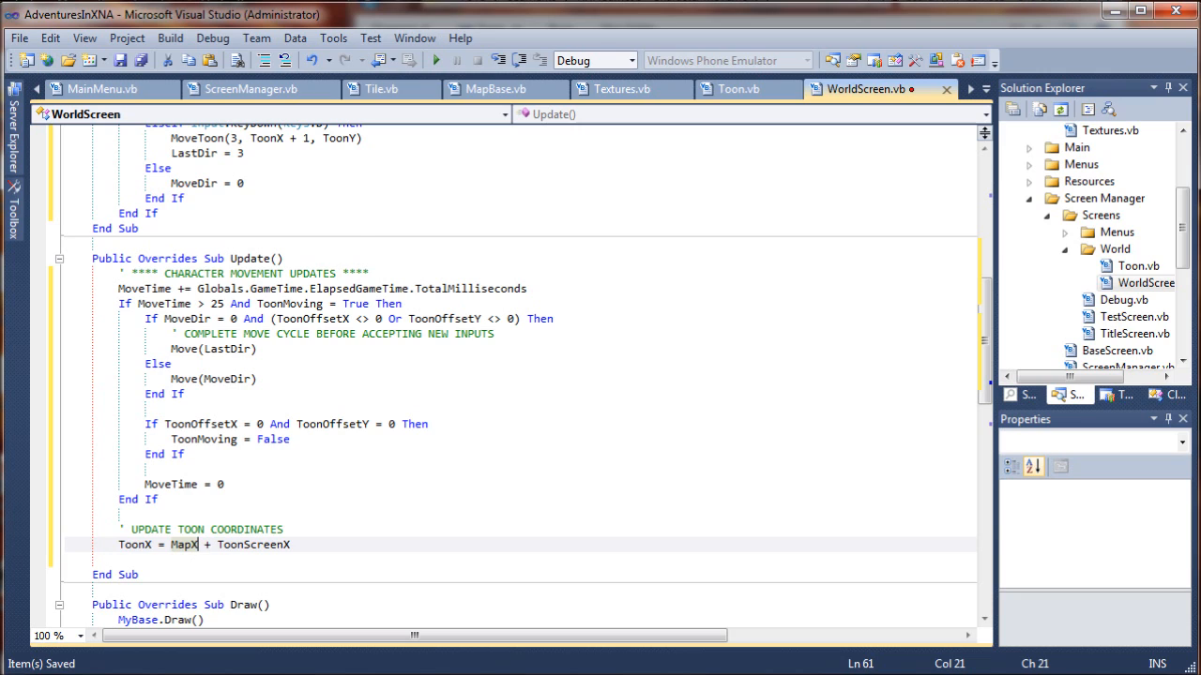
{"action": "mouse_move", "coordinate": [396, 204]}
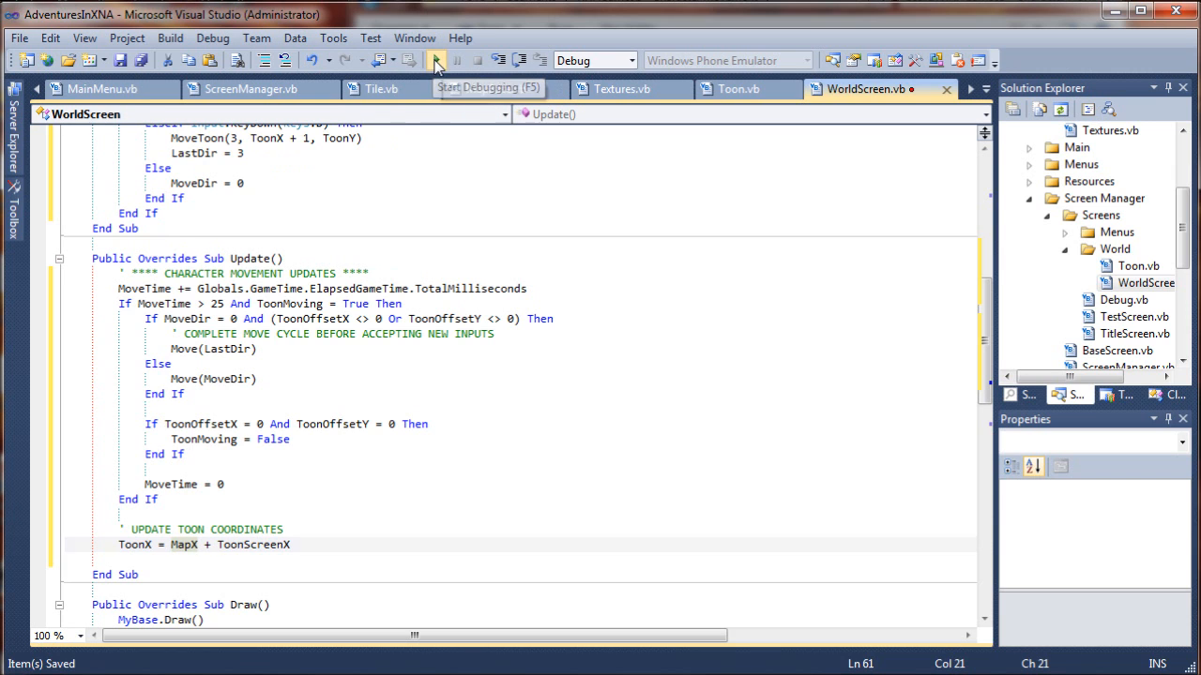
{"action": "left_click", "coordinate": [436, 60]}
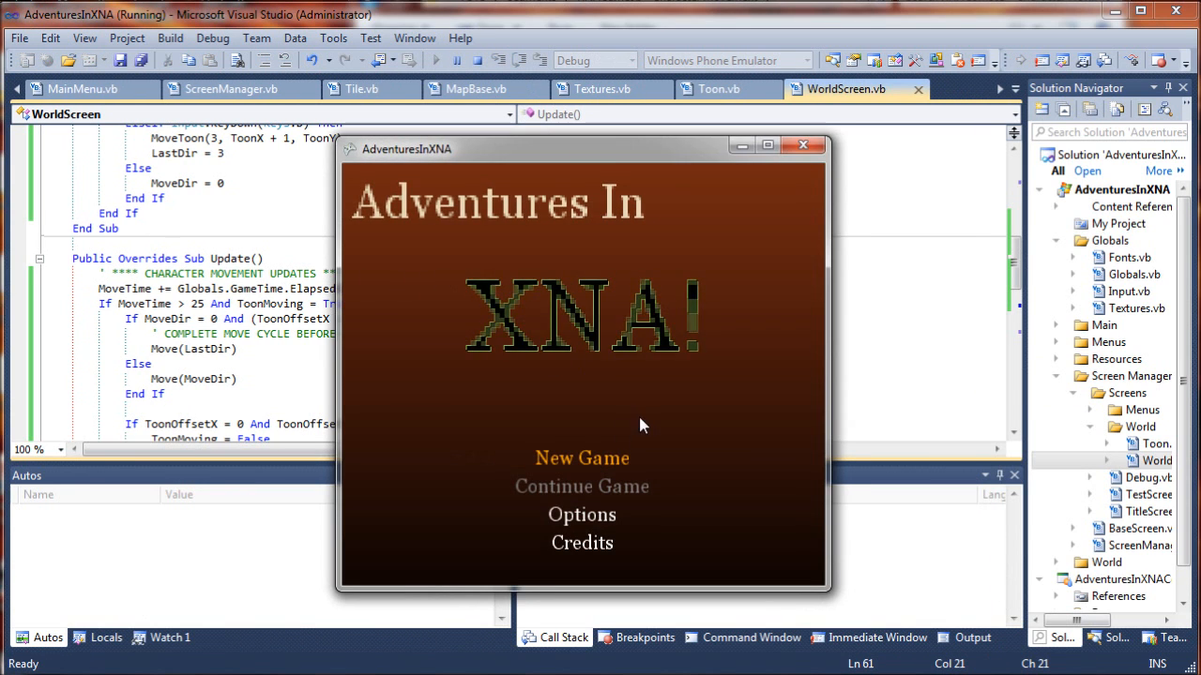
{"action": "left_click", "coordinate": [582, 458]}
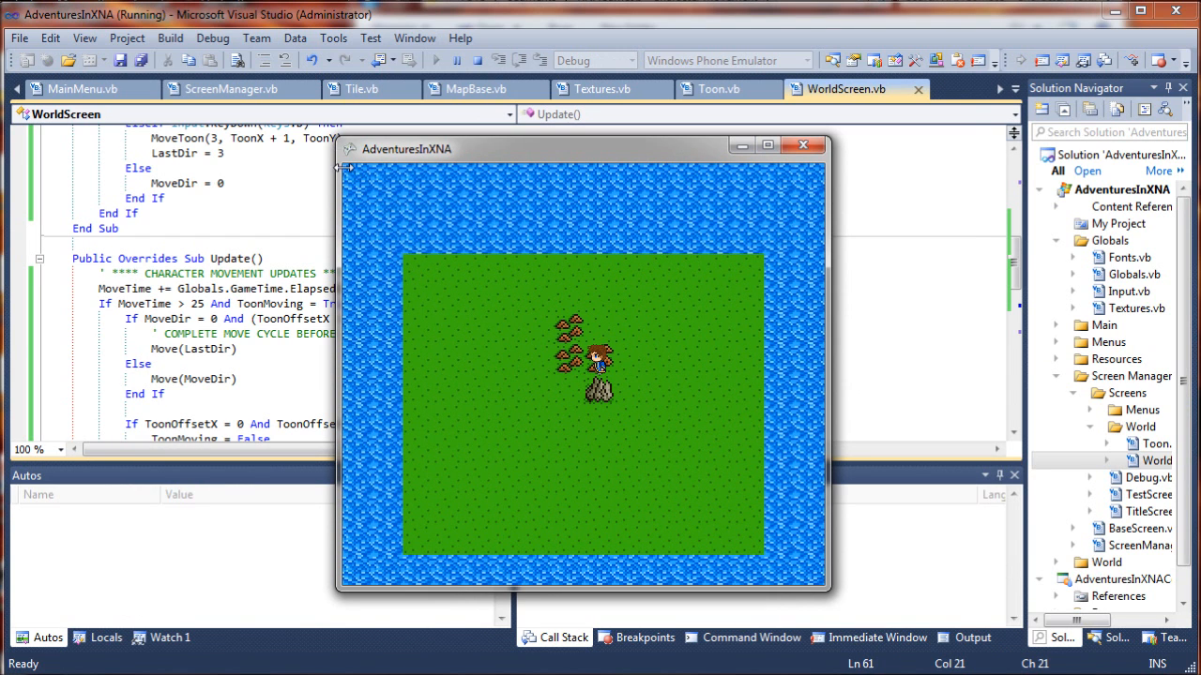
{"action": "mouse_move", "coordinate": [347, 173]}
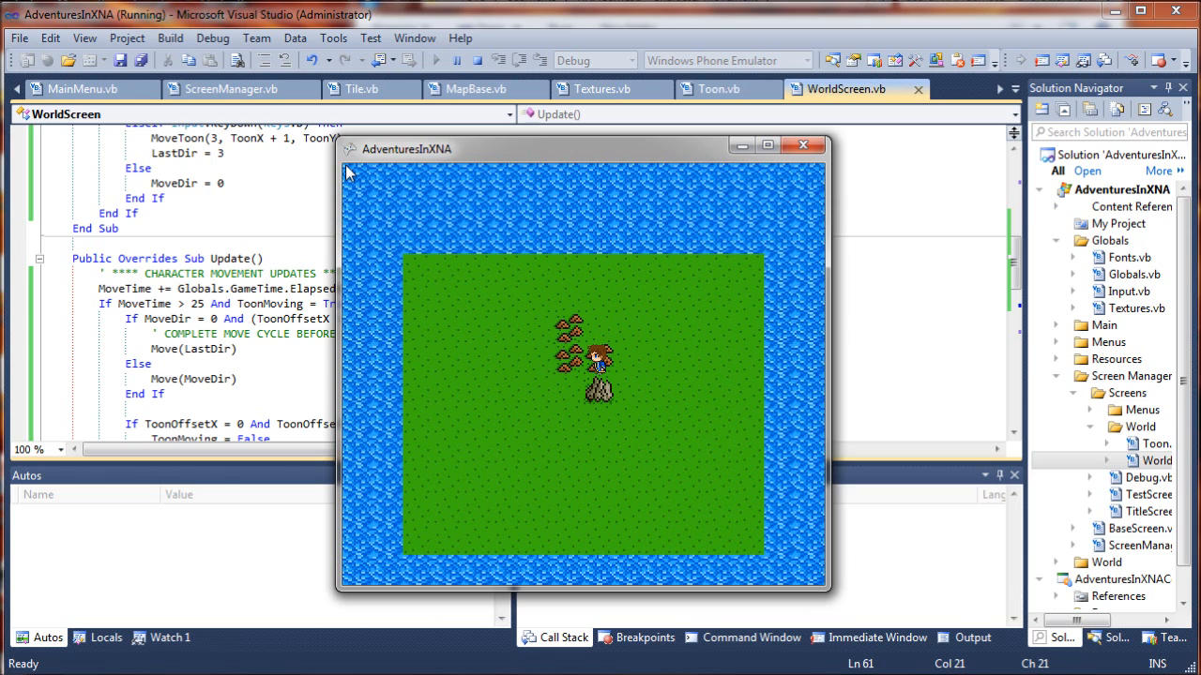
{"action": "mouse_move", "coordinate": [356, 186]}
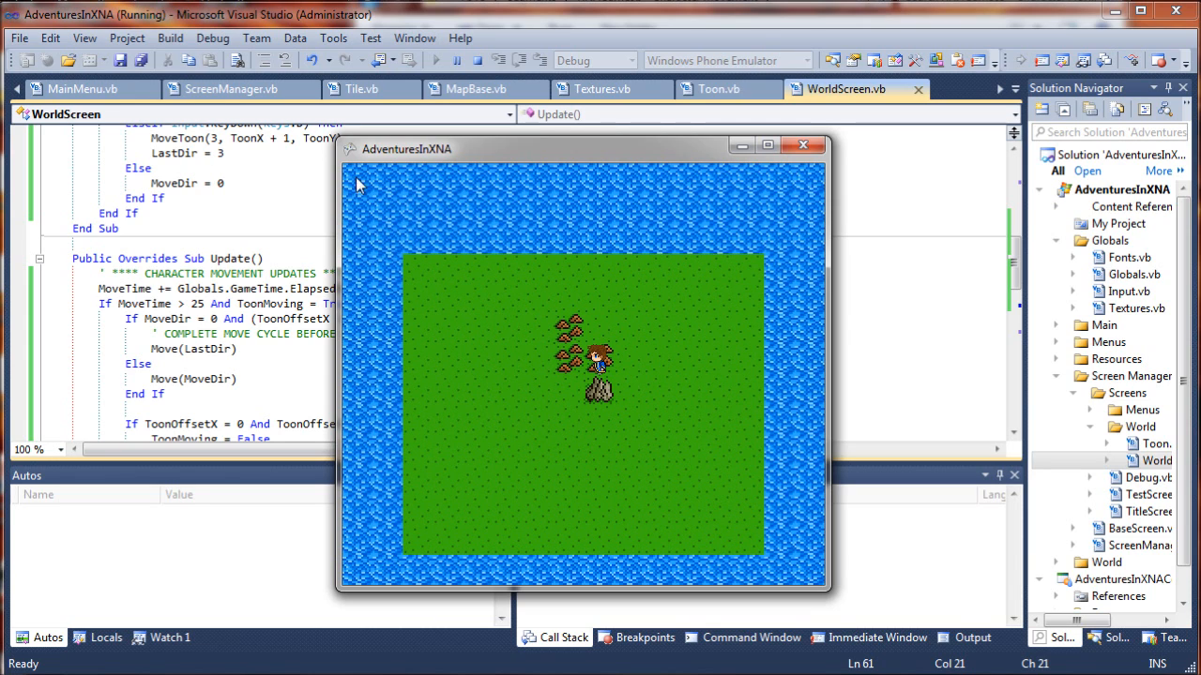
{"action": "mouse_move", "coordinate": [817, 582]}
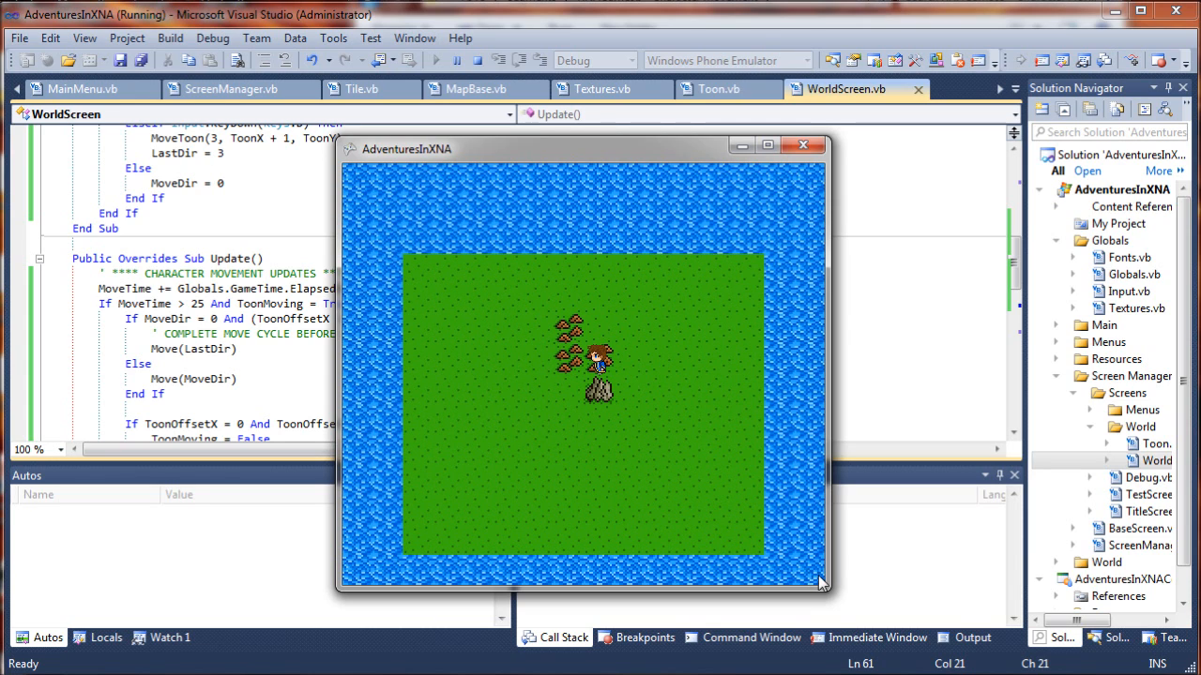
{"action": "mouse_move", "coordinate": [534, 340]}
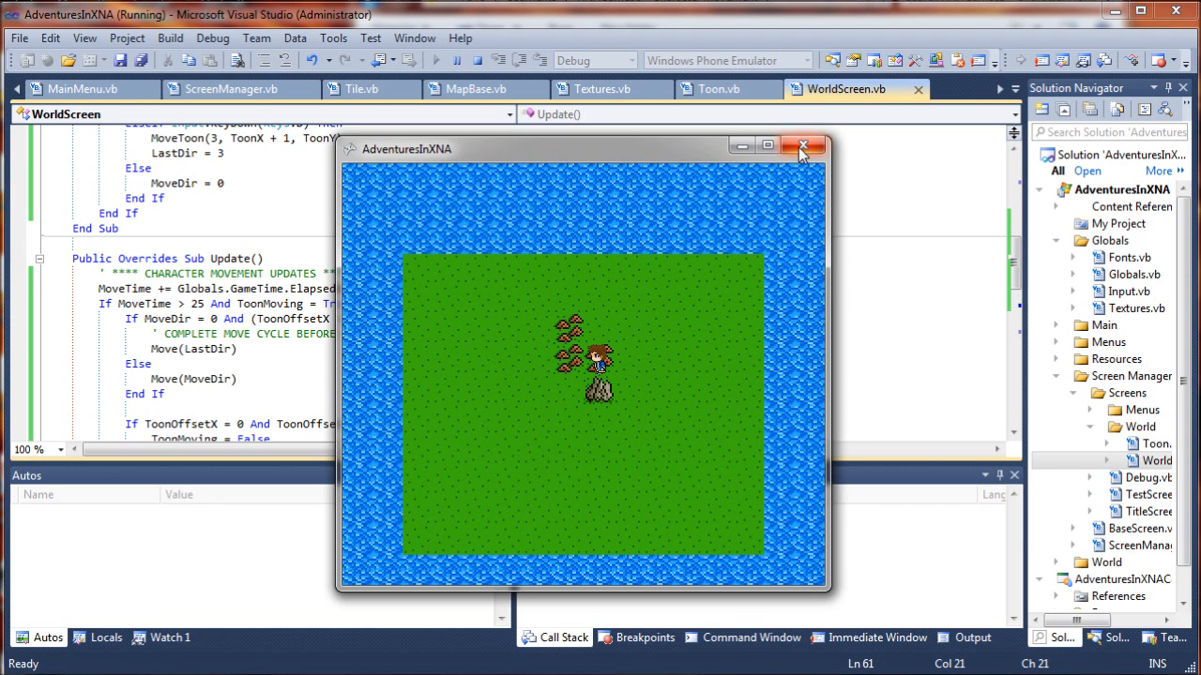
{"action": "left_click", "coordinate": [803, 146]}
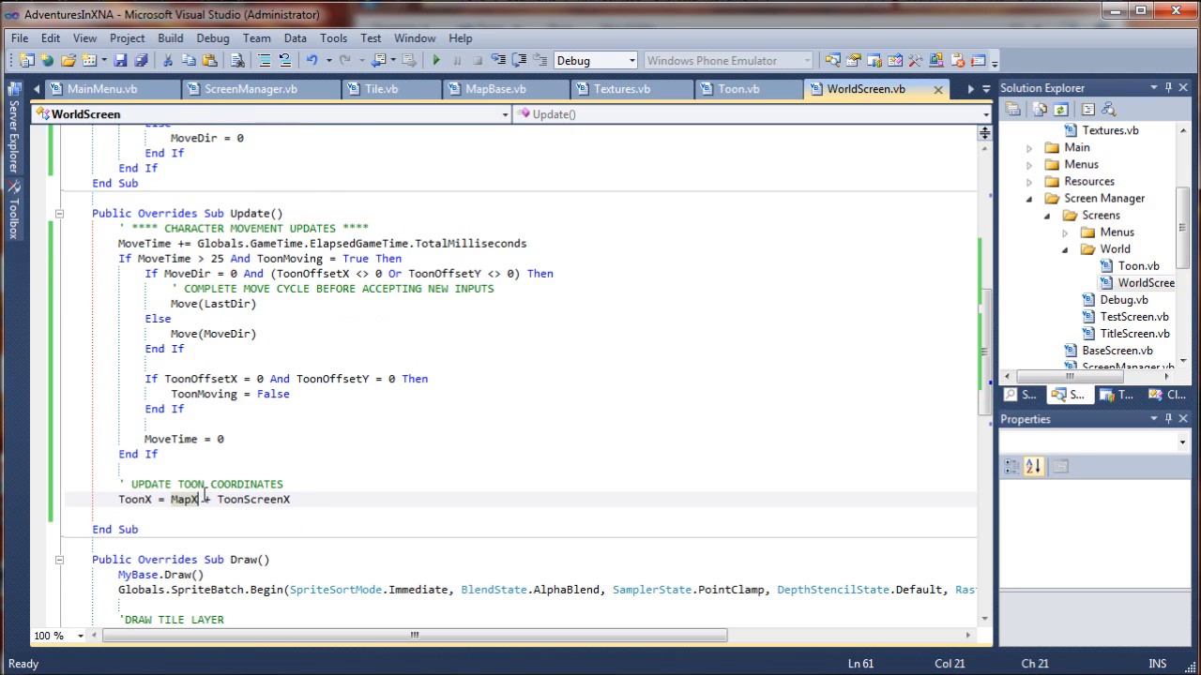
{"action": "mouse_move", "coordinate": [184, 499]}
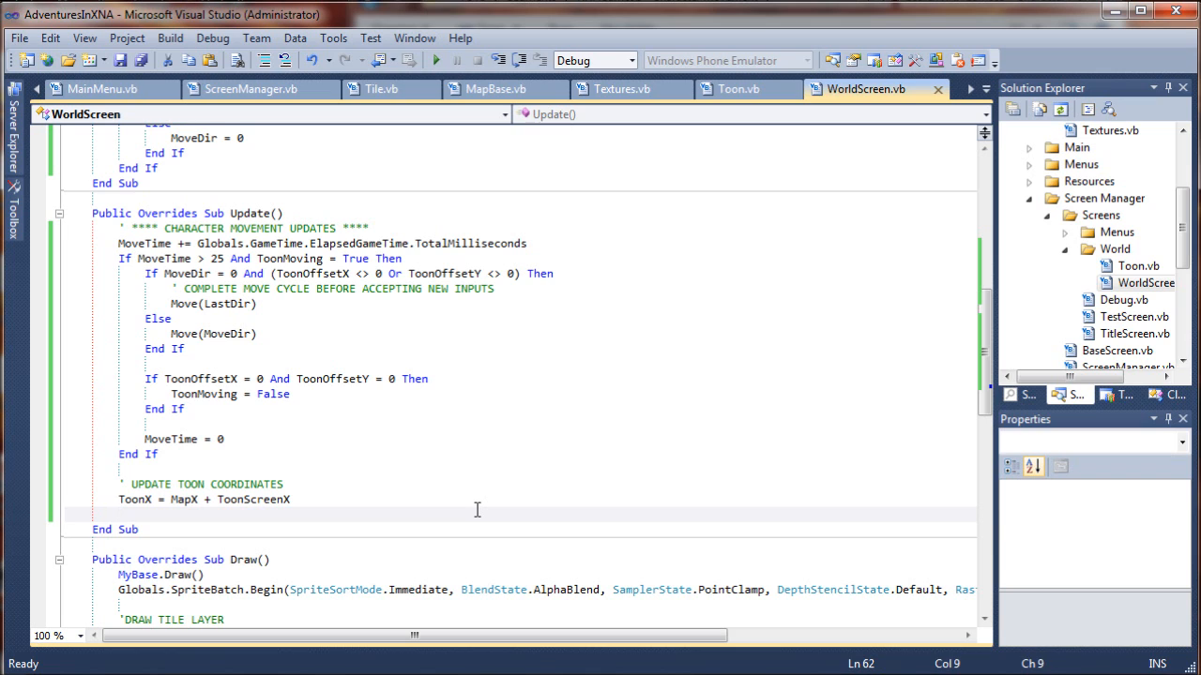
- Write ToonY = MapY + ToonScreenY on the next line
{"action": "type", "text": "ToonY"}
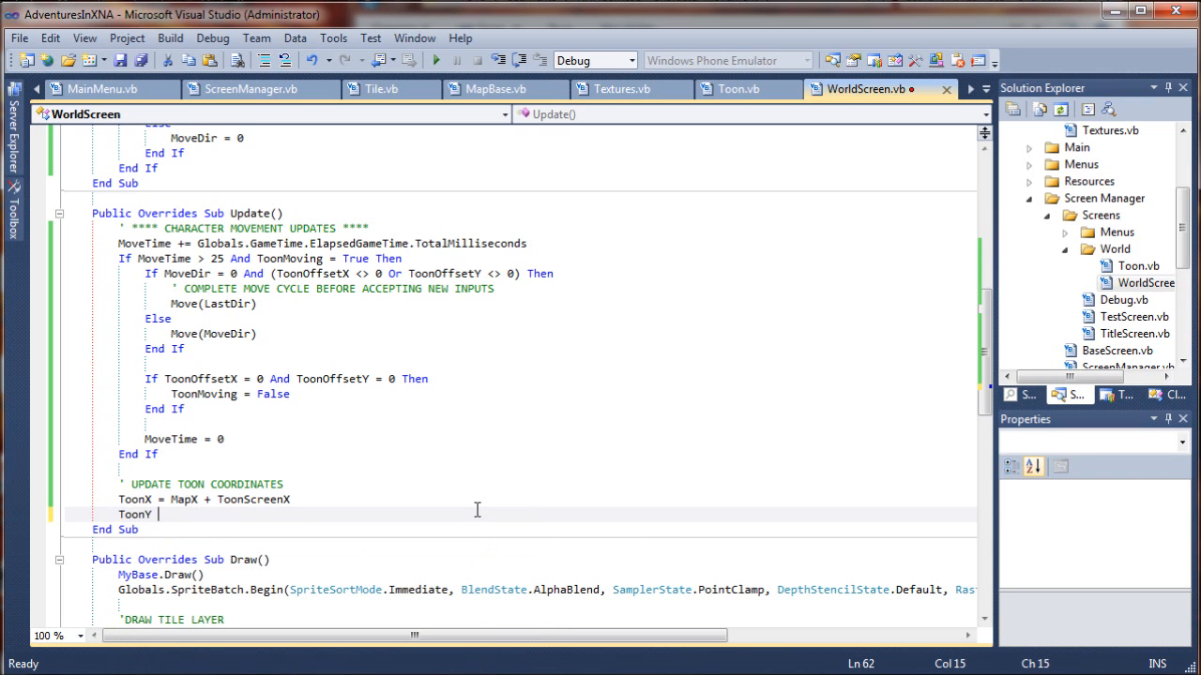
{"action": "type", "text": "Ma"}
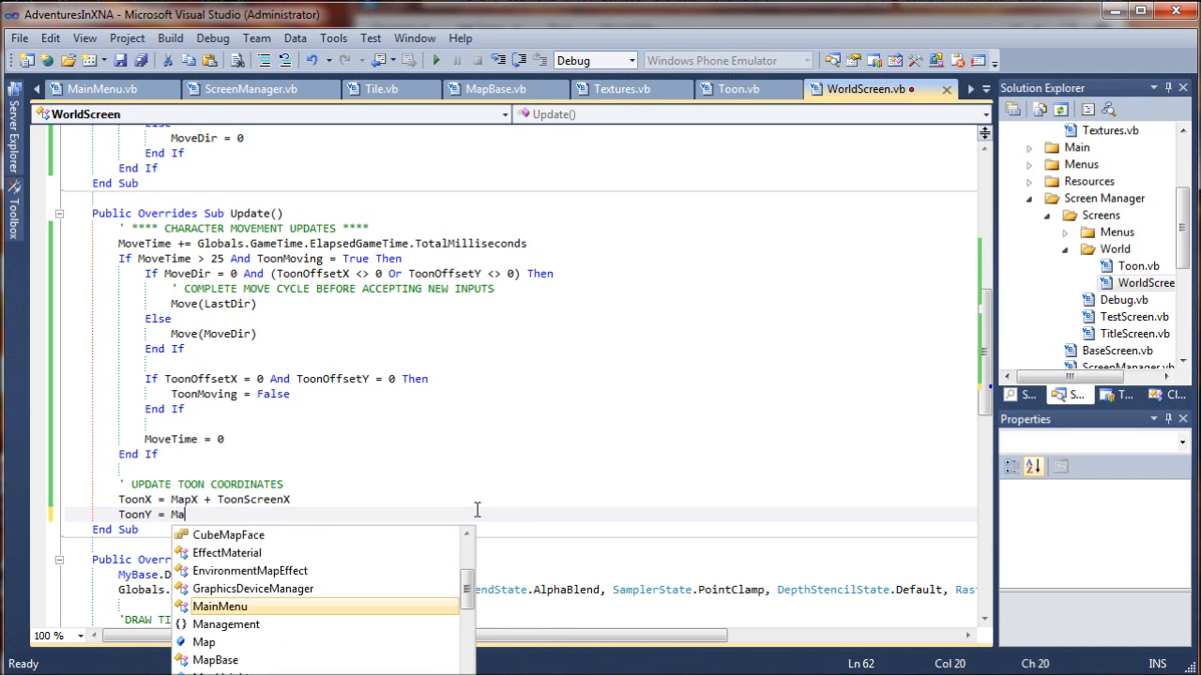
{"action": "type", "text": "pY + ToonScreenY"}
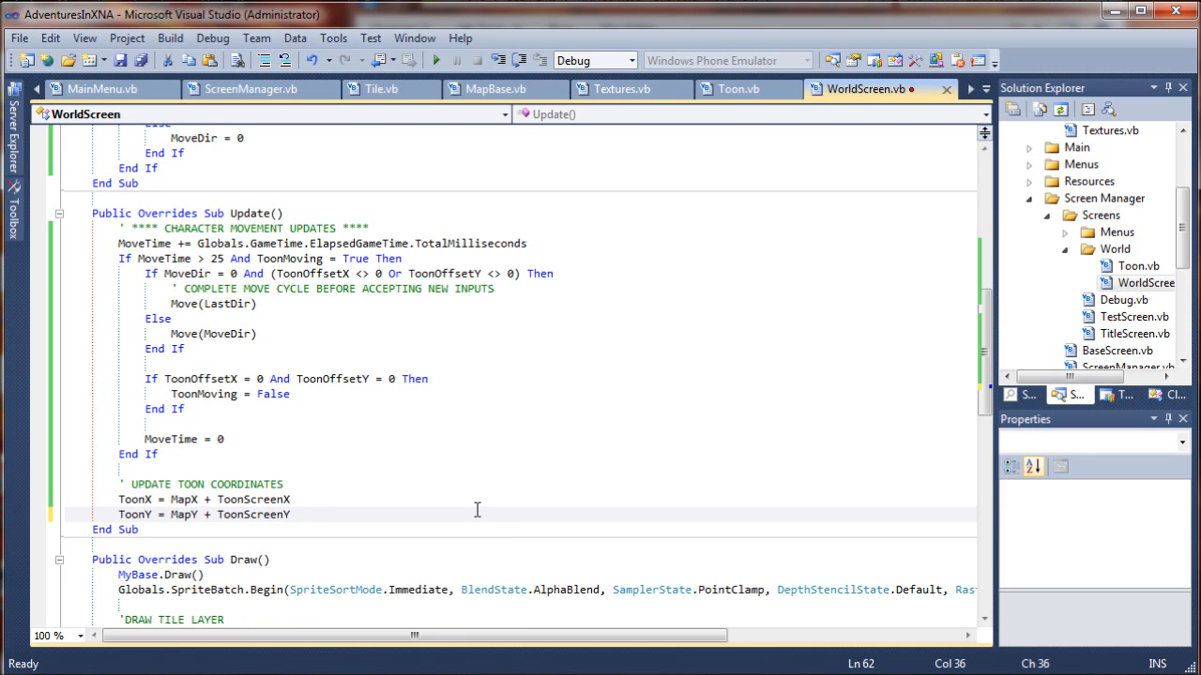
{"action": "key", "text": "enter"}
{"action": "type", "text": "' ***"}
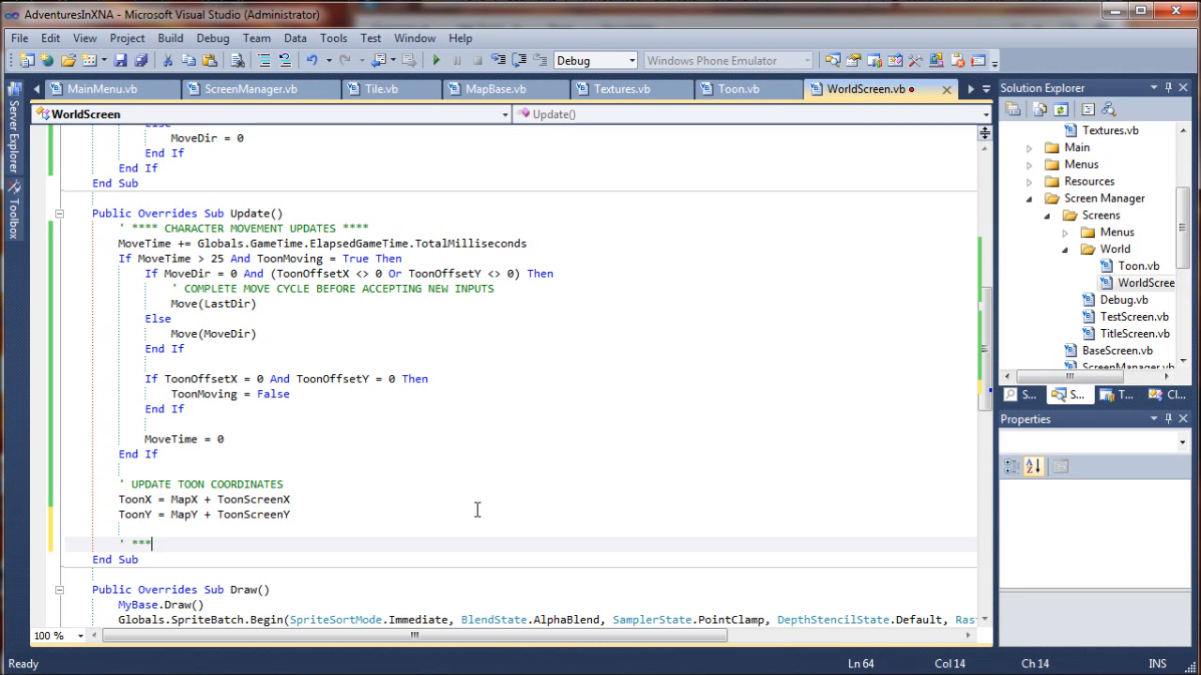
- Add the closing comment ' **** END CHARACTER MOVEMENT UPDATES ****
{"action": "type", "text": "END"}
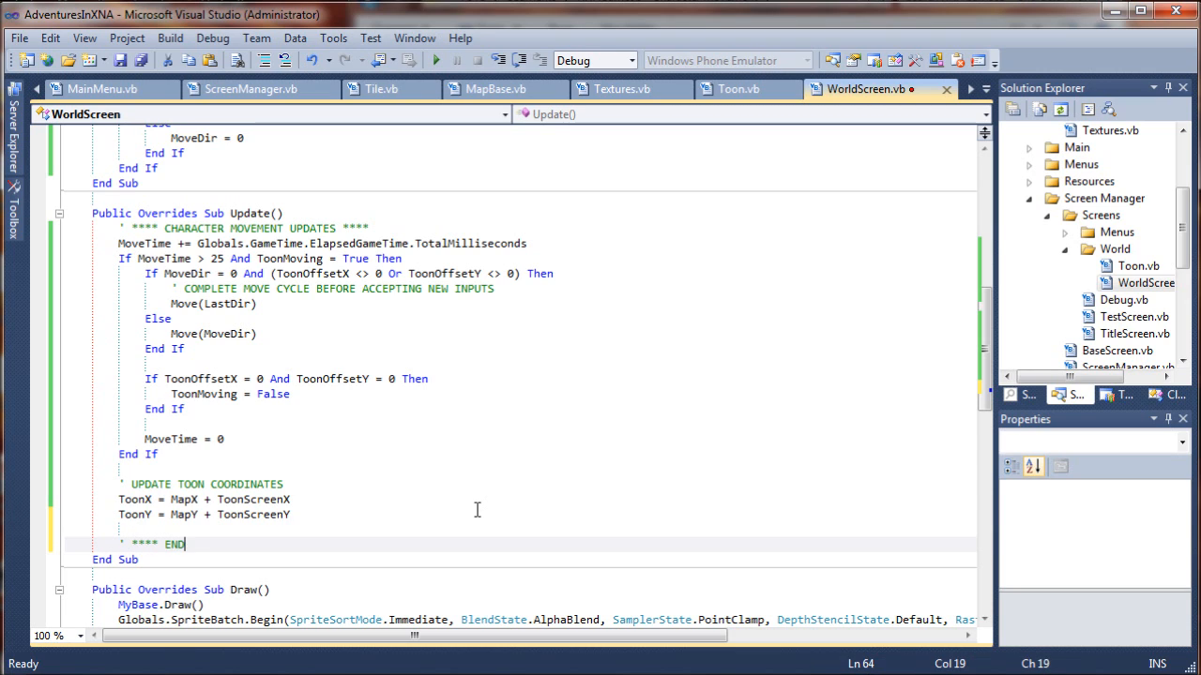
{"action": "type", "text": "CHARACTER MOVEMENT"}
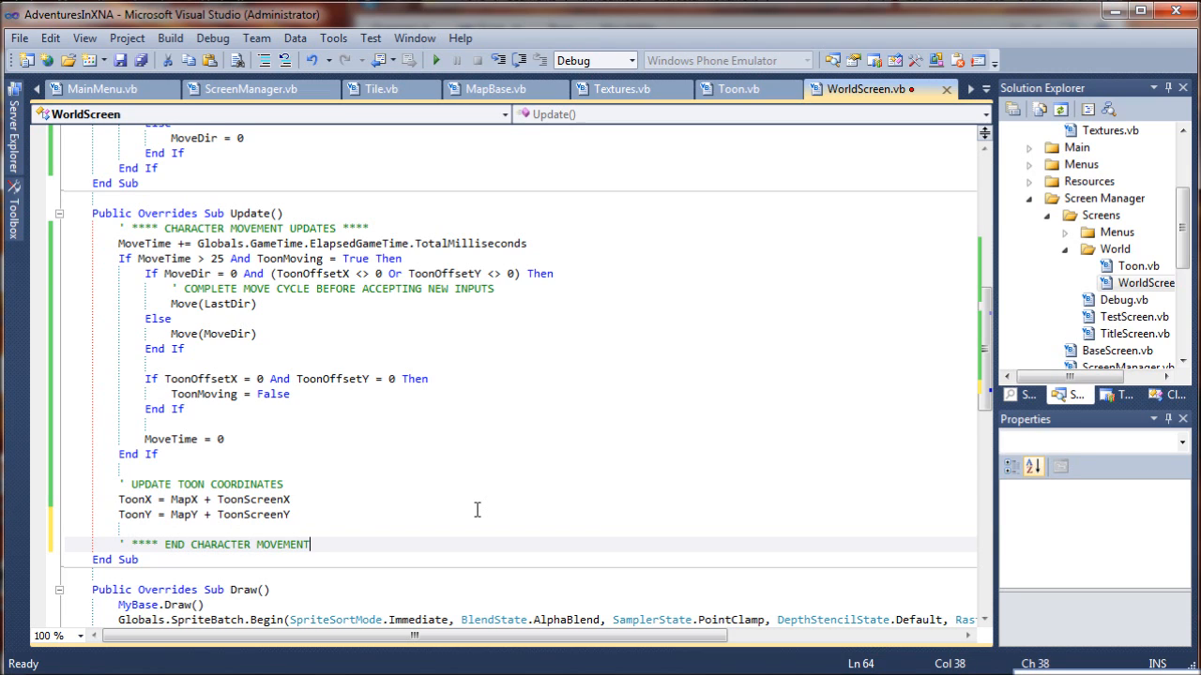
{"action": "type", "text": "U"}
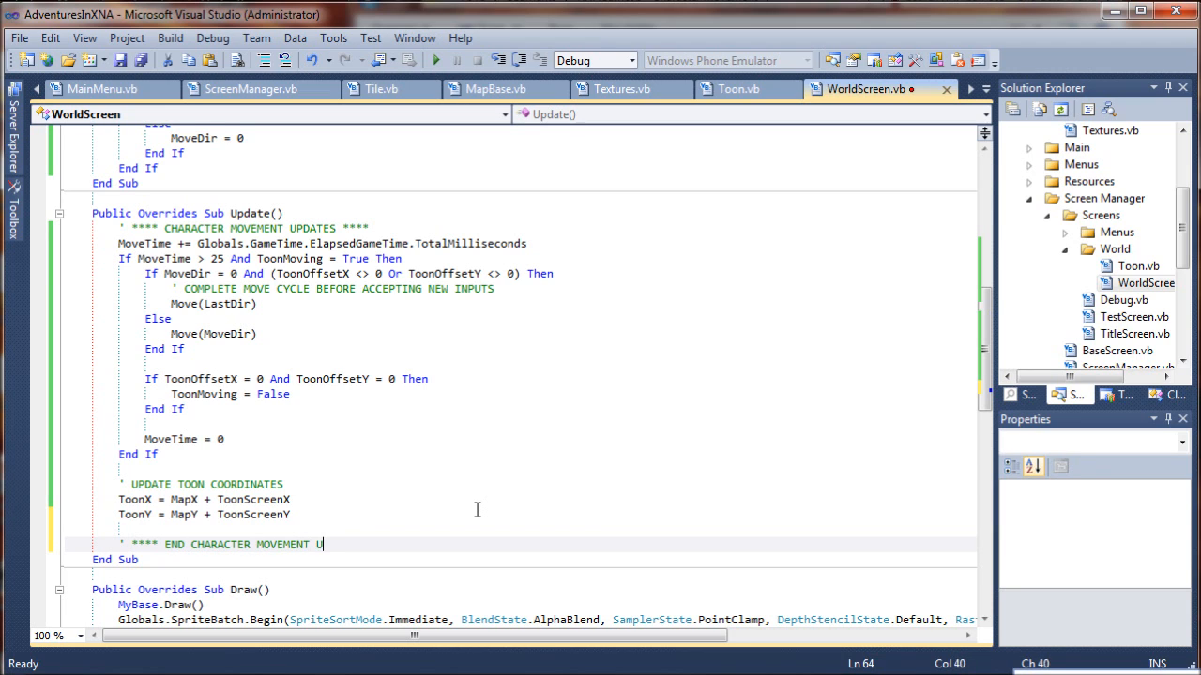
{"action": "type", "text": "PDATES"}
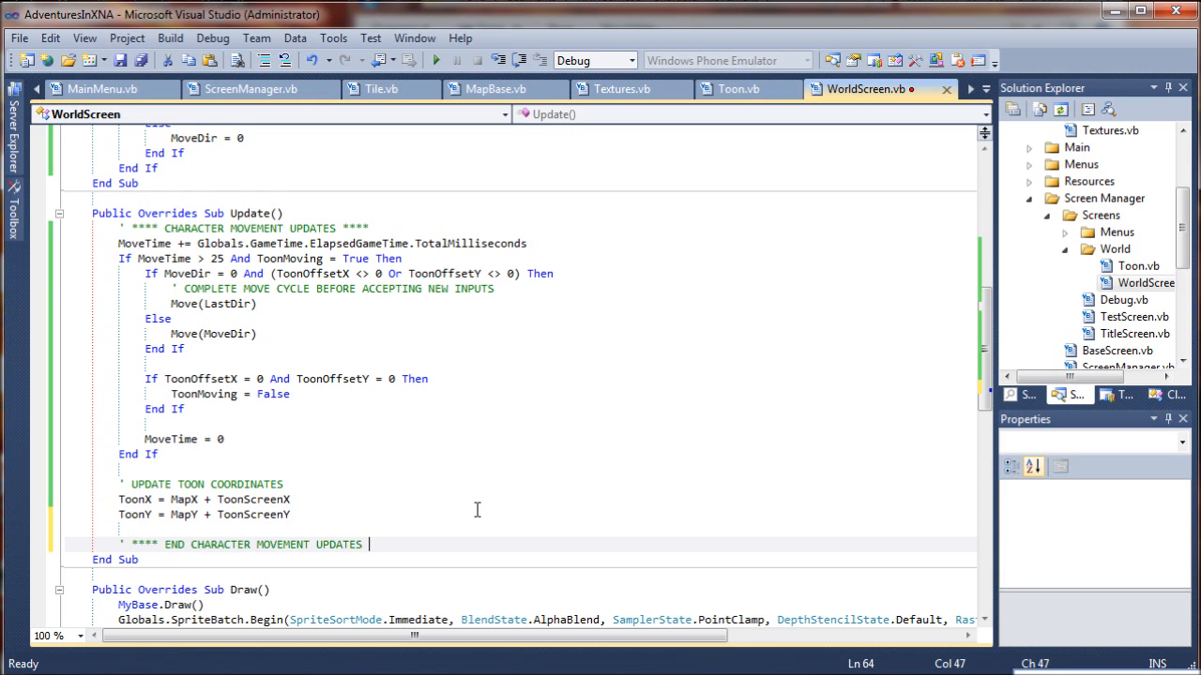
{"action": "type", "text": "****"}
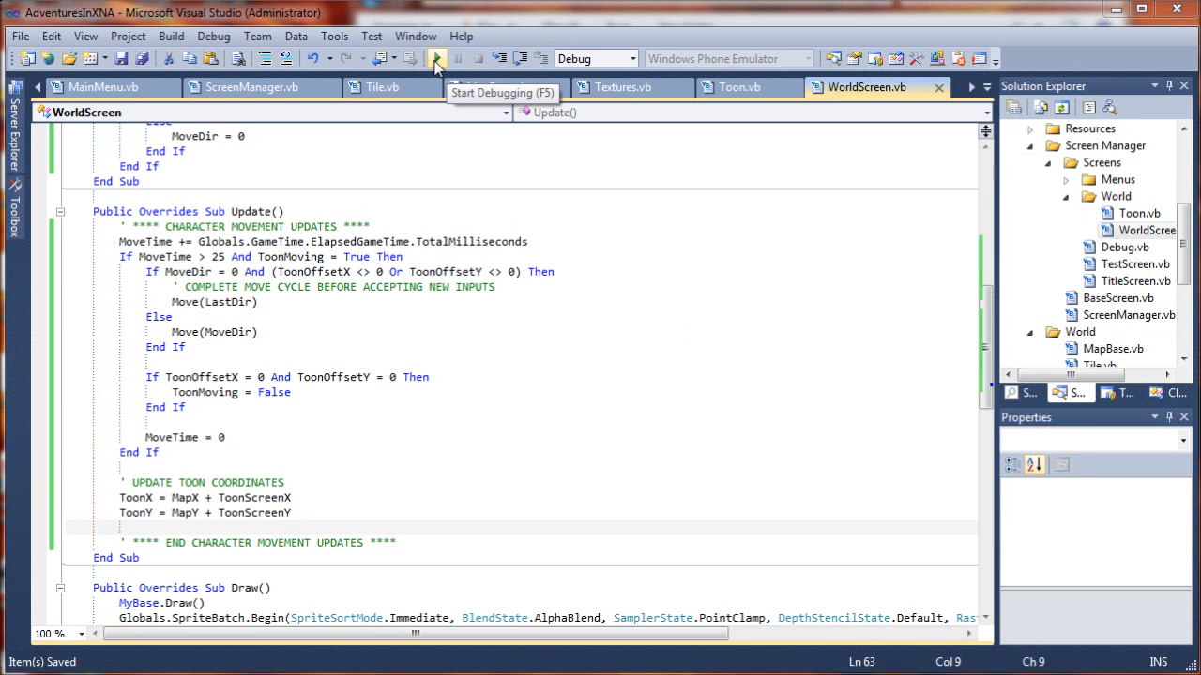
{"action": "mouse_move", "coordinate": [435, 58]}
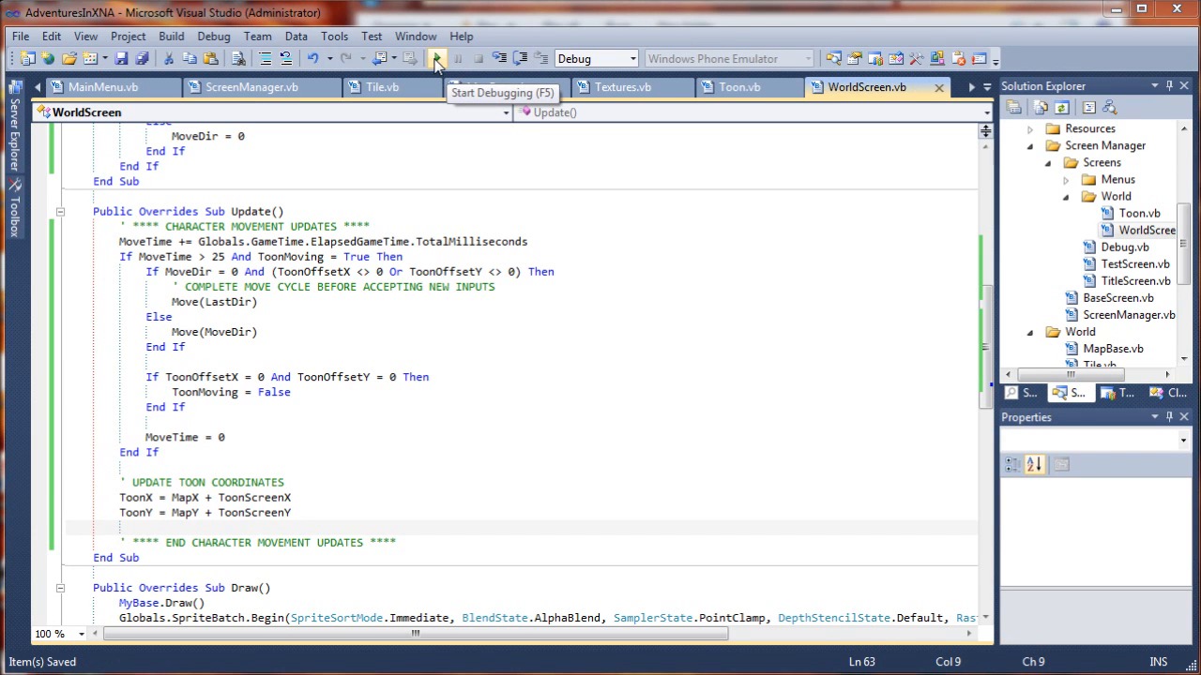
- Run AdventuresInXNA, start a new game from the title menu, then close the game window
{"action": "left_click", "coordinate": [435, 58]}
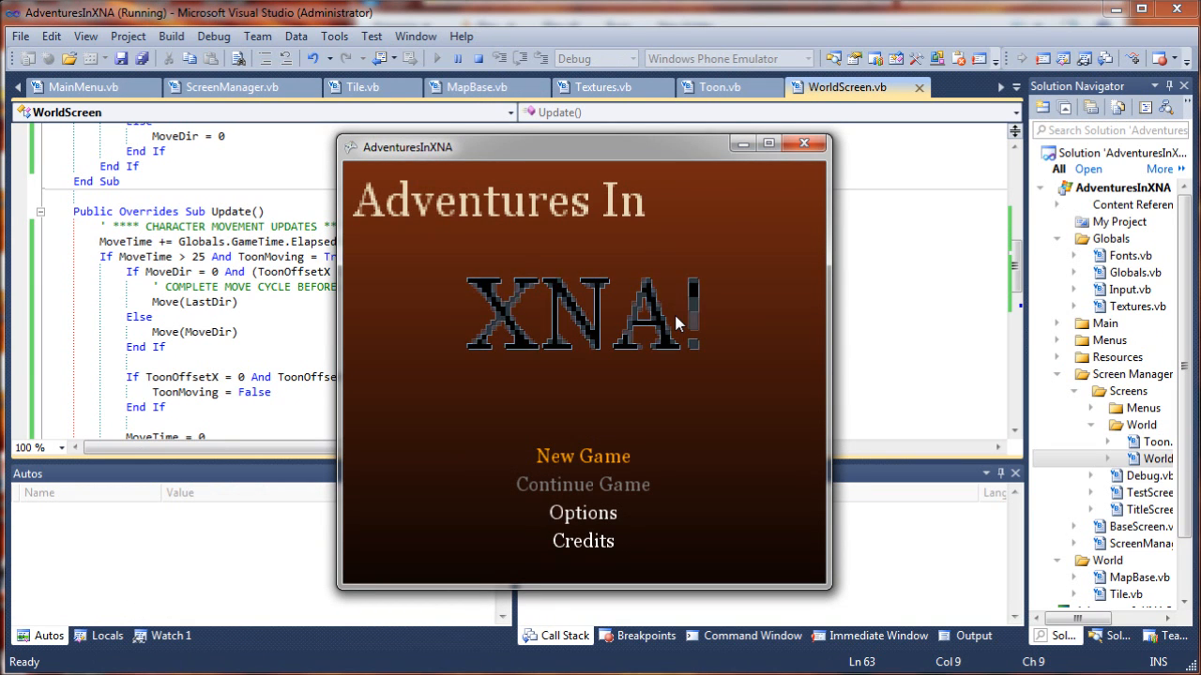
{"action": "left_click", "coordinate": [582, 455]}
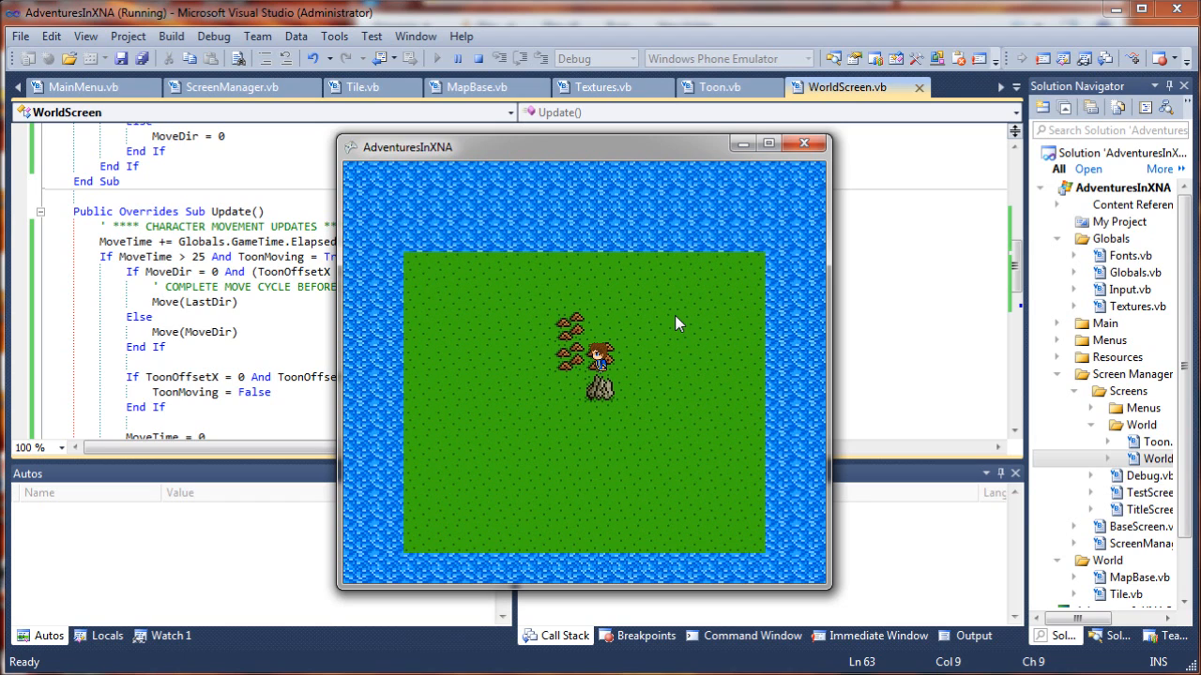
{"action": "mouse_move", "coordinate": [679, 319]}
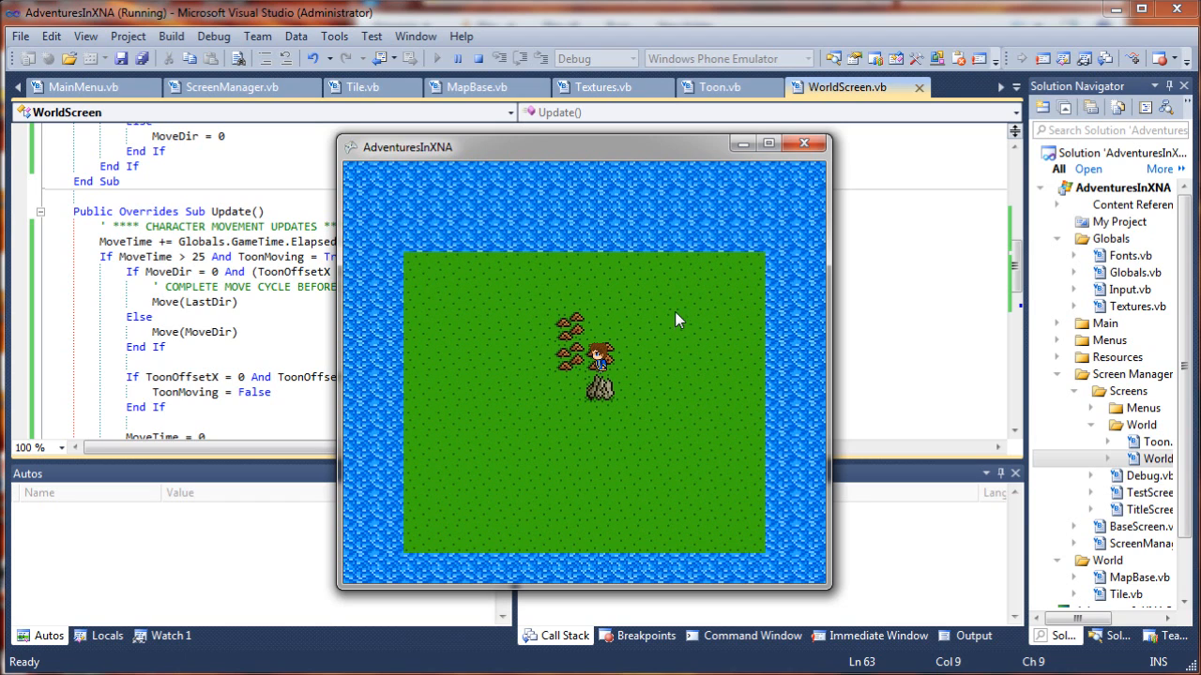
{"action": "mouse_move", "coordinate": [627, 347]}
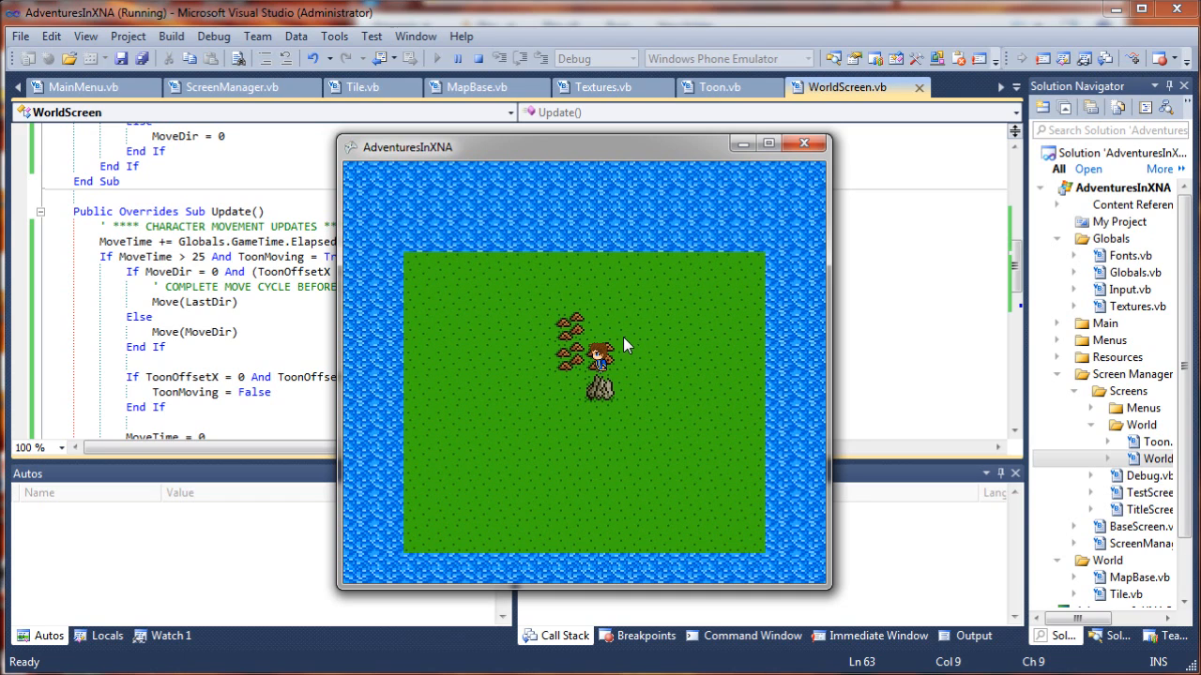
{"action": "mouse_move", "coordinate": [799, 156]}
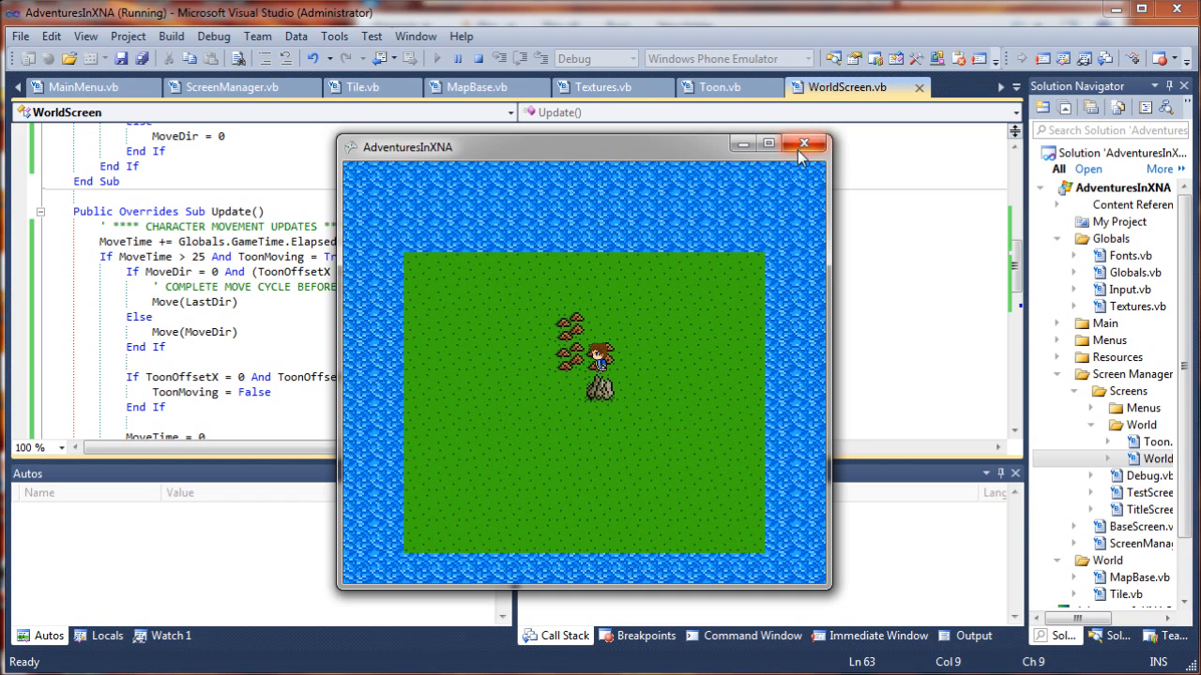
{"action": "left_click", "coordinate": [803, 142]}
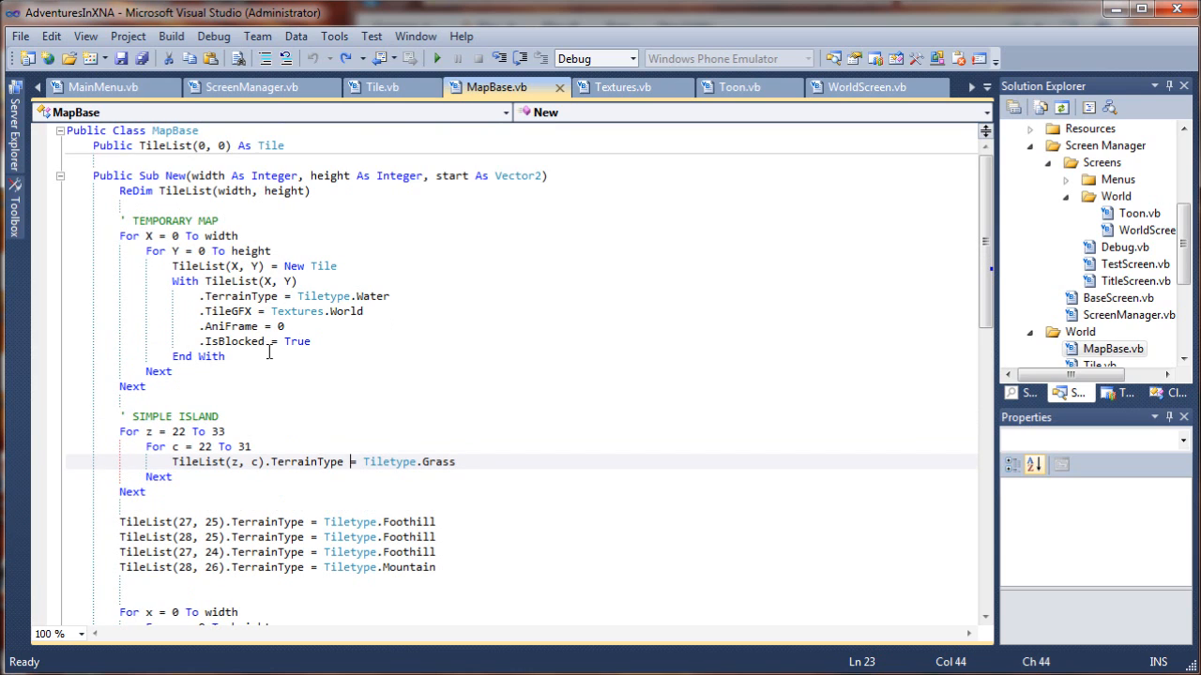
{"action": "mouse_move", "coordinate": [191, 240]}
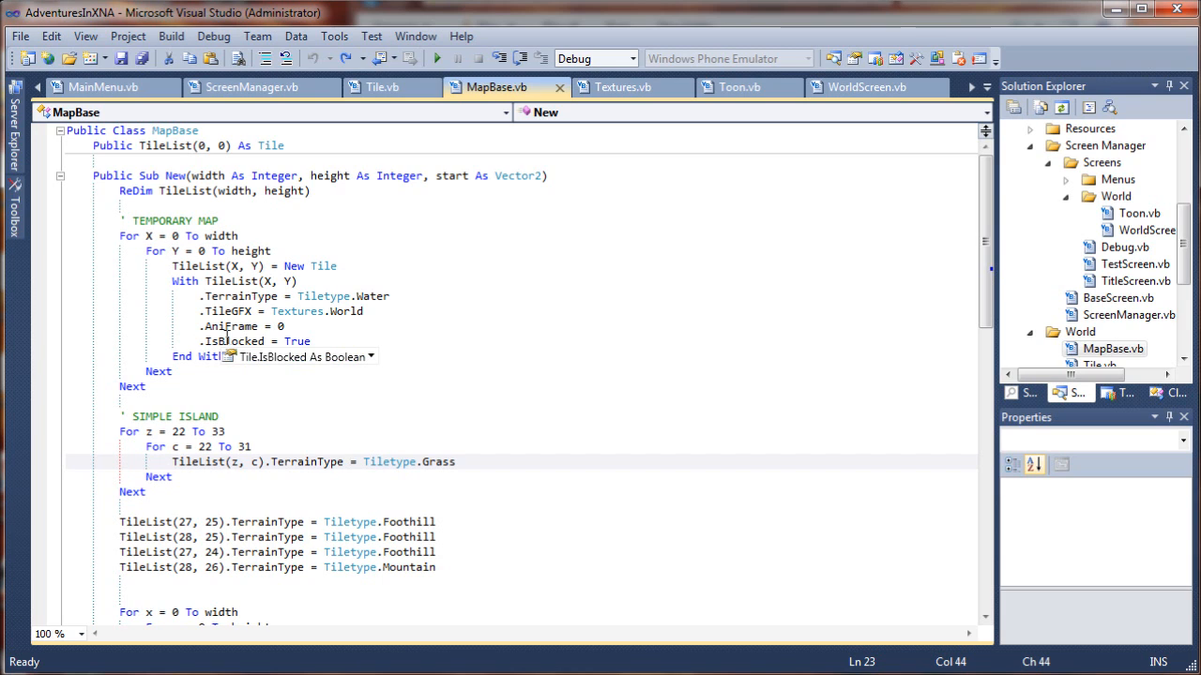
{"action": "mouse_move", "coordinate": [297, 342]}
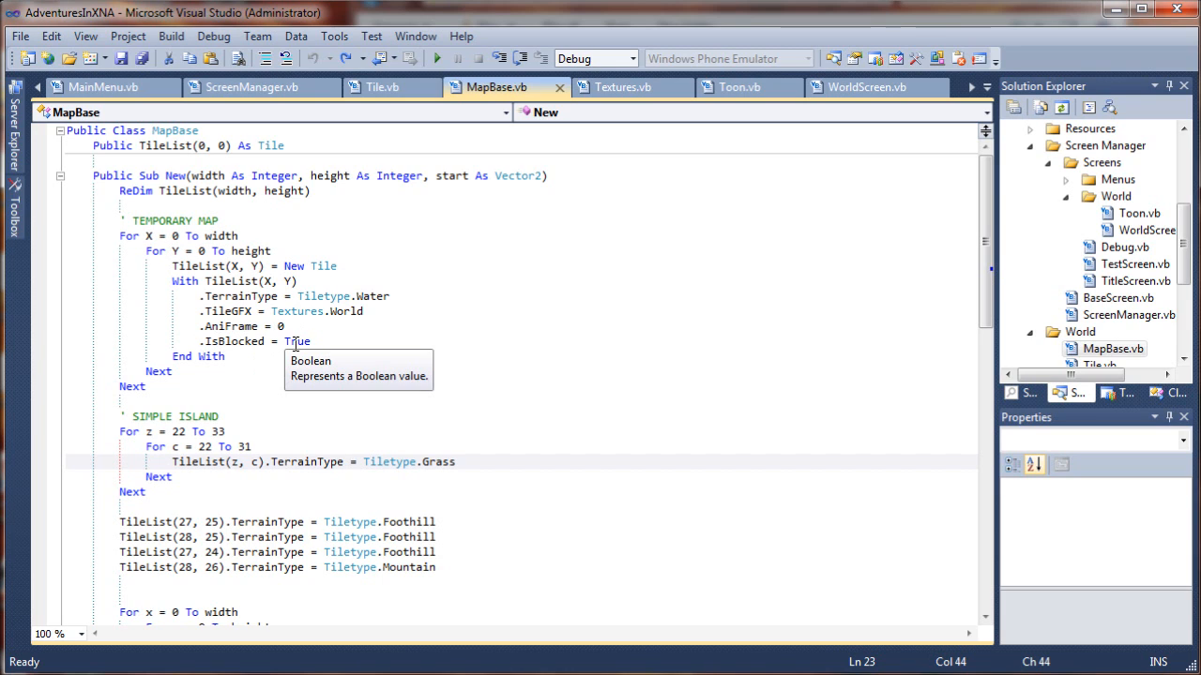
{"action": "mouse_move", "coordinate": [326, 337]}
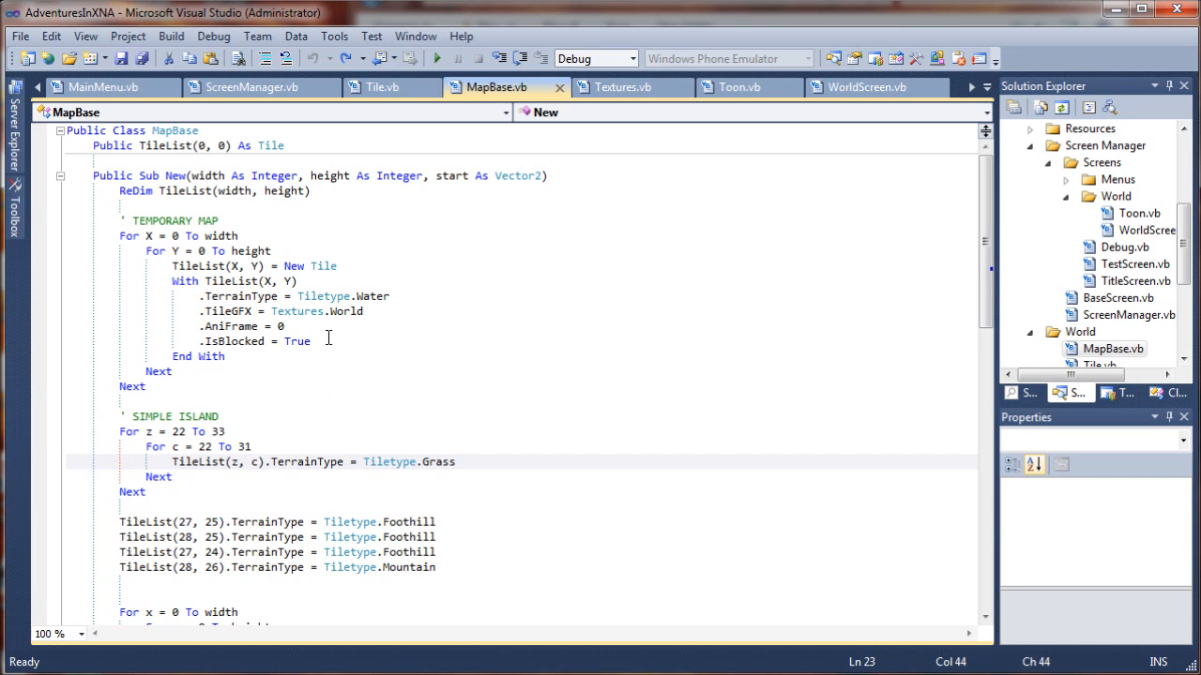
- Change the water tiles' IsBlocked value from True to False and relaunch the game to test
{"action": "double_click", "coordinate": [297, 342]}
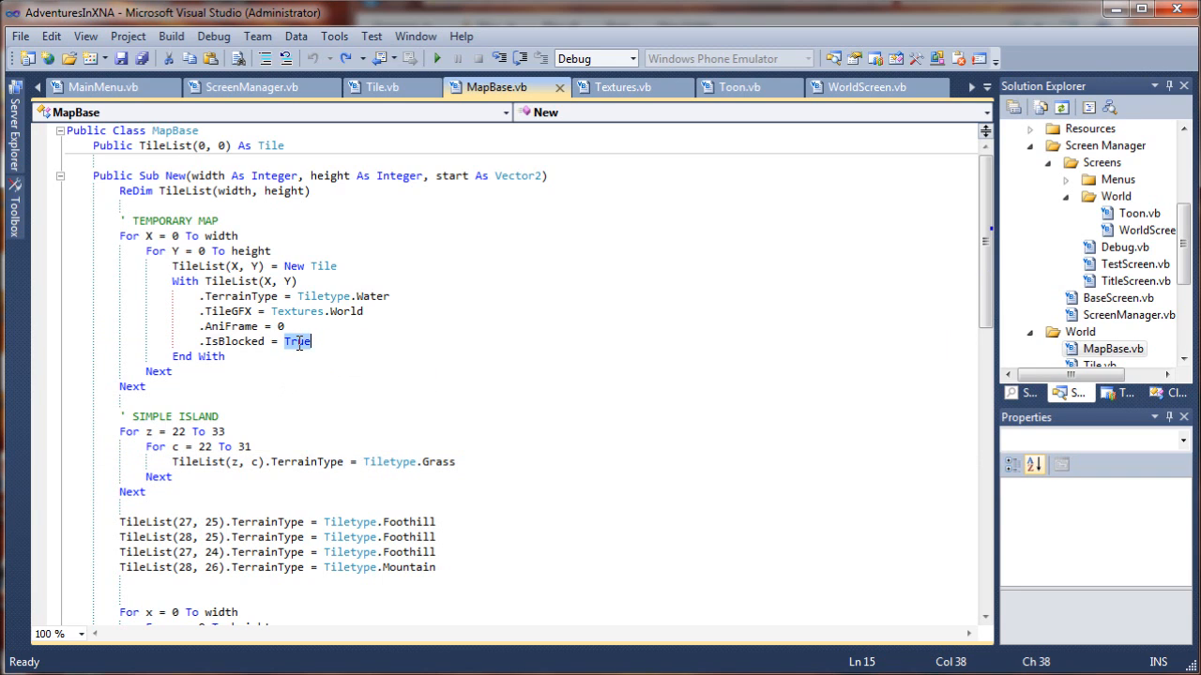
{"action": "type", "text": "f"}
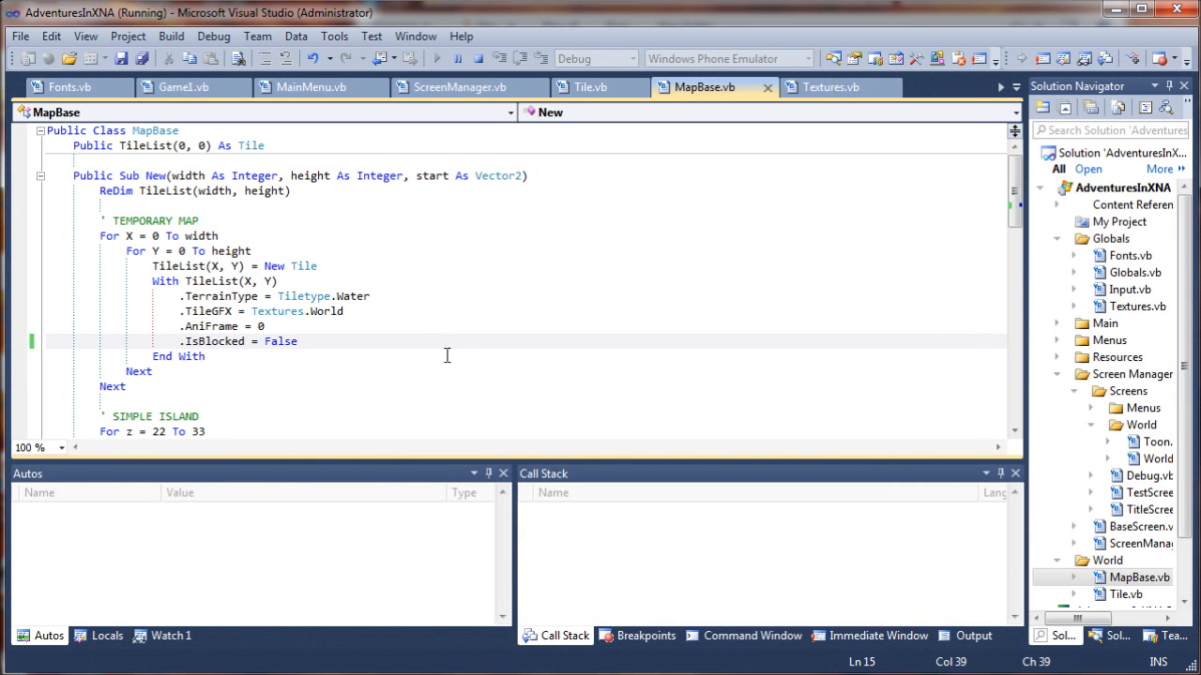
{"action": "left_click", "coordinate": [458, 58]}
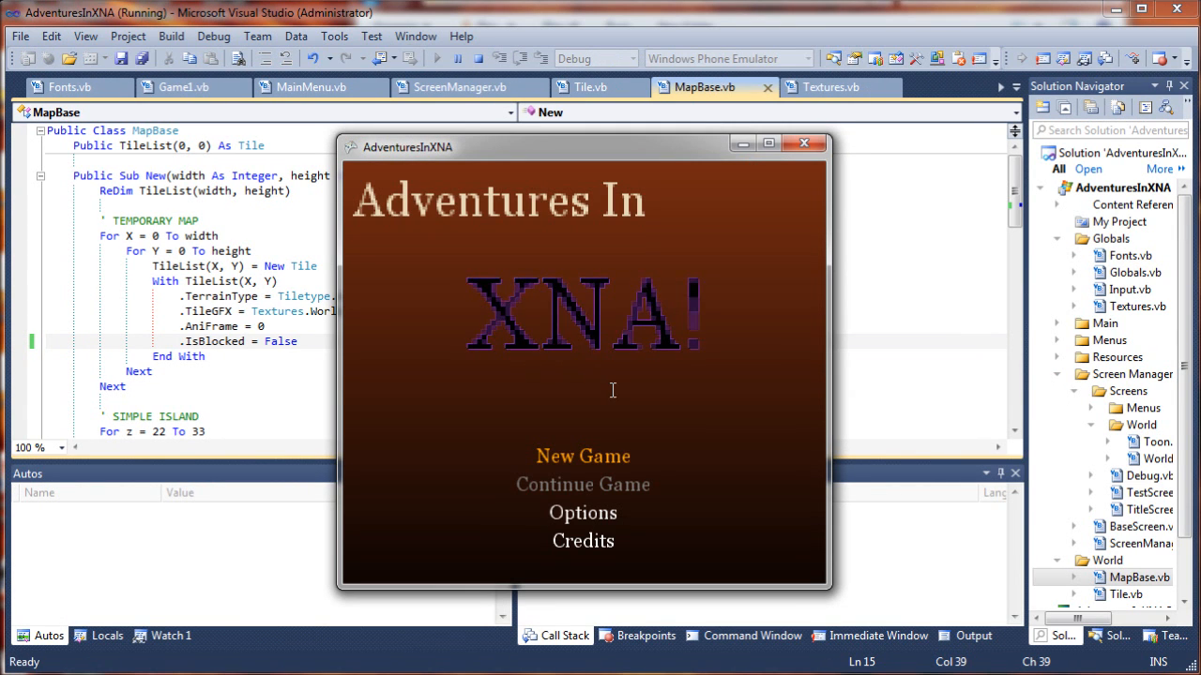
{"action": "left_click", "coordinate": [582, 456]}
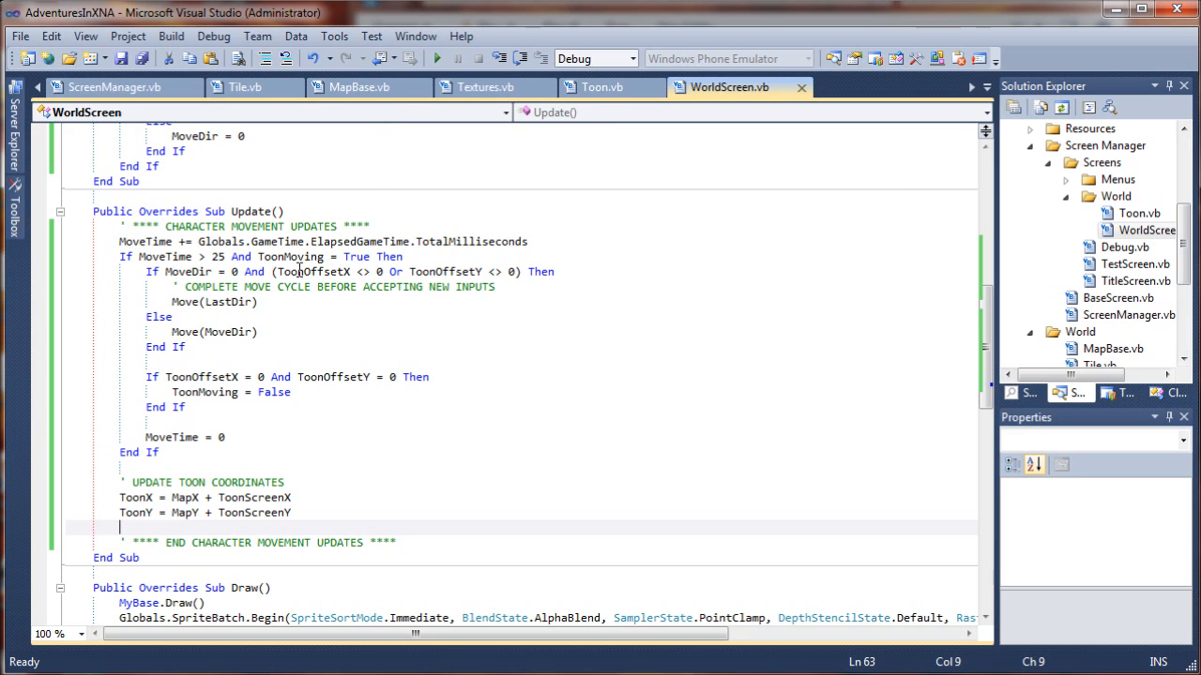
- Replace FetchToonSrc(2) with FetchToonSrc(LastDir) in Draw(), run the game, and view Toon.vb
{"action": "left_click", "coordinate": [409, 375]}
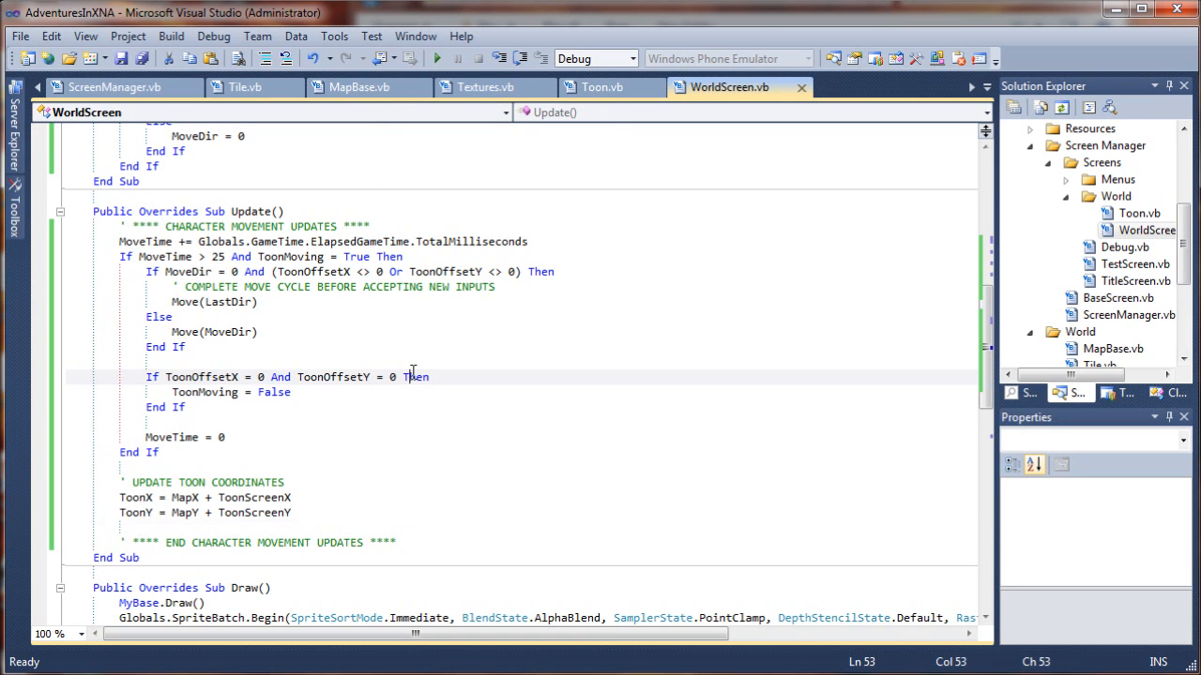
{"action": "scroll", "scroll_direction": "down", "scroll_amount": 3}
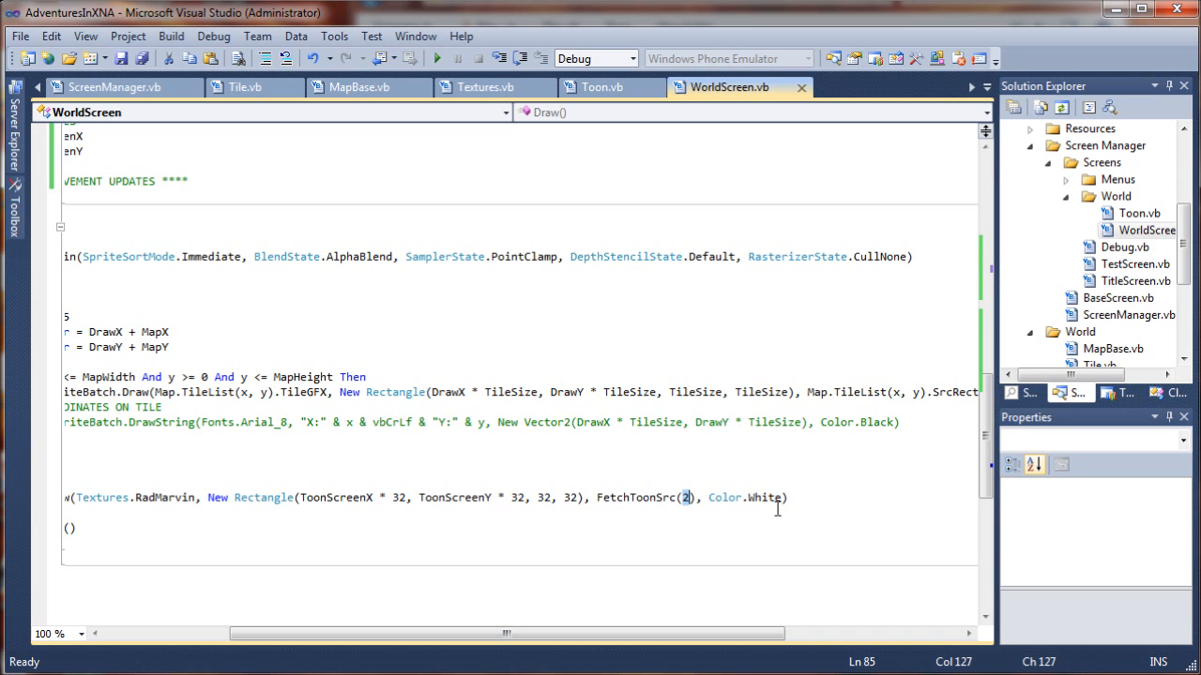
{"action": "type", "text": "LastDir"}
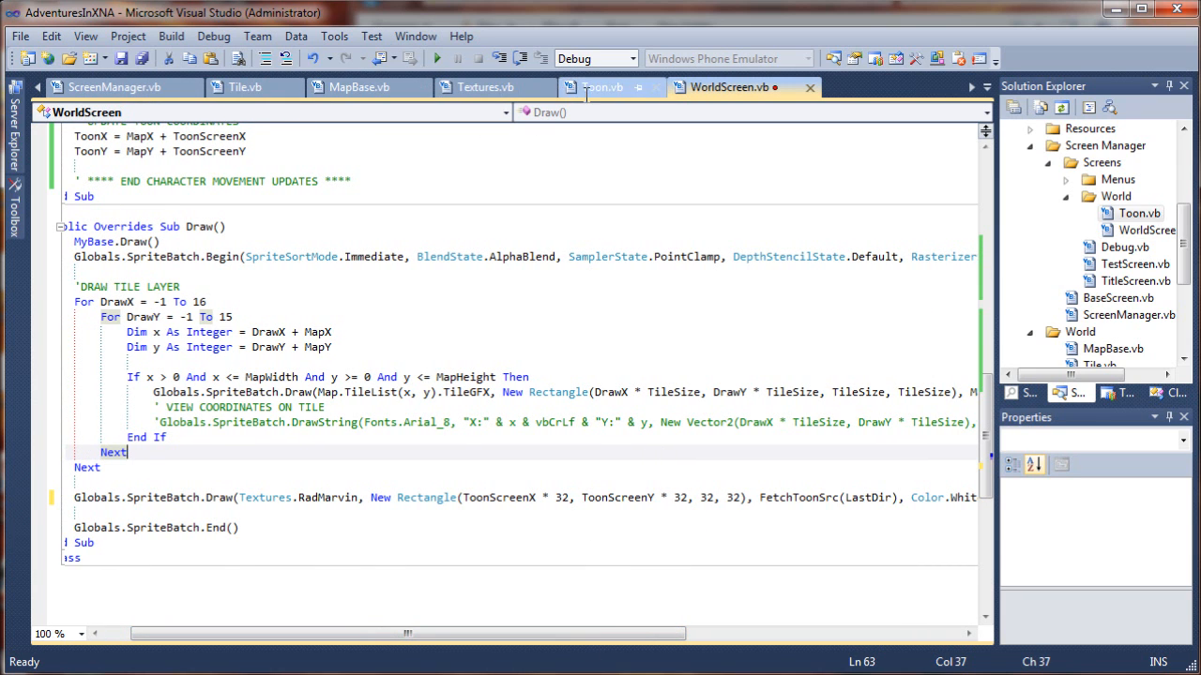
{"action": "left_click", "coordinate": [604, 86]}
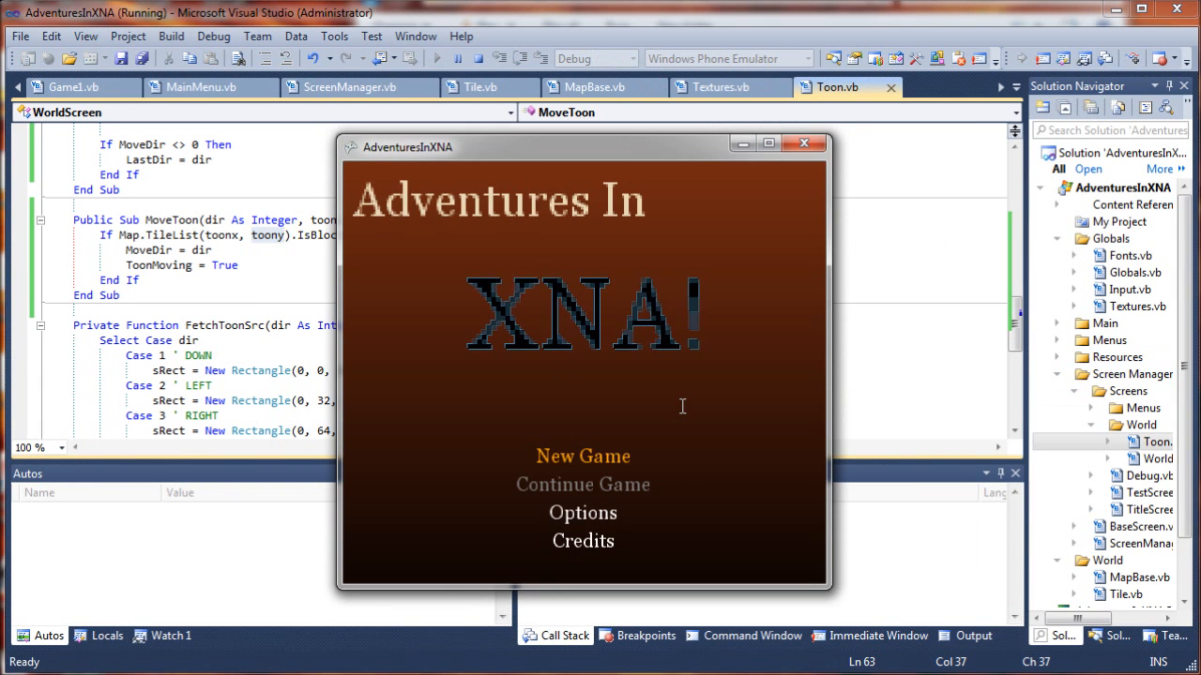
{"action": "left_click", "coordinate": [582, 455]}
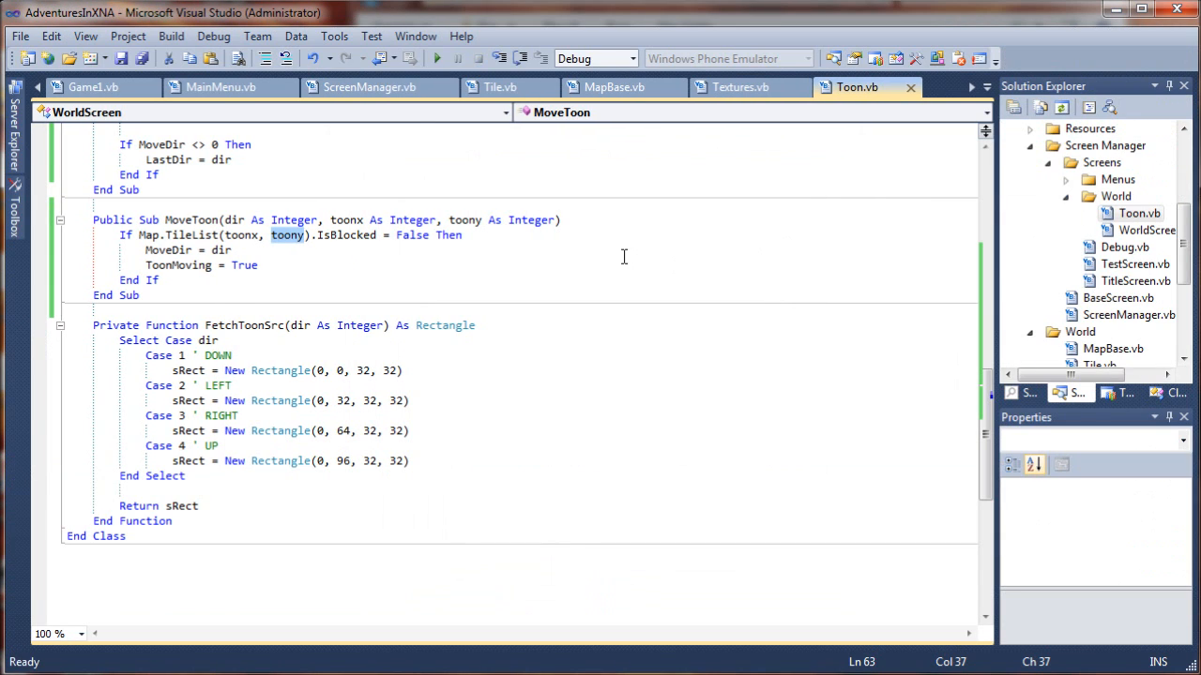
{"action": "mouse_move", "coordinate": [664, 319]}
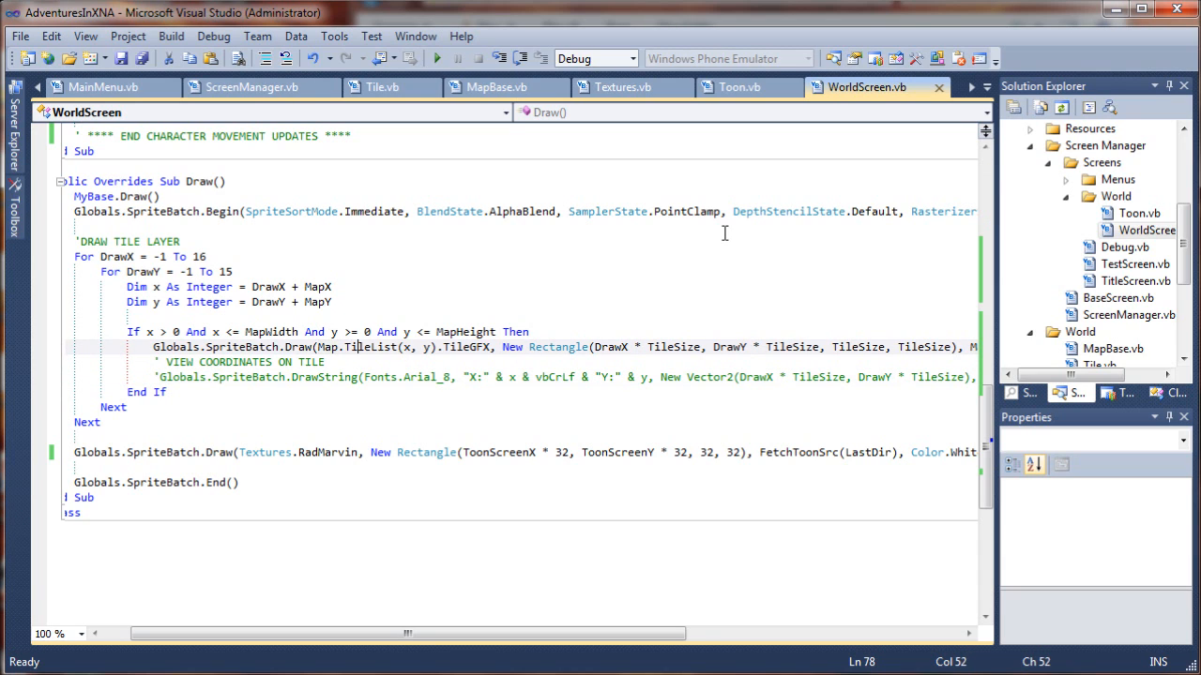
- Add + ToonOffsetX and + ToonOffsetY to the tile destination rectangle, then run the game
{"action": "double_click", "coordinate": [465, 345]}
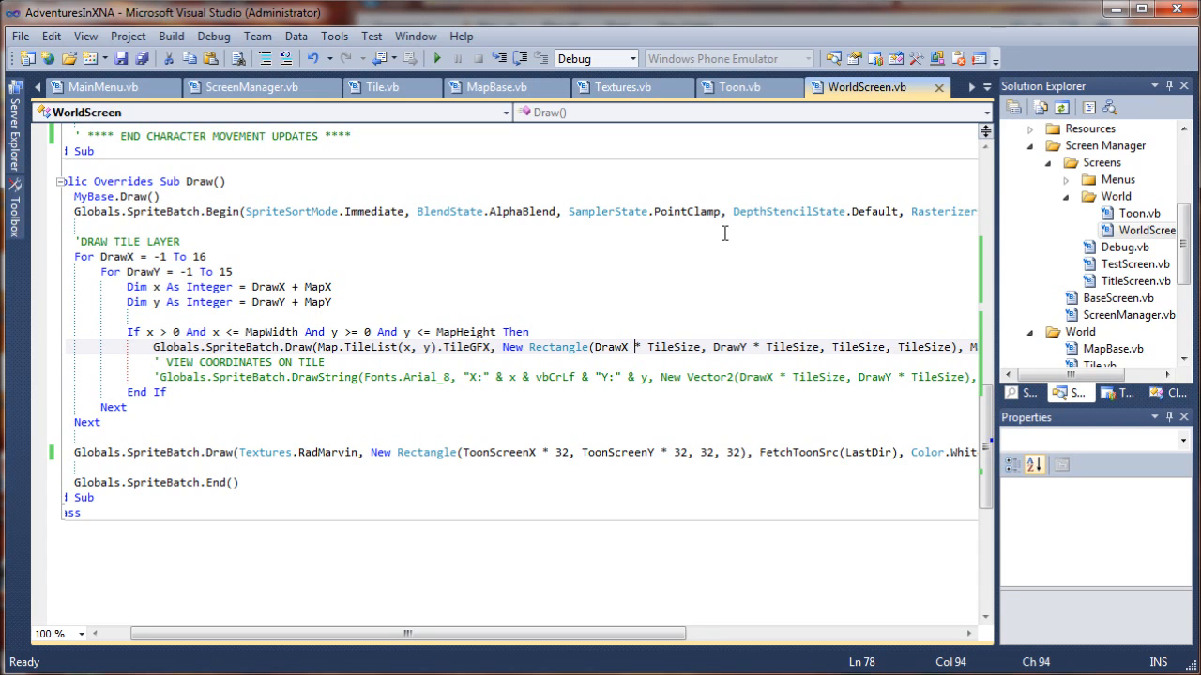
{"action": "double_click", "coordinate": [672, 346]}
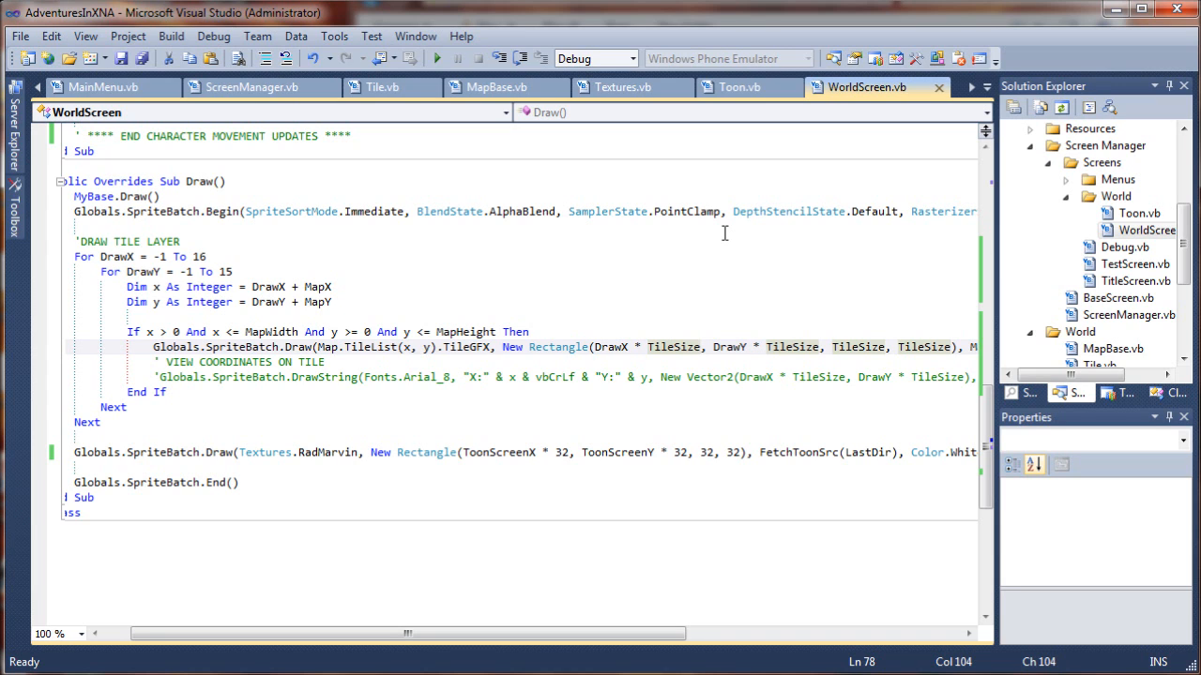
{"action": "type", "text": "+"}
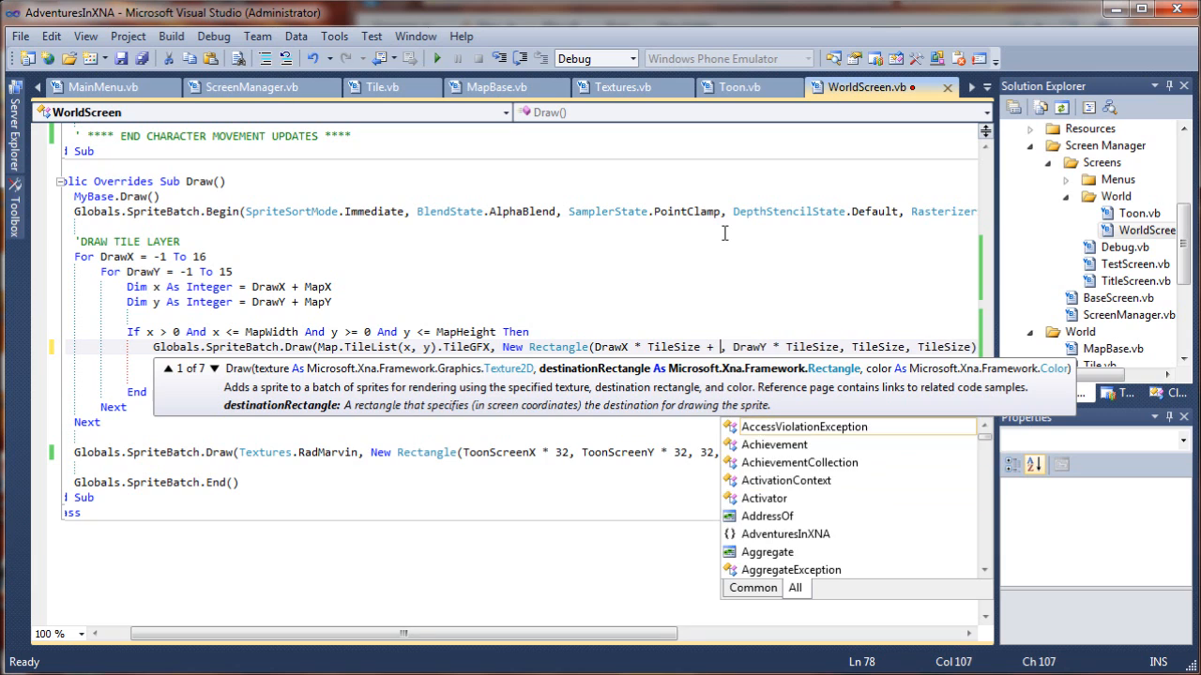
{"action": "type", "text": "toonOffsetX"}
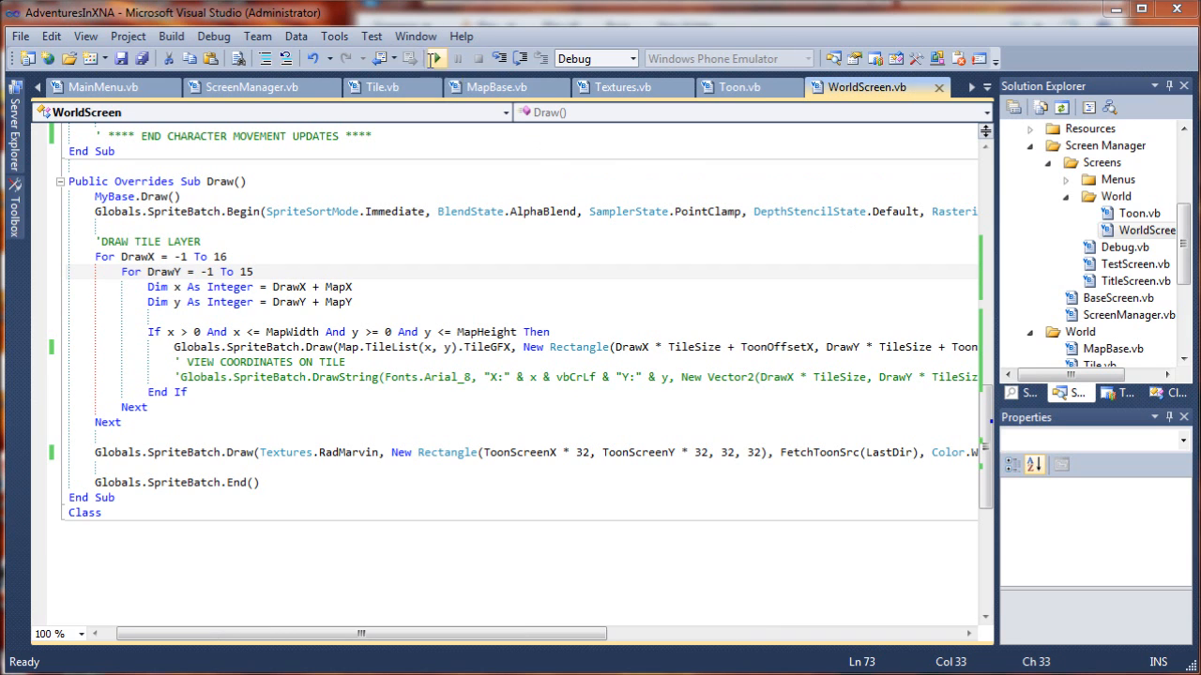
{"action": "left_click", "coordinate": [435, 58]}
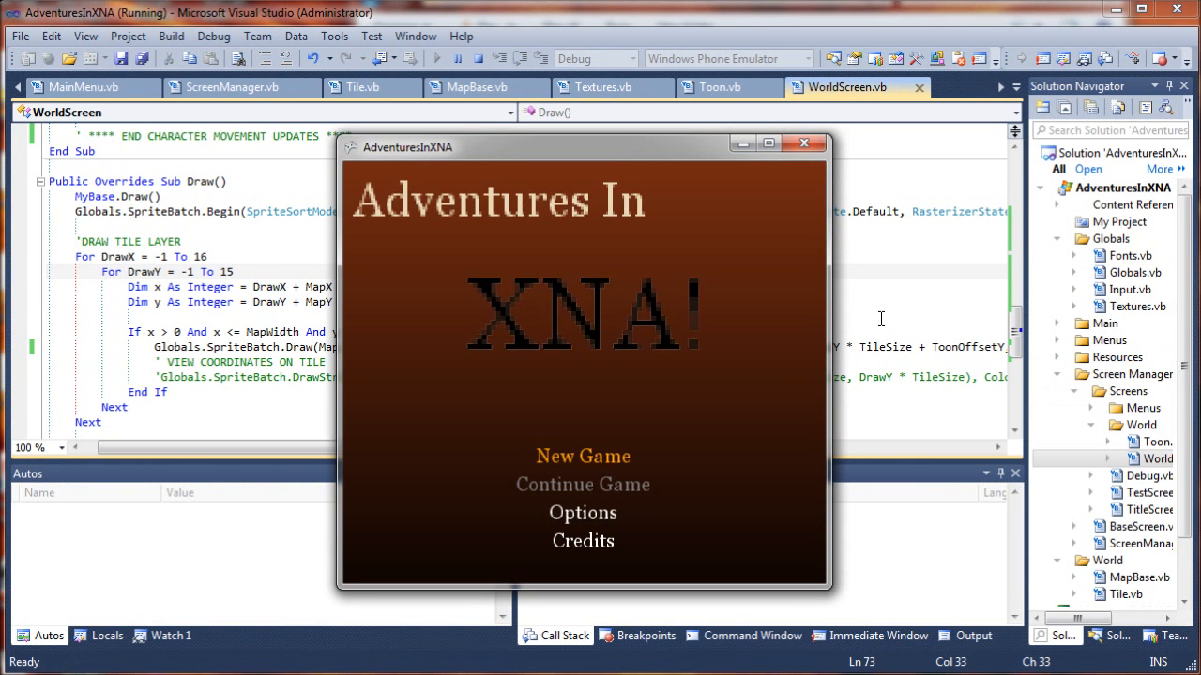
- Play the game to check smooth scrolling, close it, and return to the MapBase code
{"action": "left_click", "coordinate": [582, 455]}
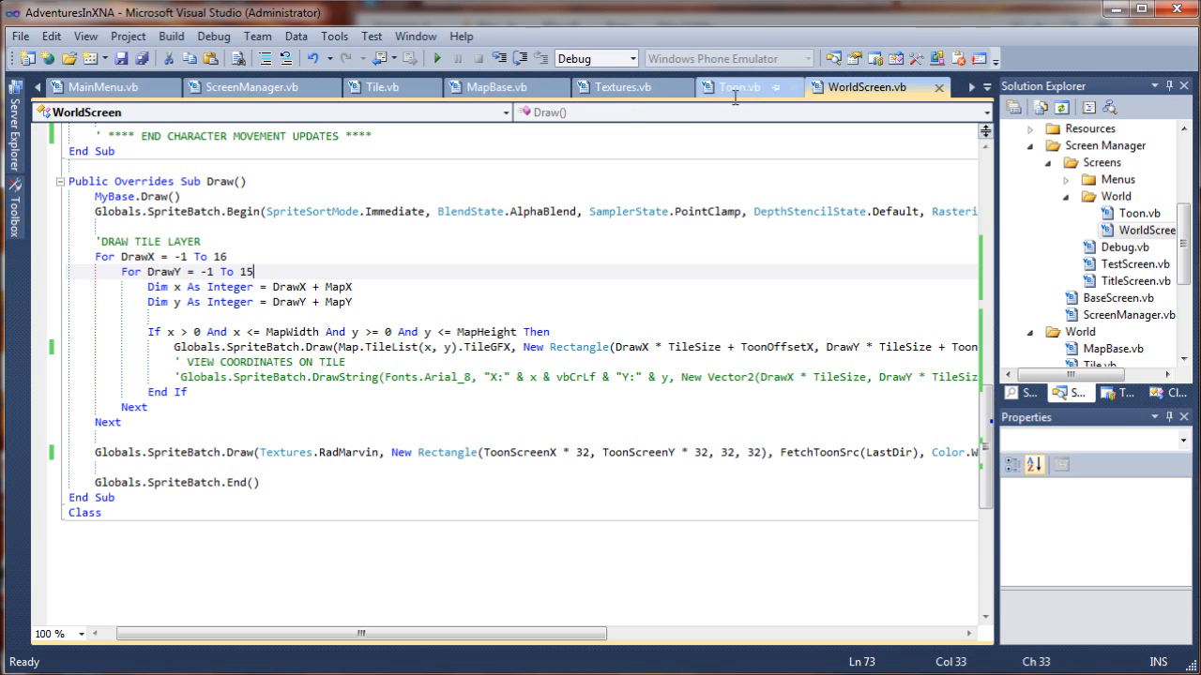
{"action": "left_click", "coordinate": [496, 86]}
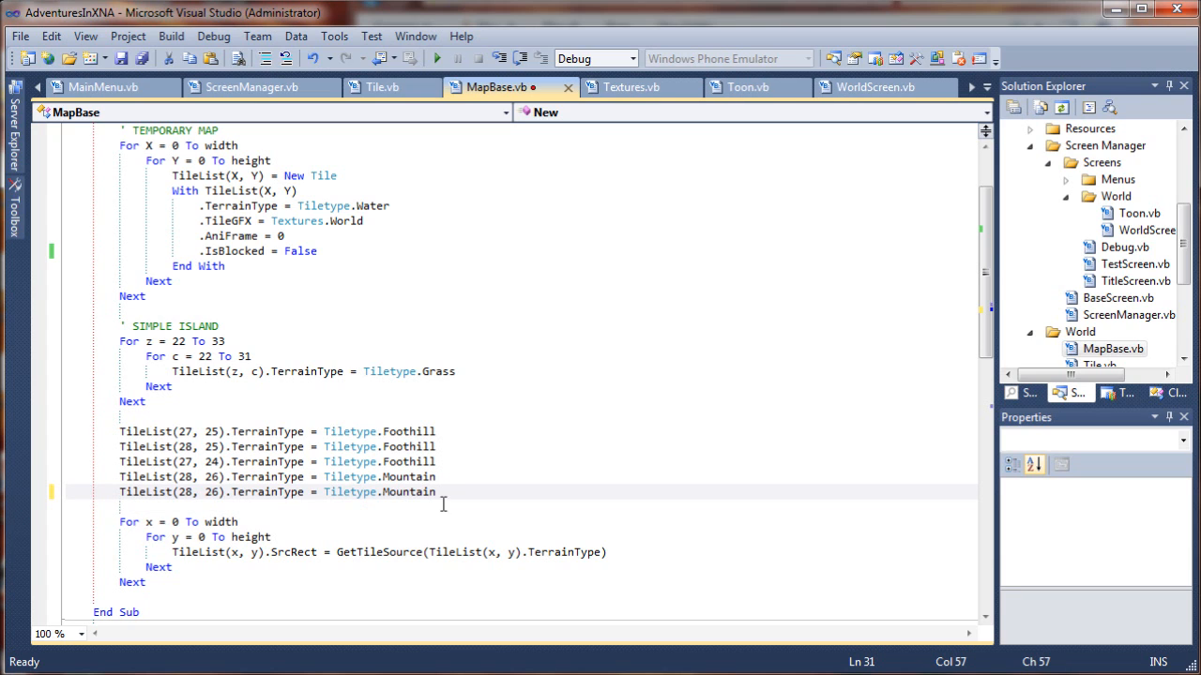
- Add TileList(28, 26).IsBlocked = True for the mountain tile and start debugging to test it
{"action": "type", "text": "TileList(28, 26)."}
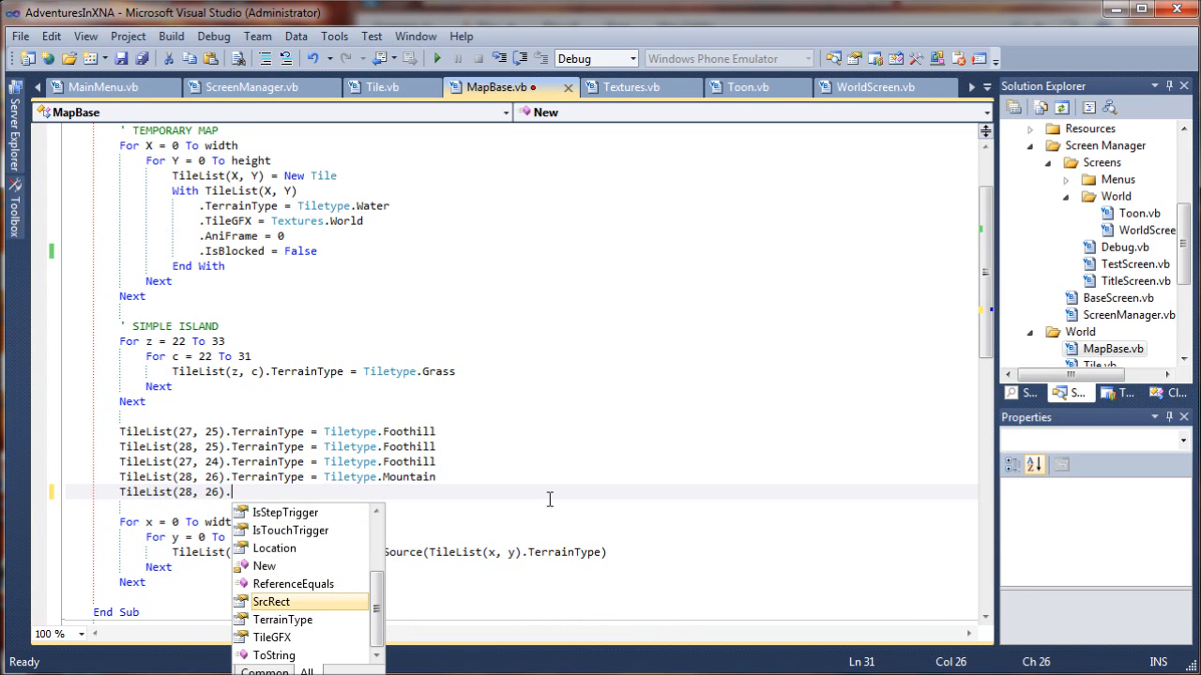
{"action": "type", "text": "IsBlocked"}
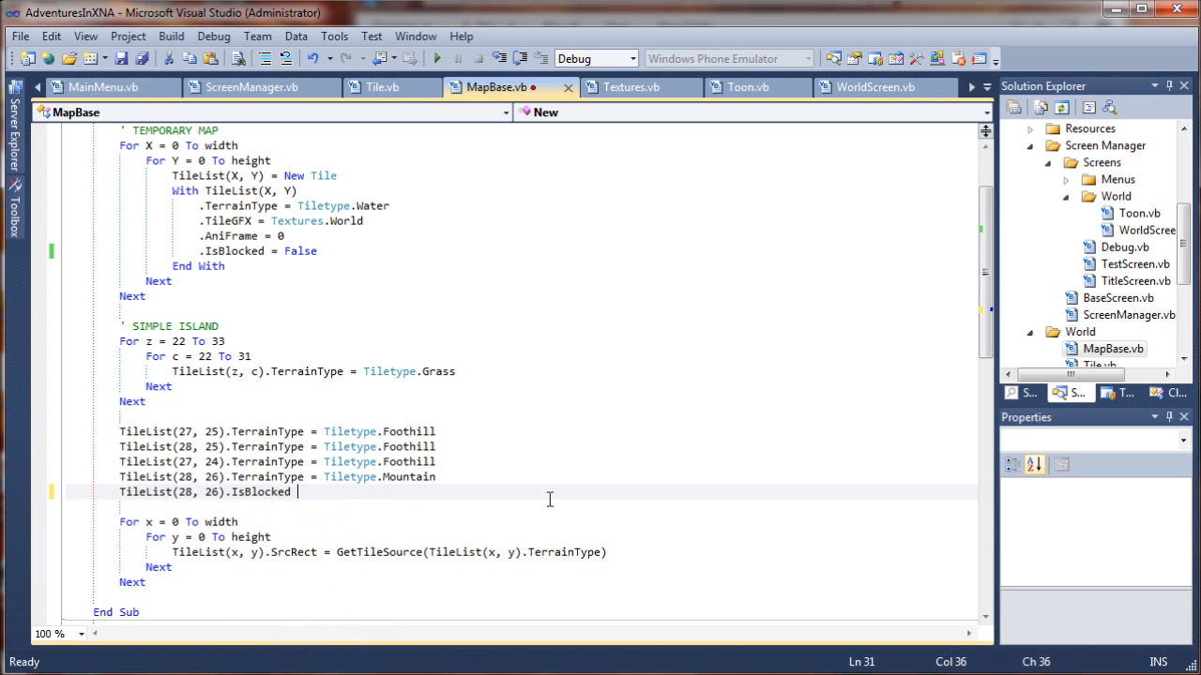
{"action": "type", "text": "= True"}
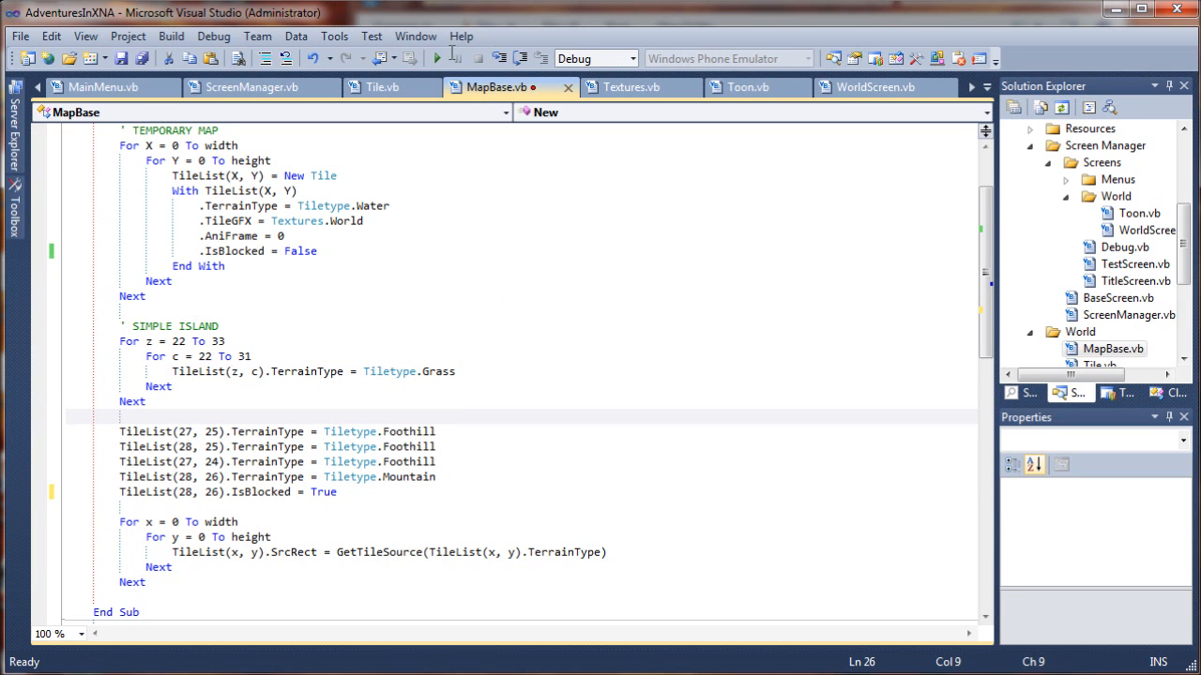
{"action": "left_click", "coordinate": [437, 58]}
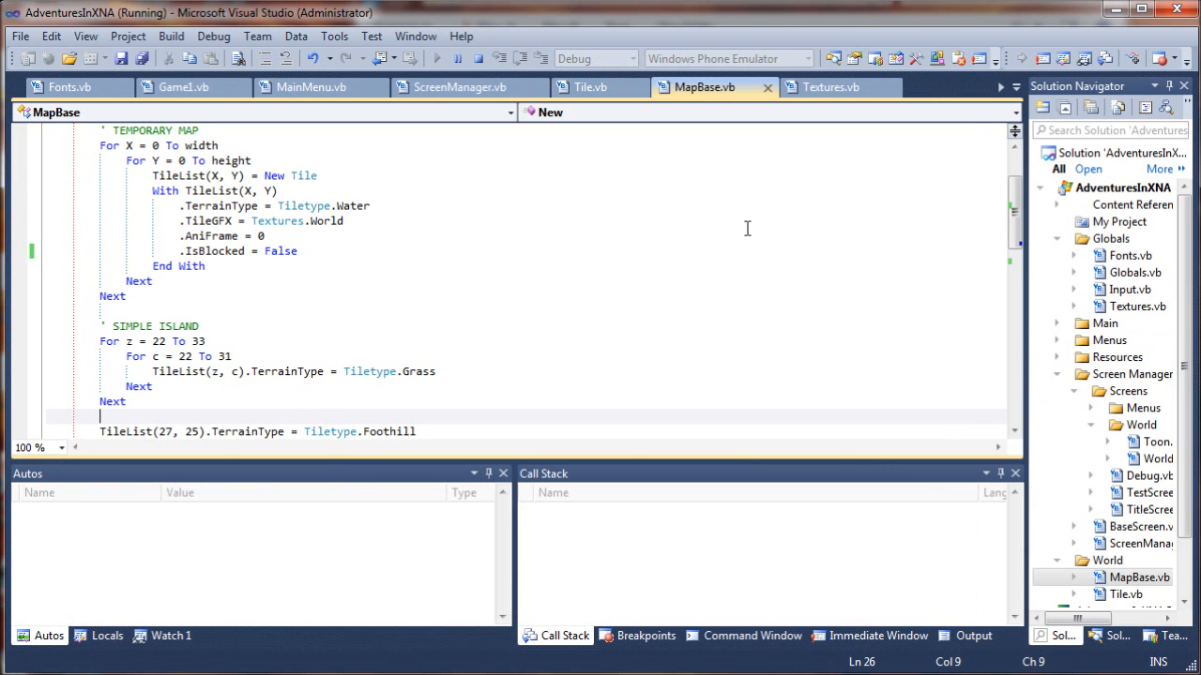